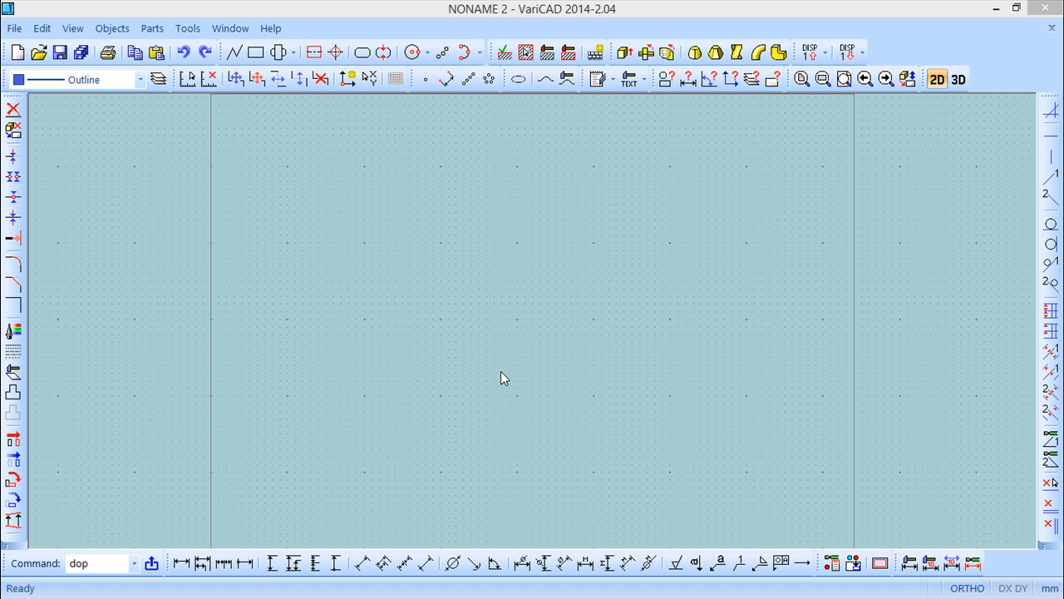
mouse_move(499, 374)
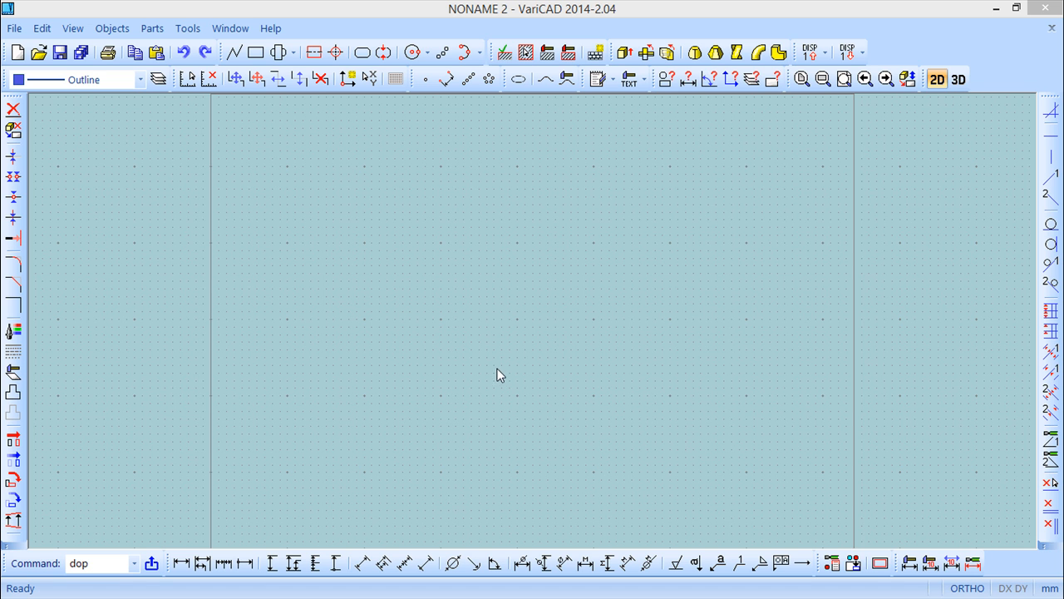
mouse_move(498, 361)
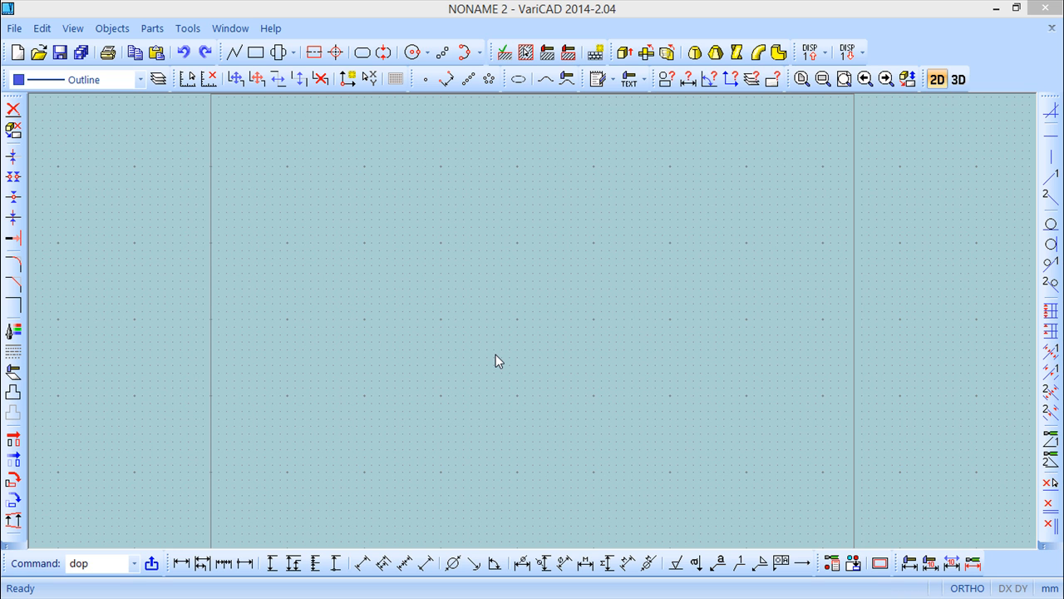
mouse_move(530, 350)
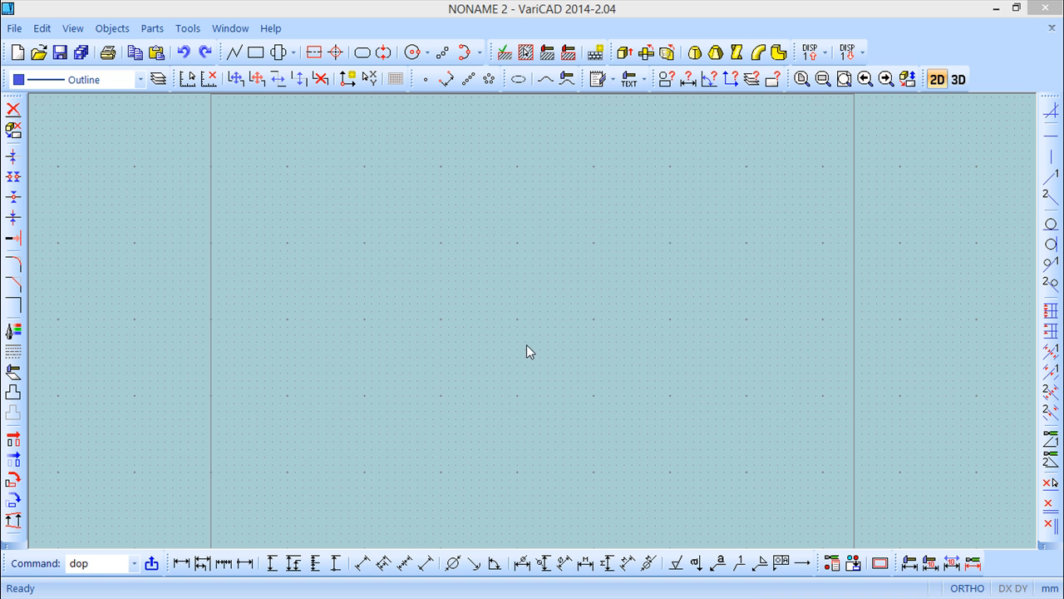
mouse_move(537, 334)
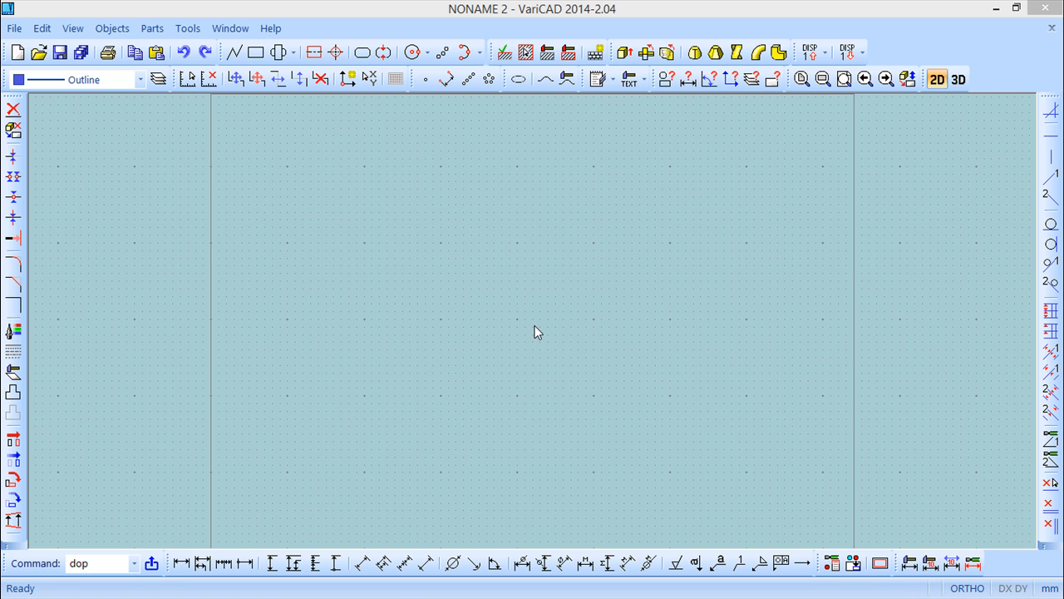
mouse_move(536, 325)
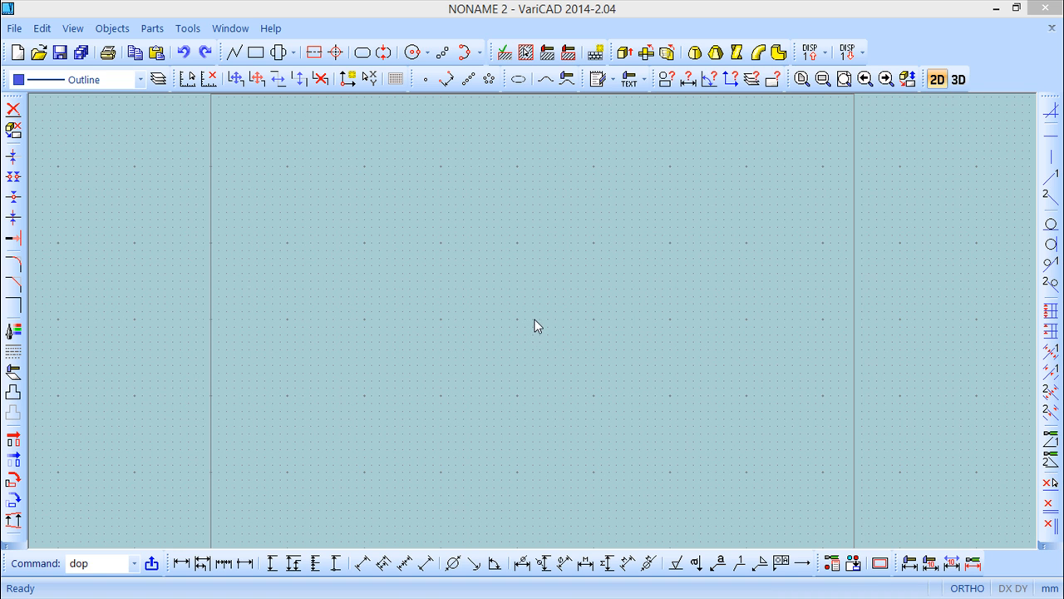
mouse_move(526, 322)
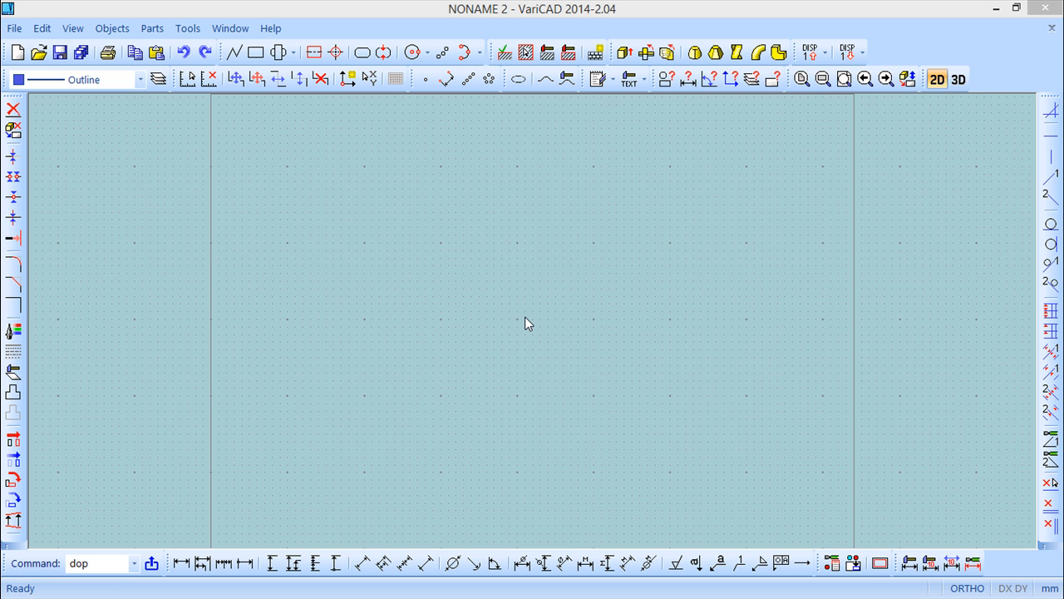
mouse_move(163, 104)
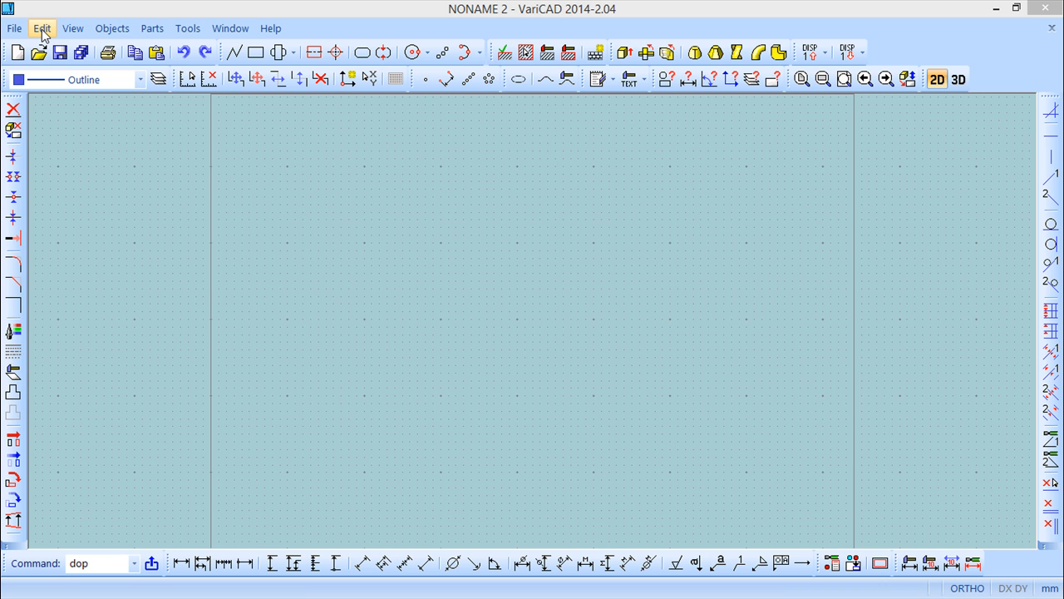
- Open the sample1 drawing from the varicad folder
click(41, 27)
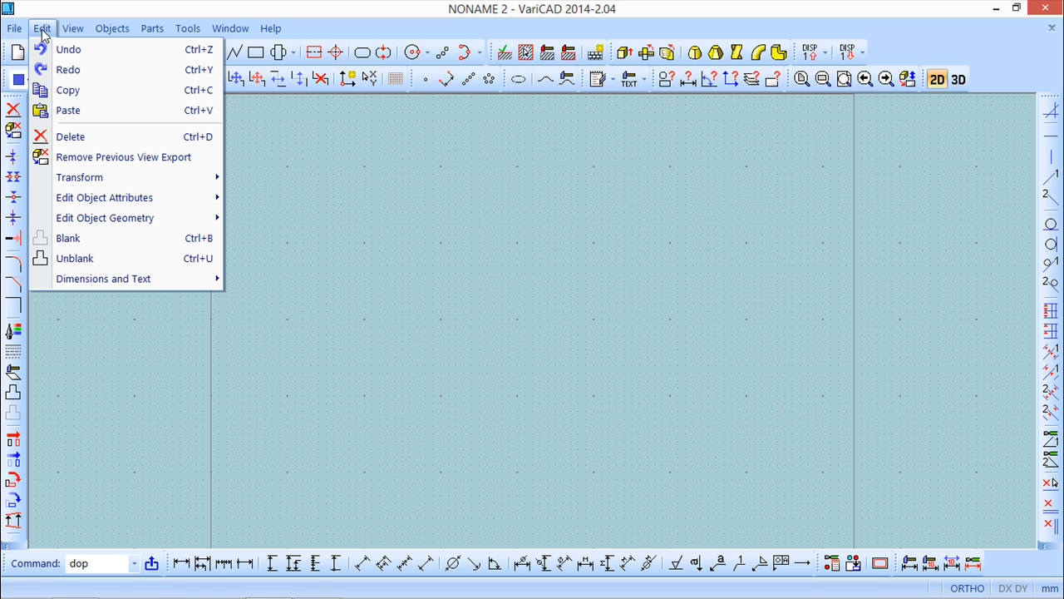
mouse_move(104, 197)
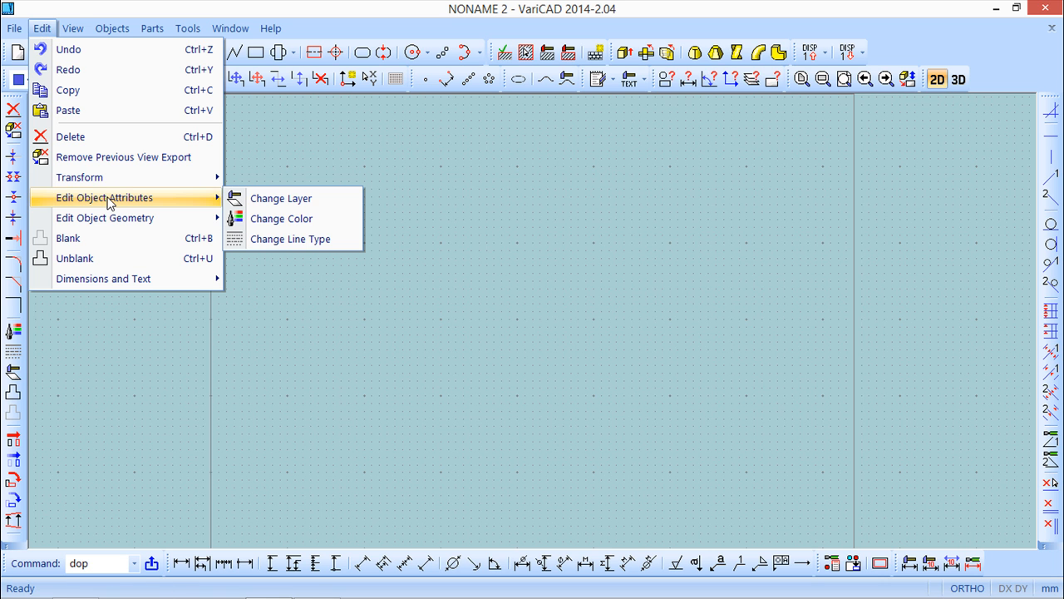
mouse_move(105, 218)
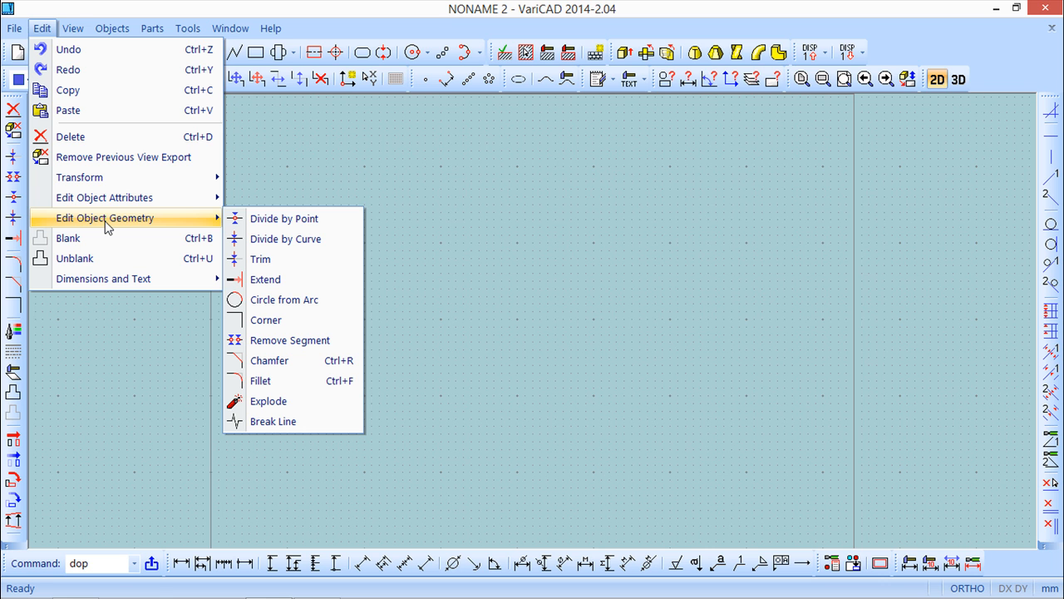
mouse_move(284, 218)
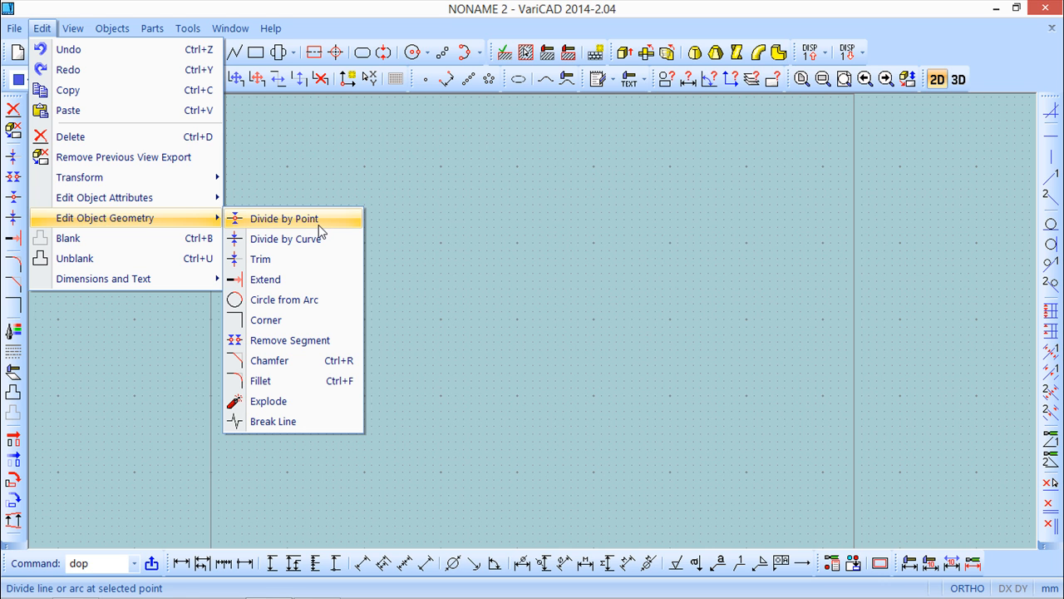
mouse_move(284, 299)
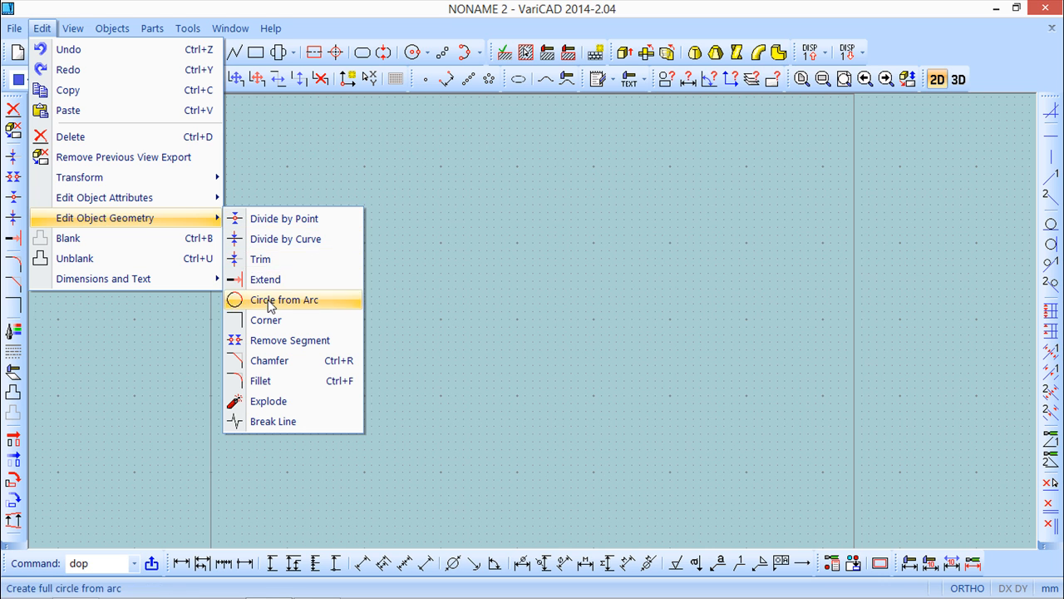
mouse_move(268, 400)
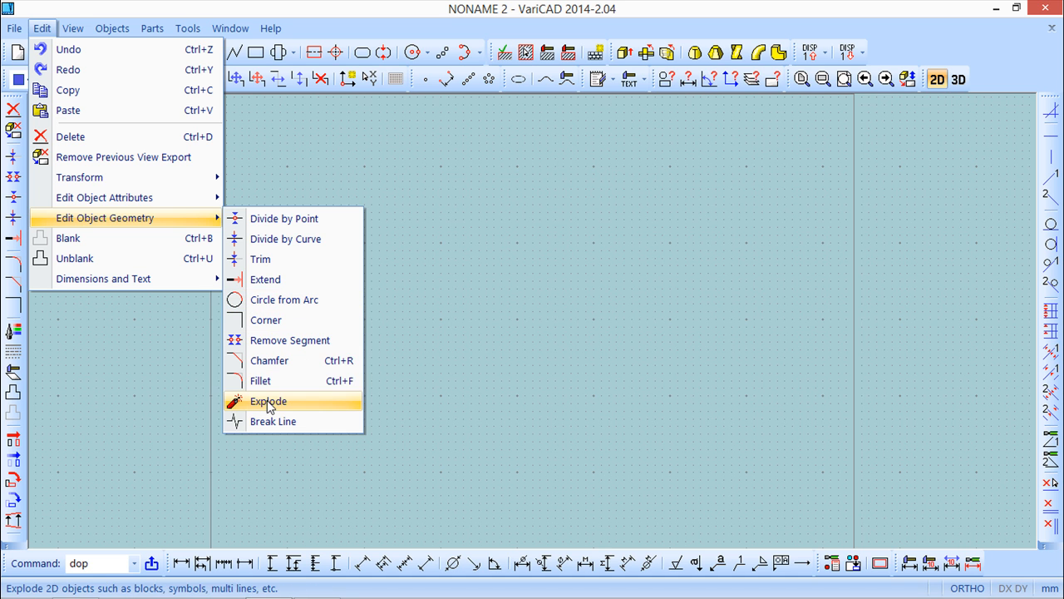
mouse_move(292, 245)
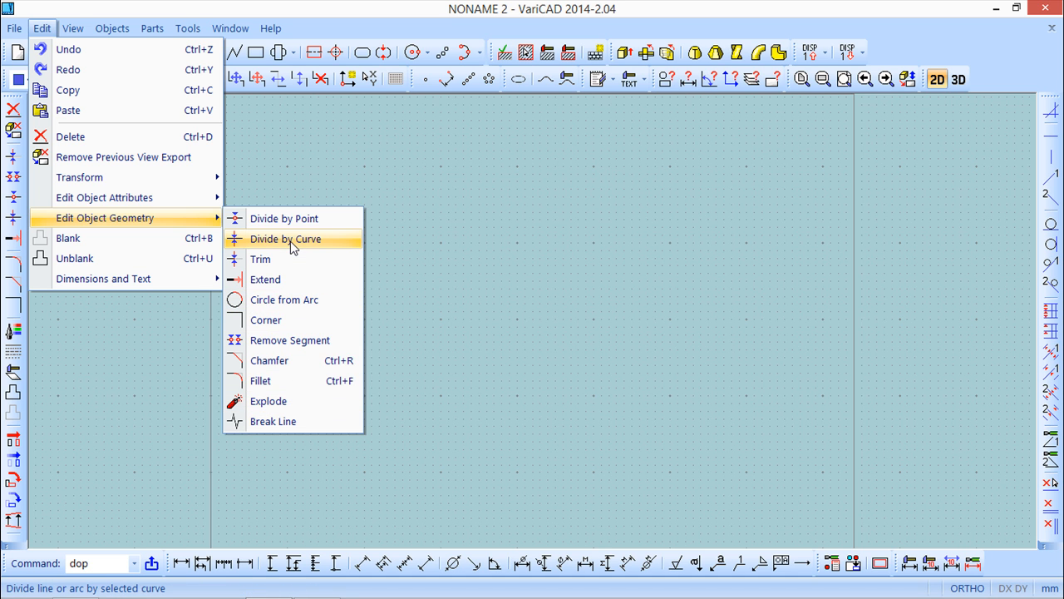
mouse_move(79, 177)
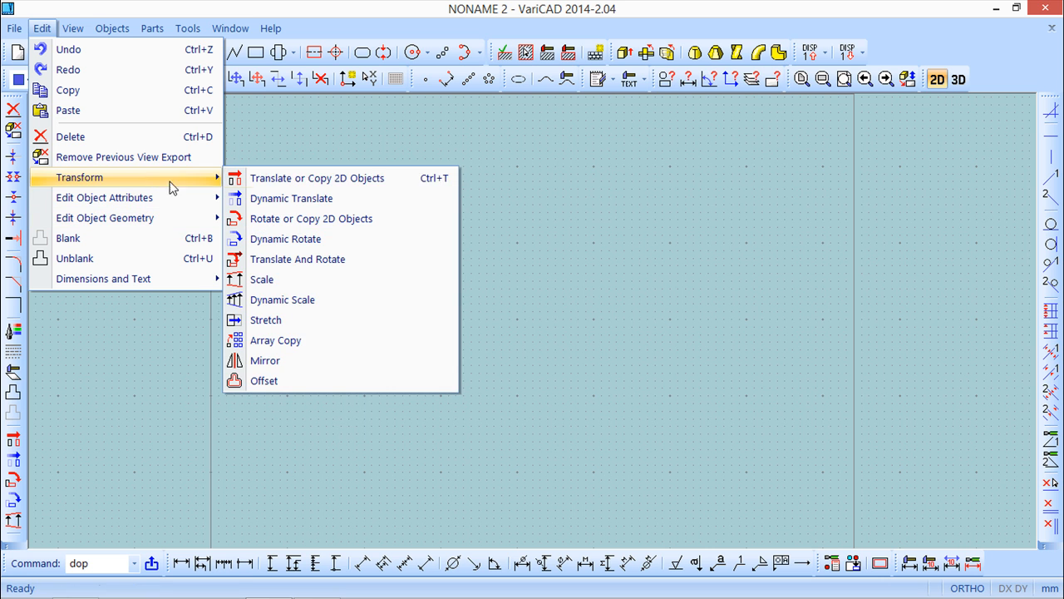
mouse_move(311, 218)
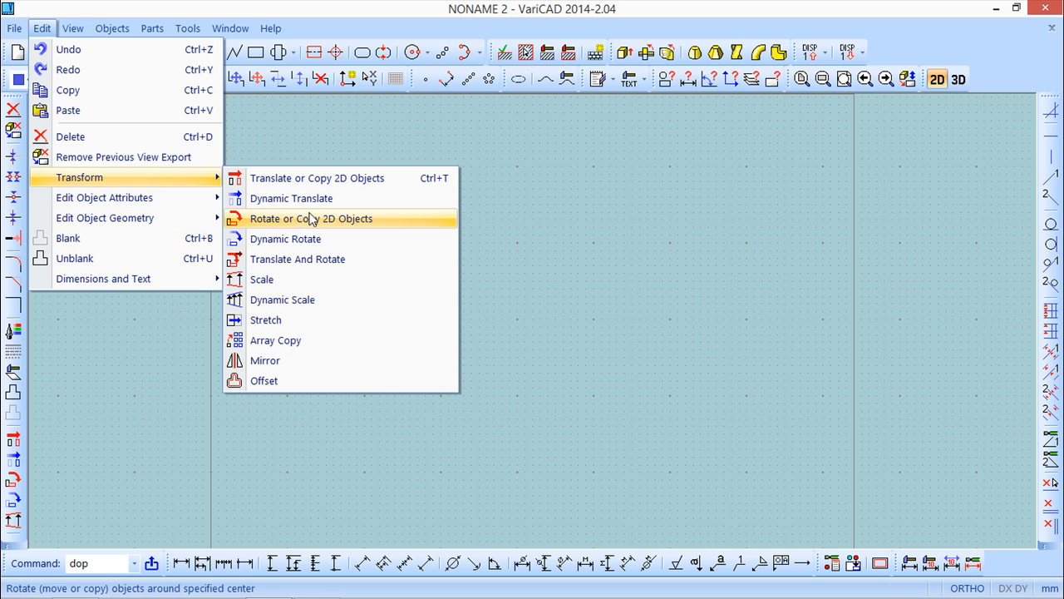
mouse_move(275, 340)
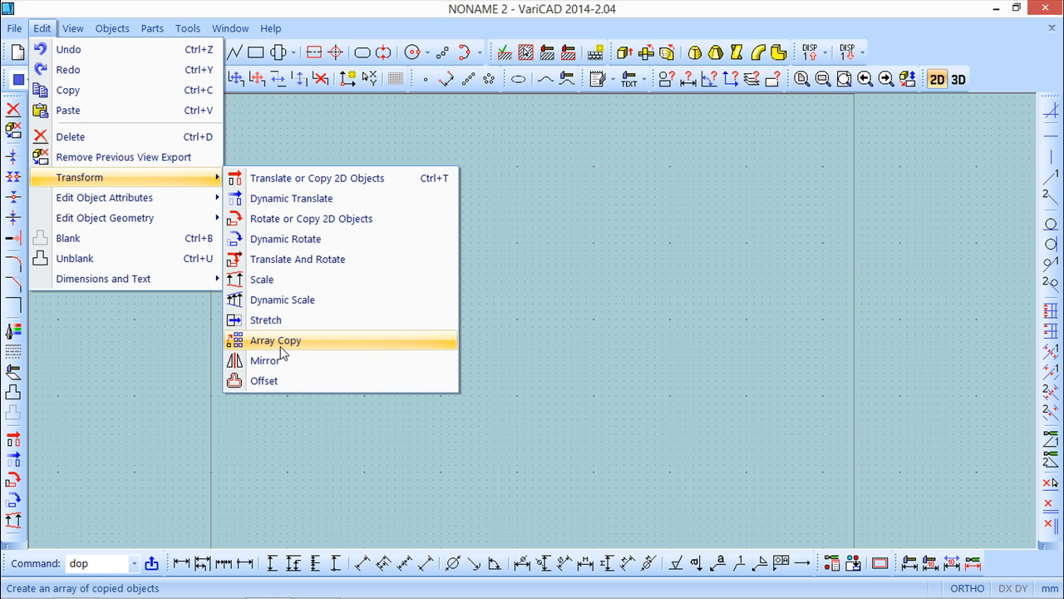
mouse_move(311, 219)
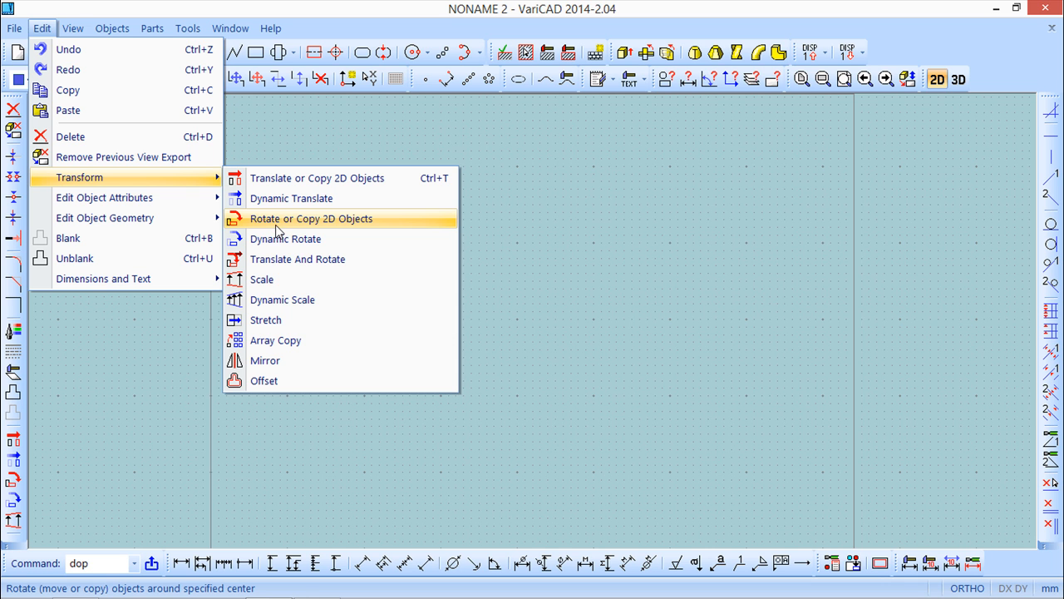
mouse_move(71, 136)
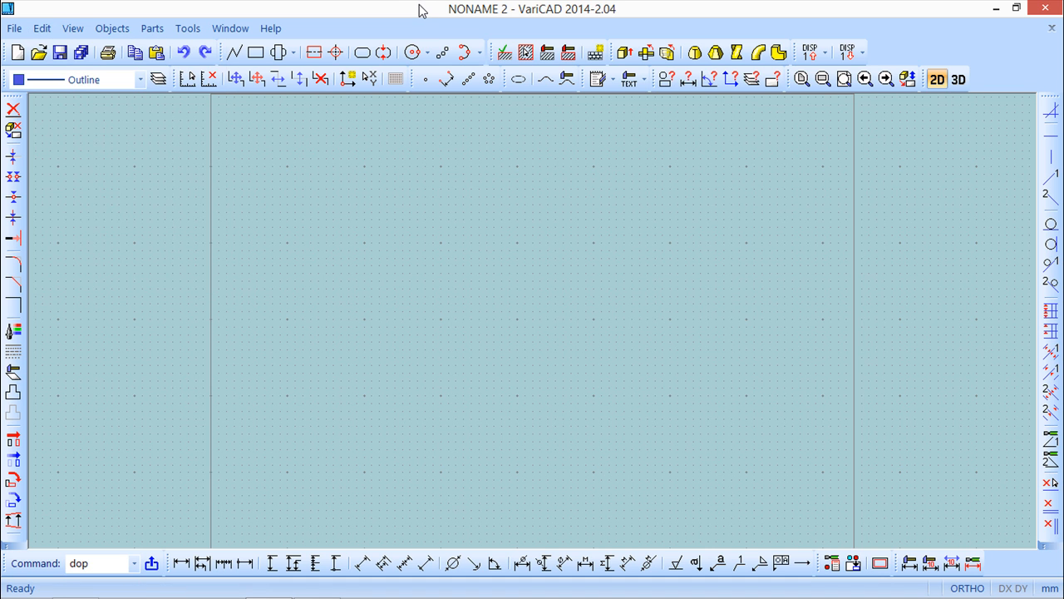
mouse_move(39, 52)
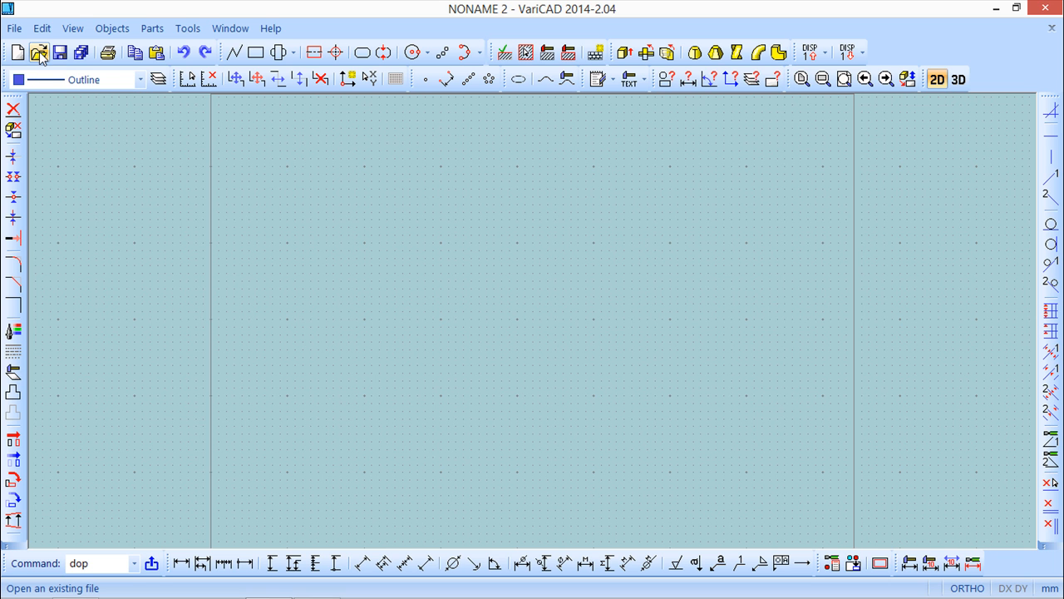
click(39, 52)
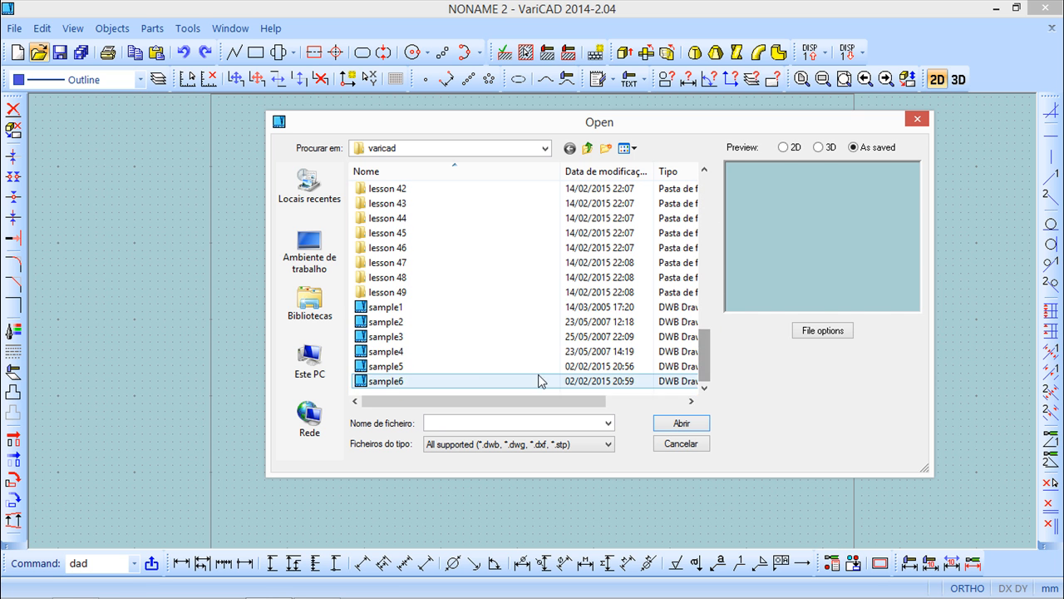
click(387, 307)
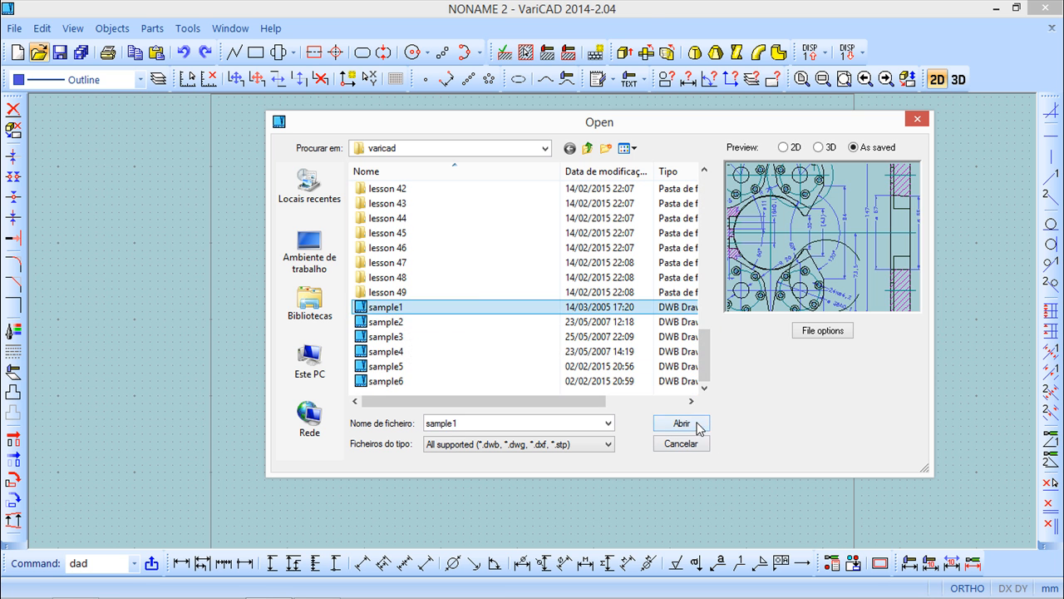
click(680, 423)
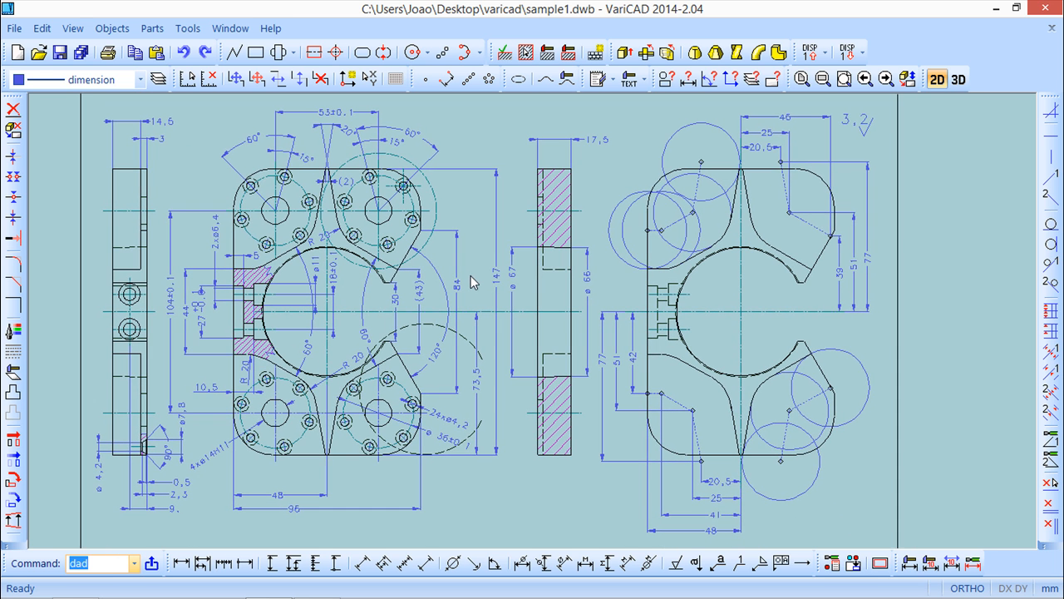
mouse_move(490, 285)
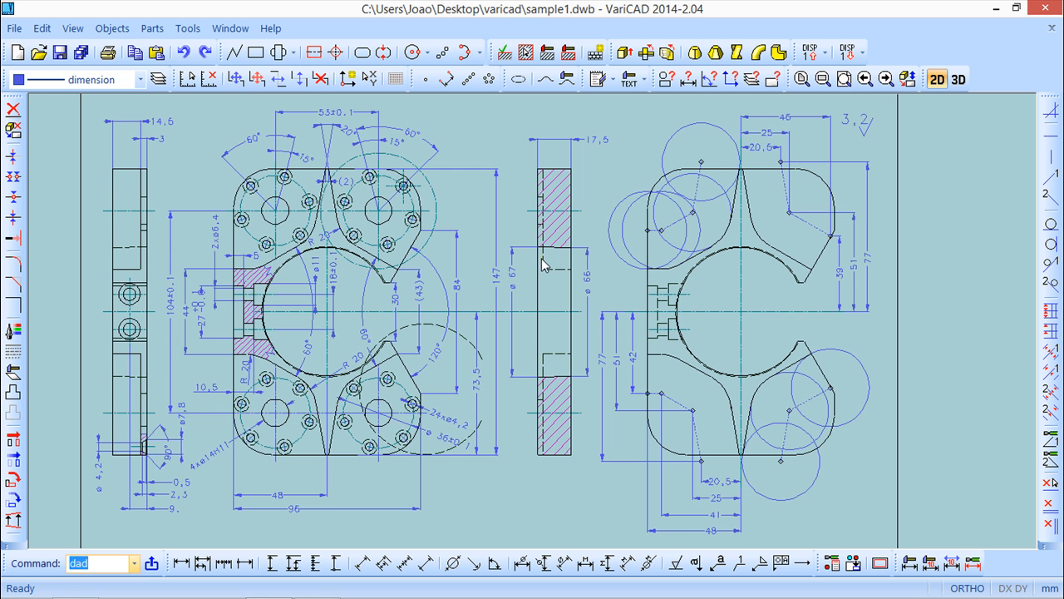
mouse_move(533, 272)
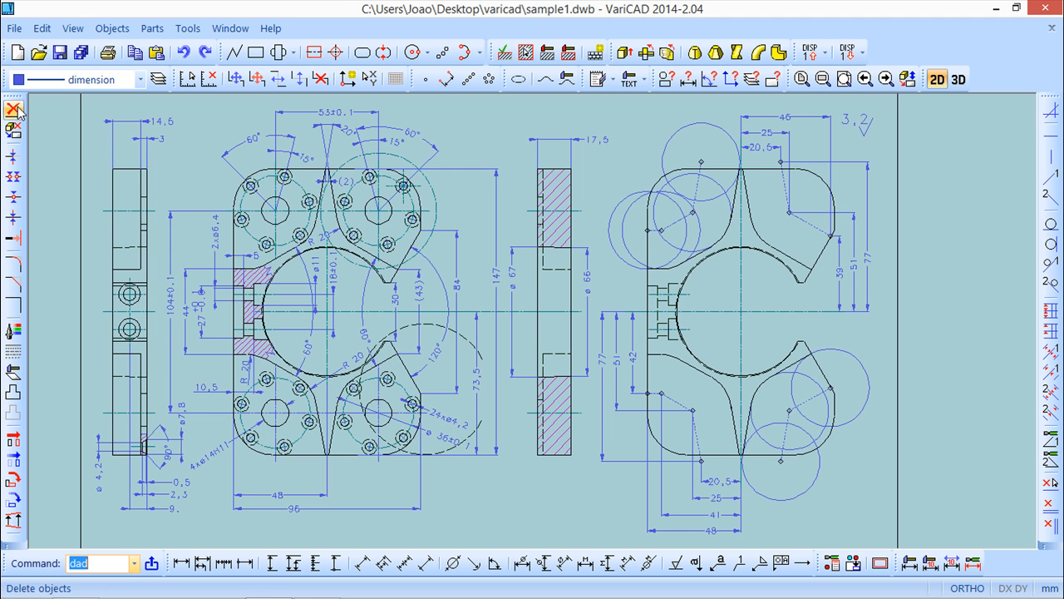
mouse_move(15, 109)
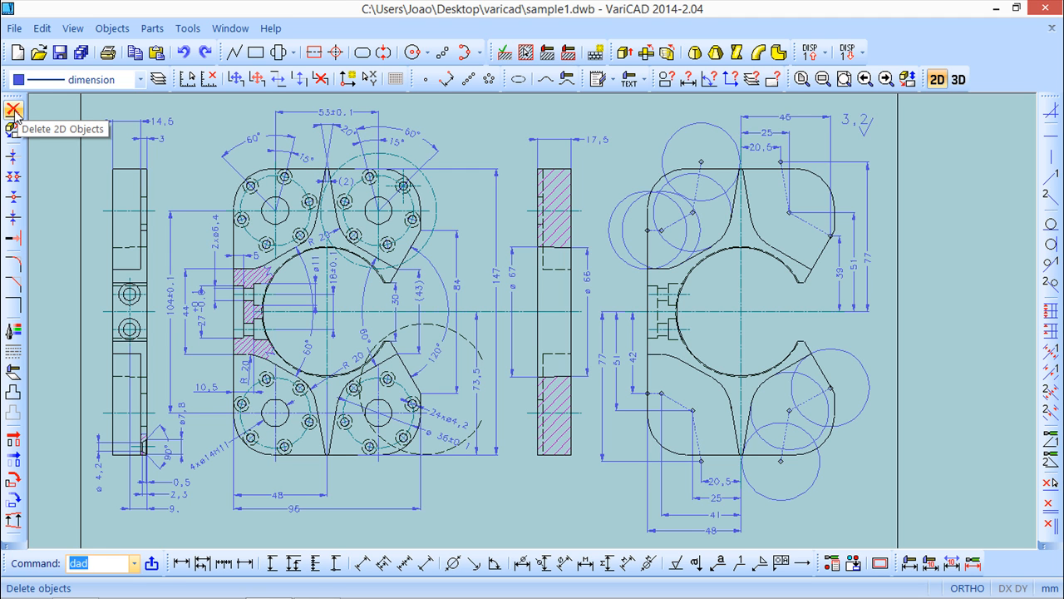
- Start the dob Delete command with the Selection filter toolbar available
click(13, 109)
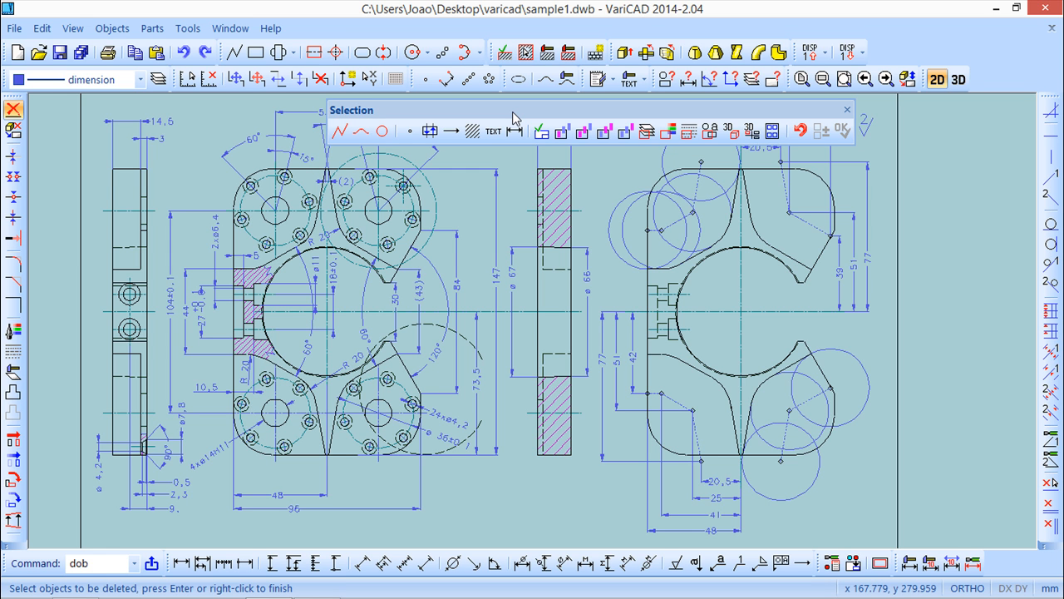
mouse_move(497, 121)
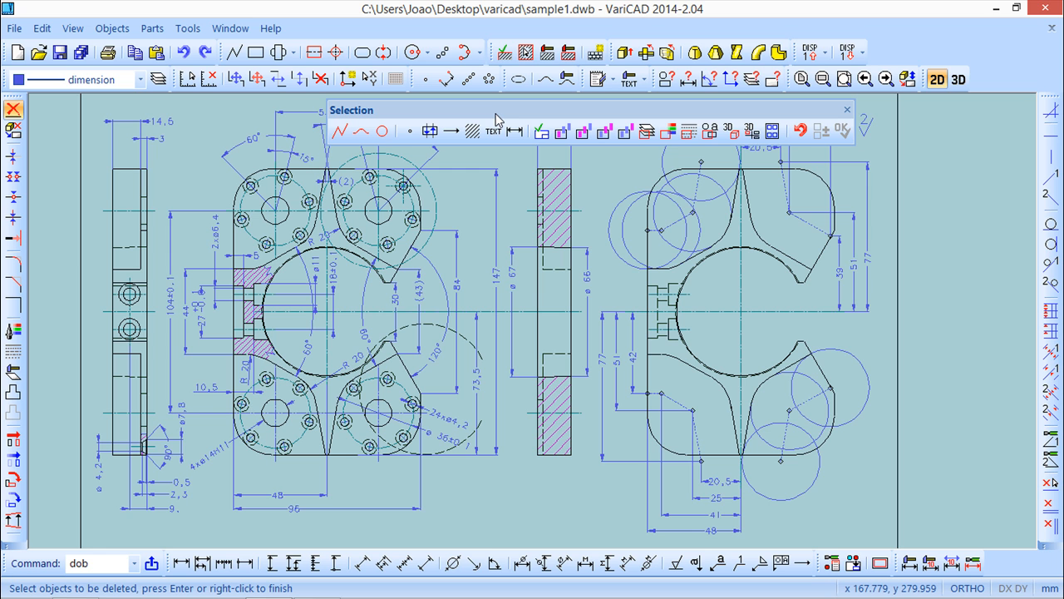
mouse_move(353, 115)
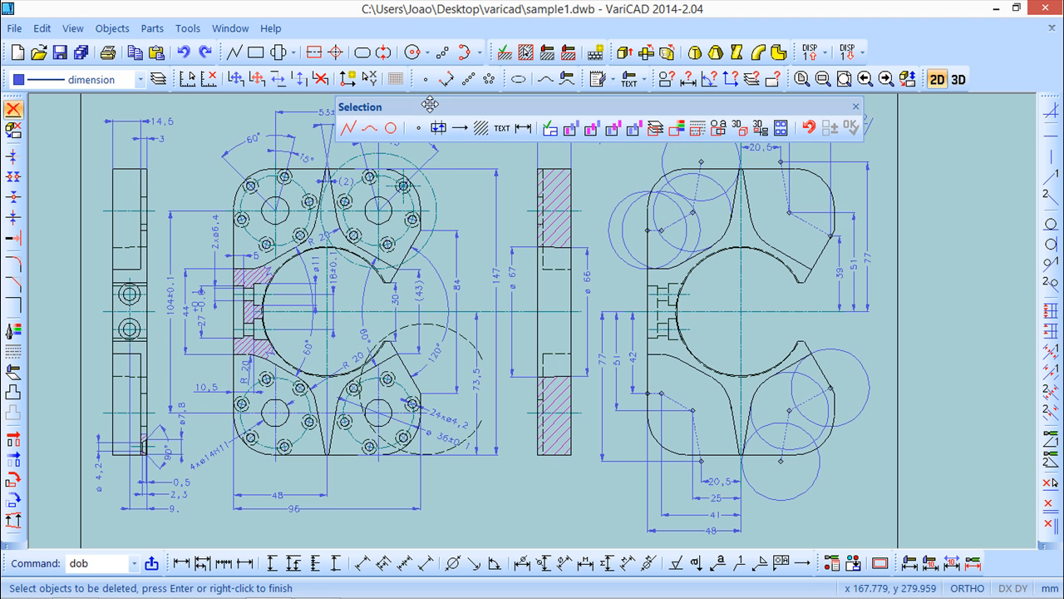
mouse_move(432, 110)
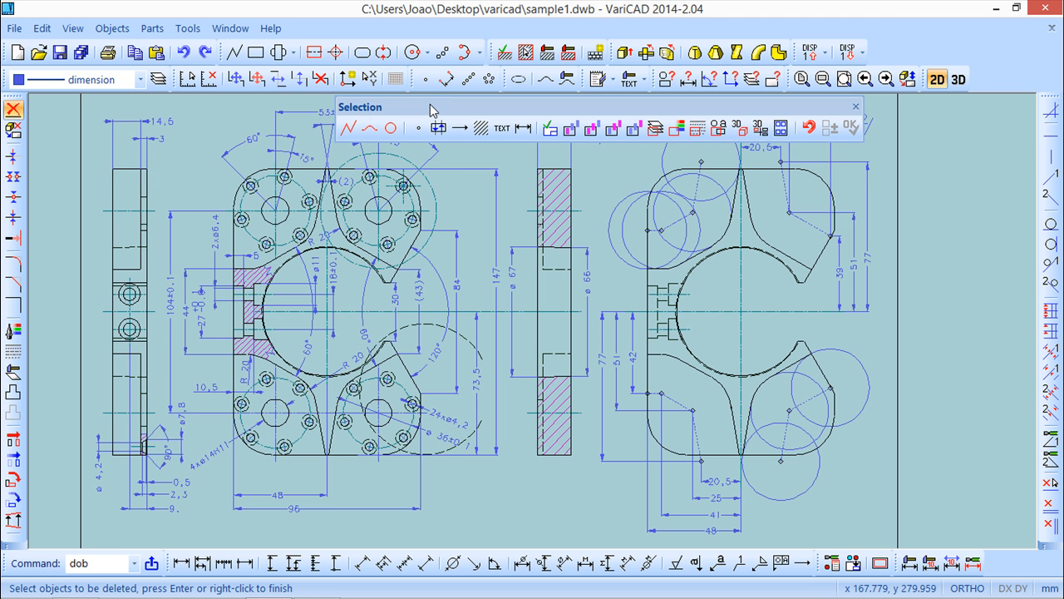
mouse_move(426, 118)
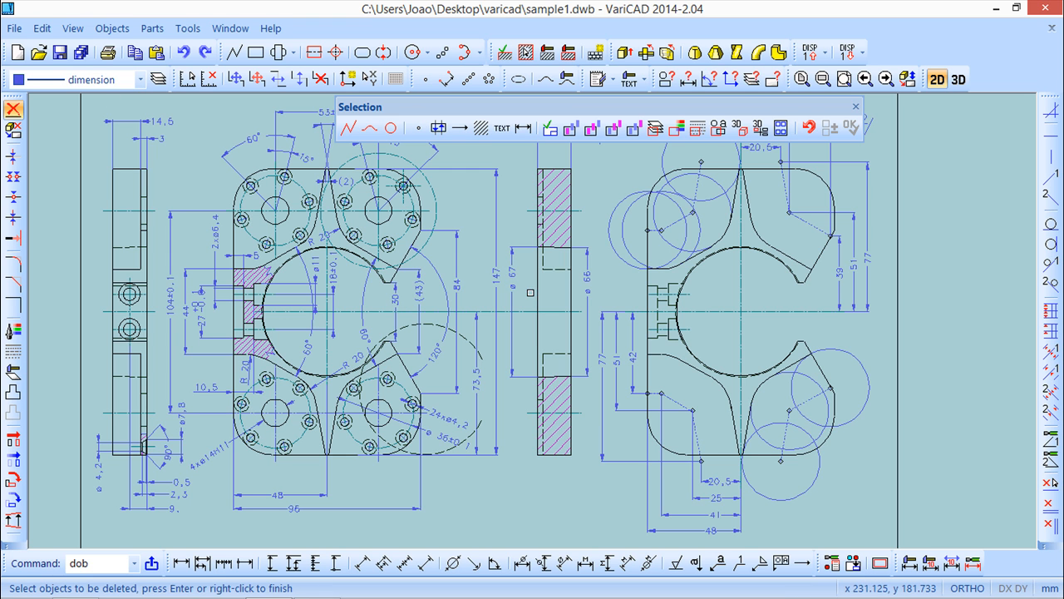
- Toggle the Line and NURBS curve delete filters while test-picking in the drawing
click(347, 128)
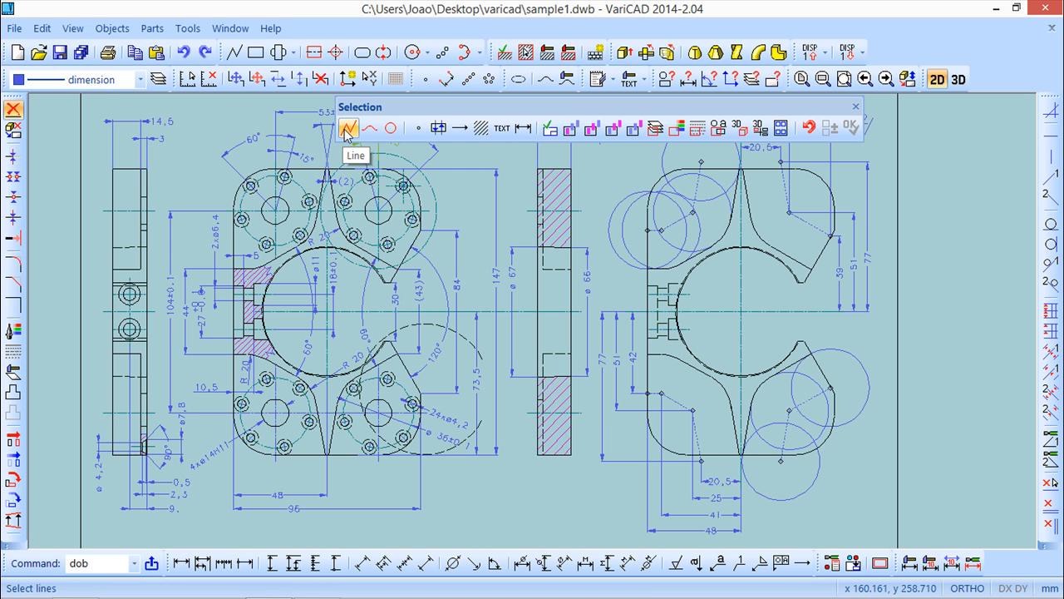
mouse_move(761, 127)
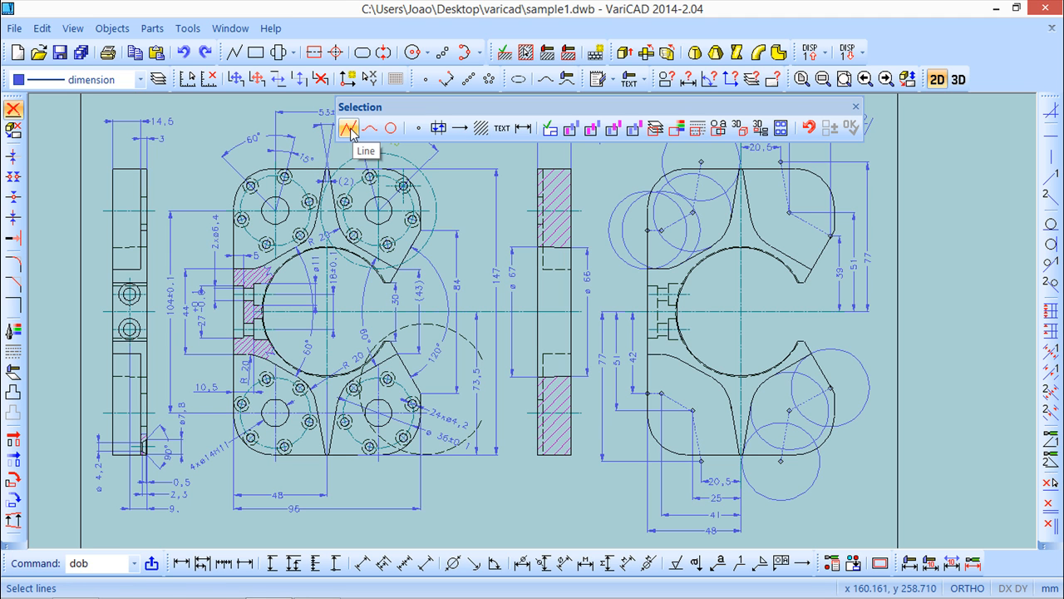
click(348, 127)
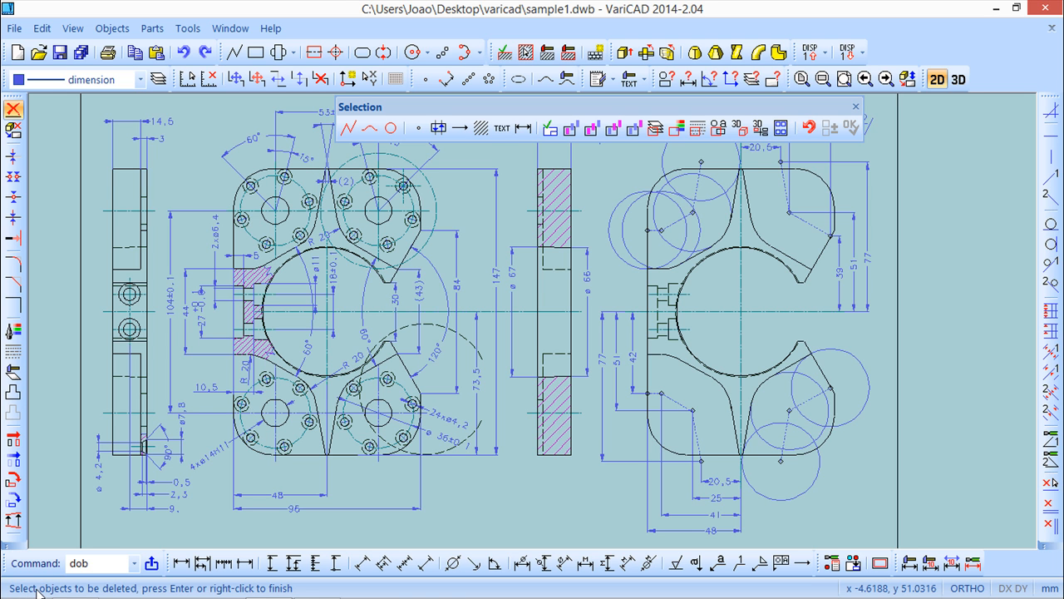
mouse_move(87, 595)
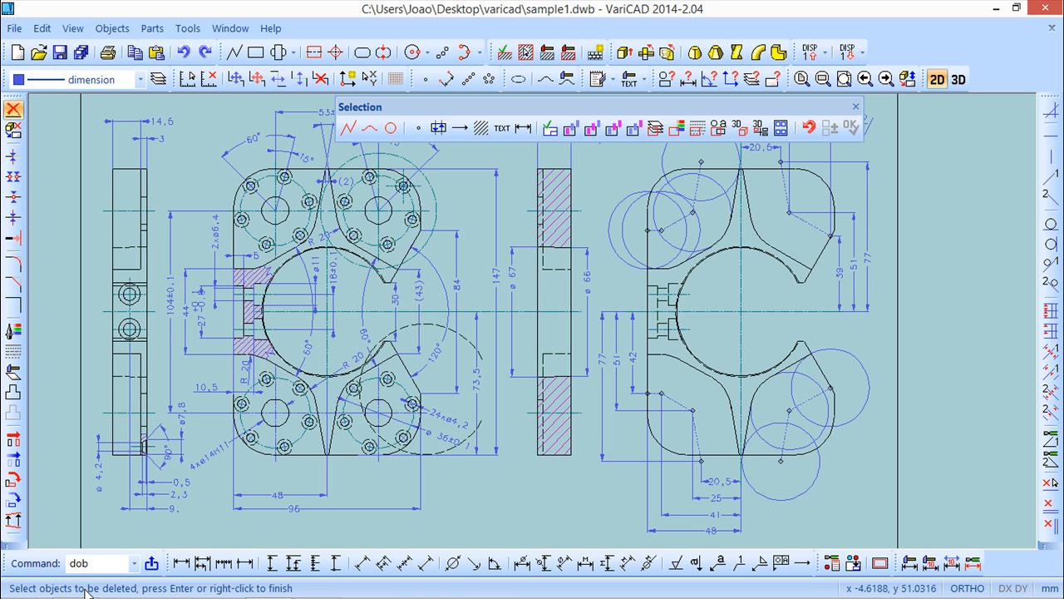
mouse_move(466, 116)
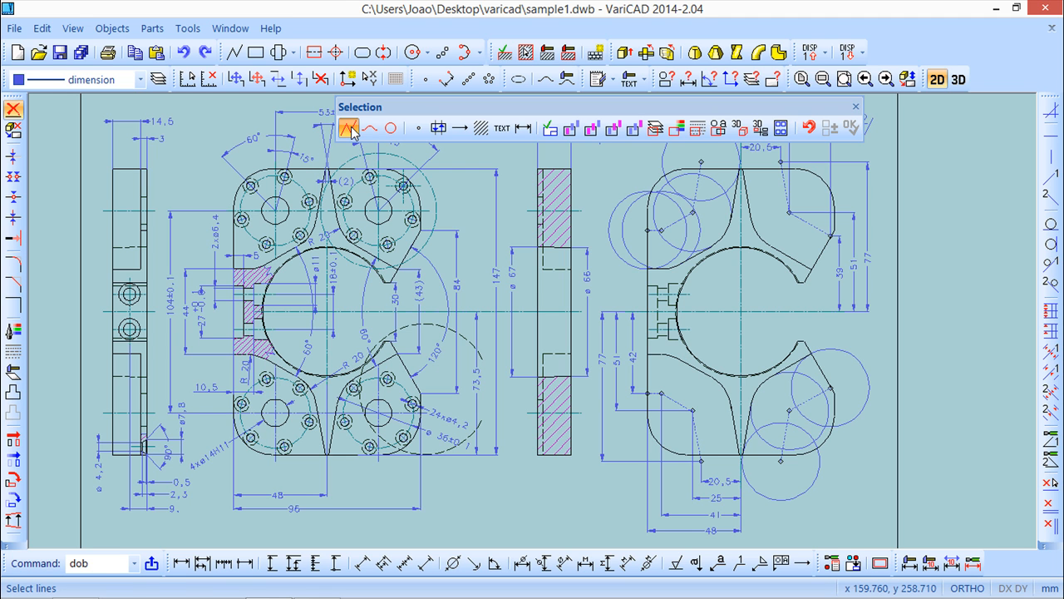
click(348, 127)
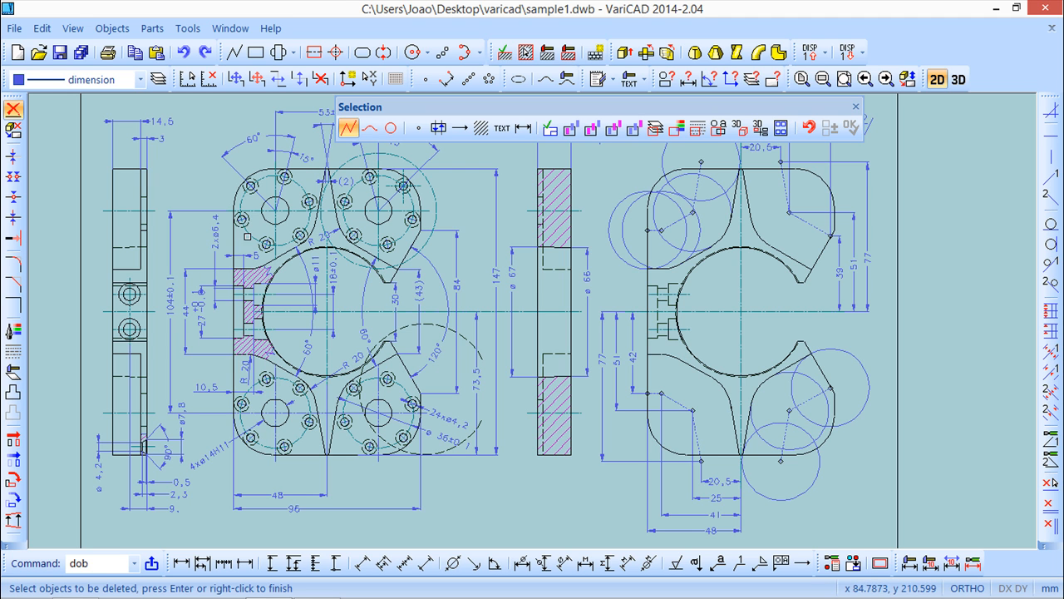
mouse_move(237, 169)
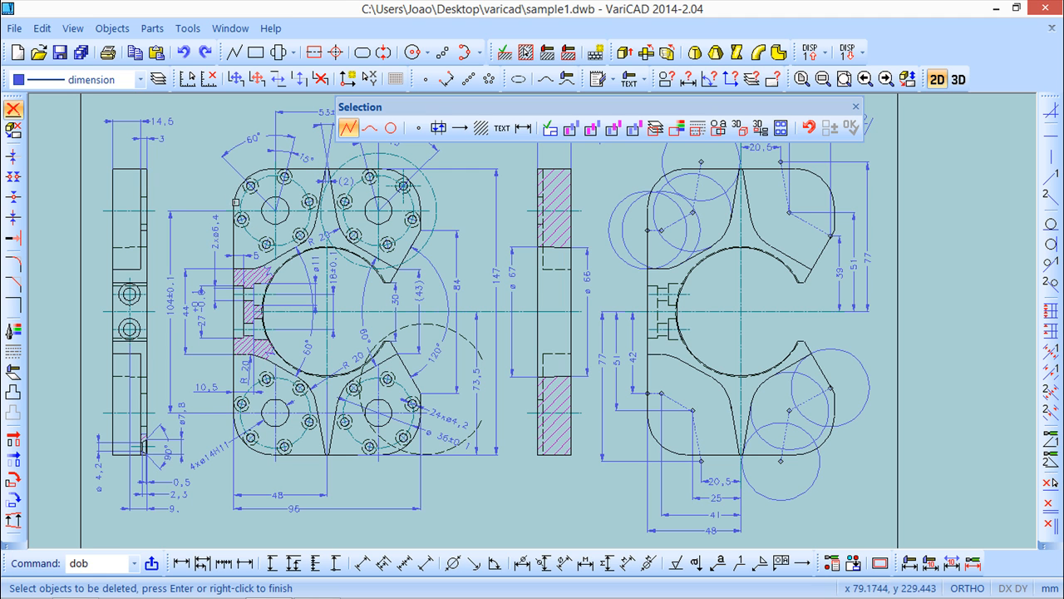
mouse_move(151, 231)
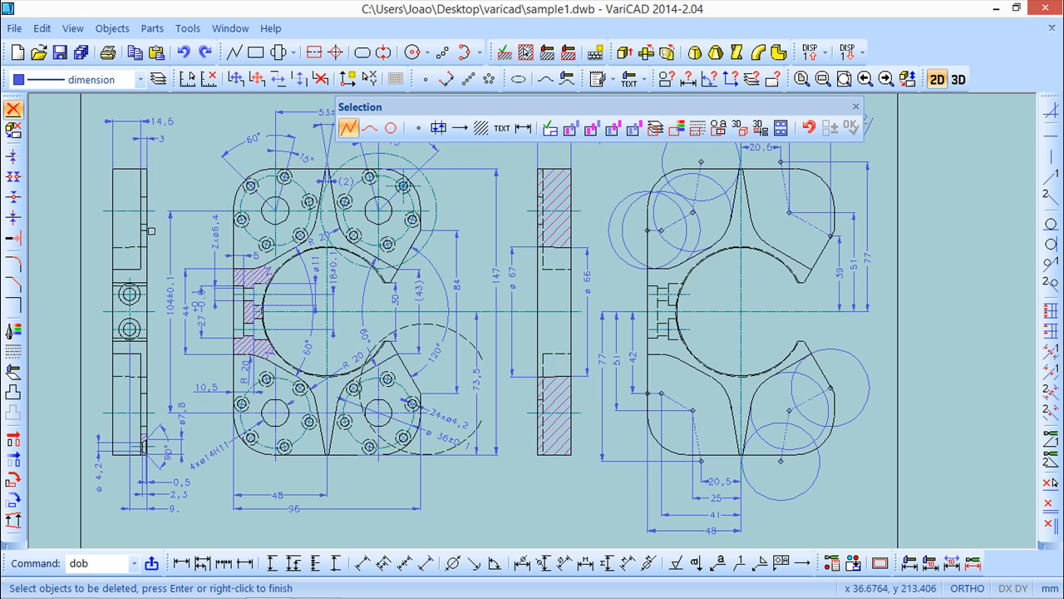
mouse_move(136, 289)
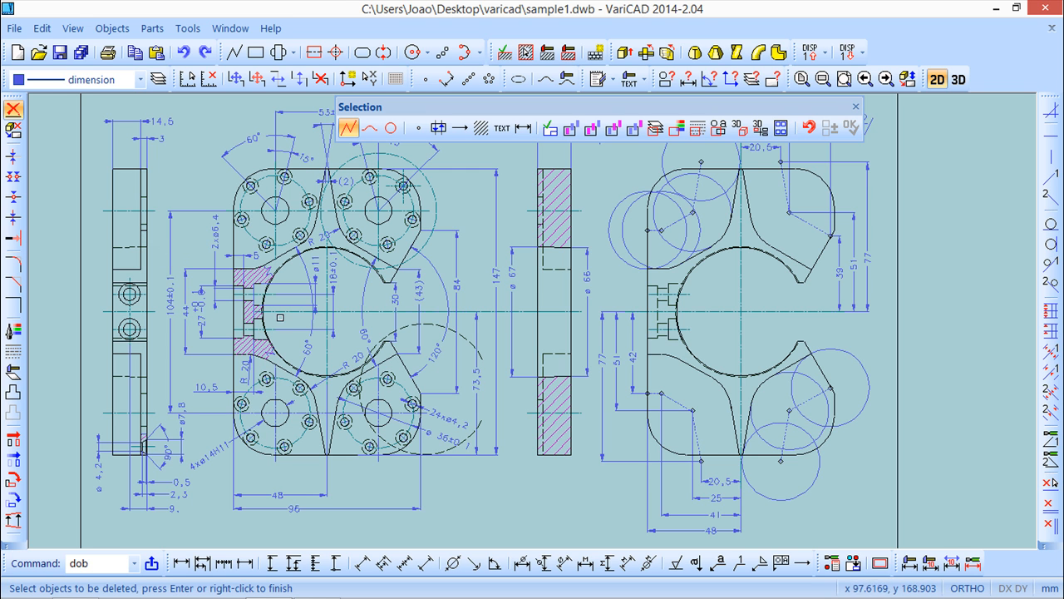
mouse_move(243, 348)
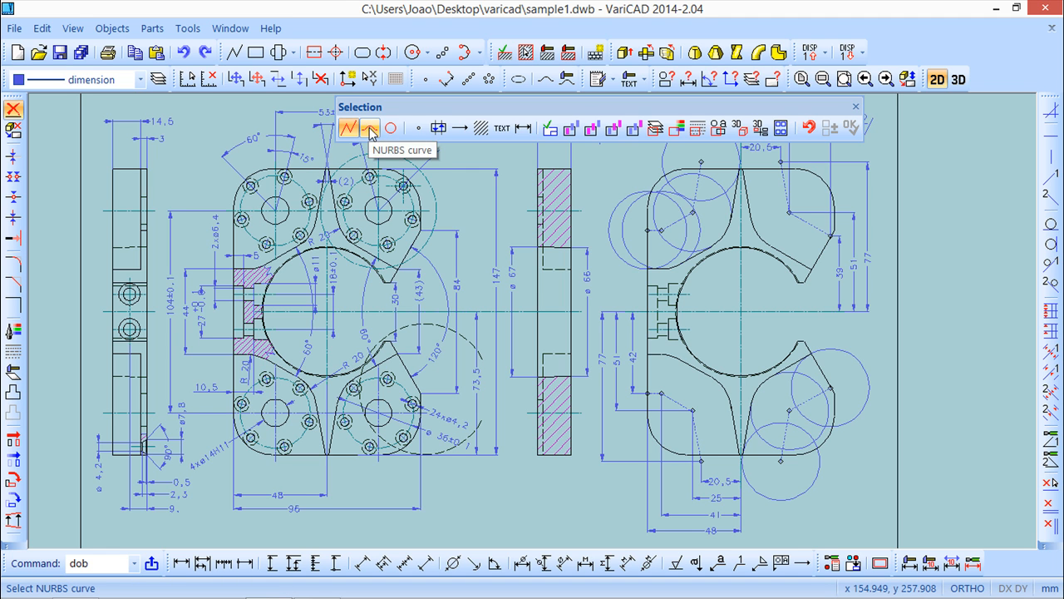
mouse_move(370, 127)
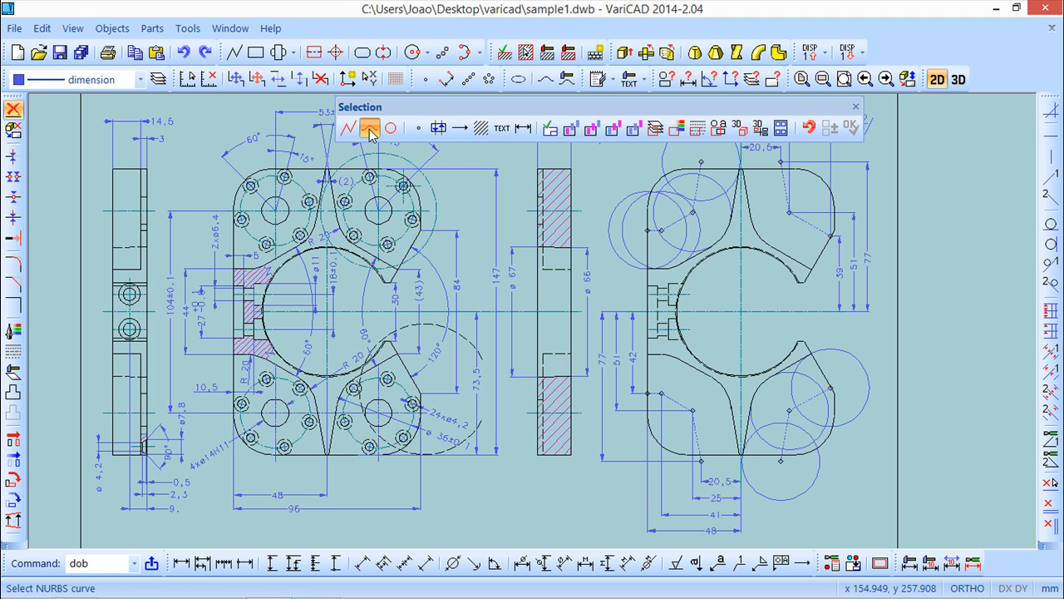
- Limit delete picking to arcs and circles, test a pick, then switch to points
click(370, 127)
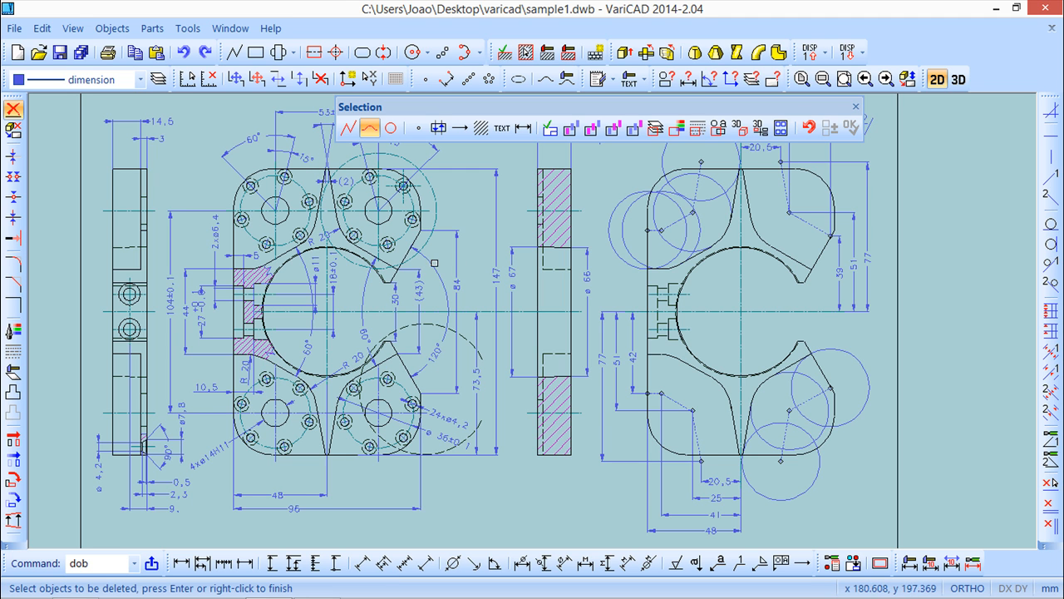
mouse_move(813, 389)
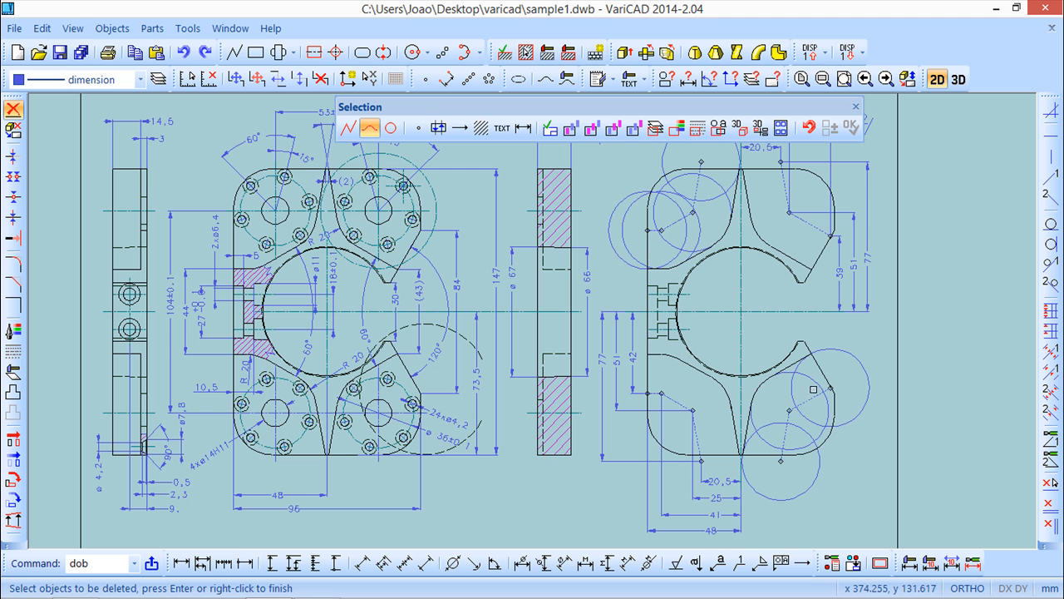
mouse_move(547, 352)
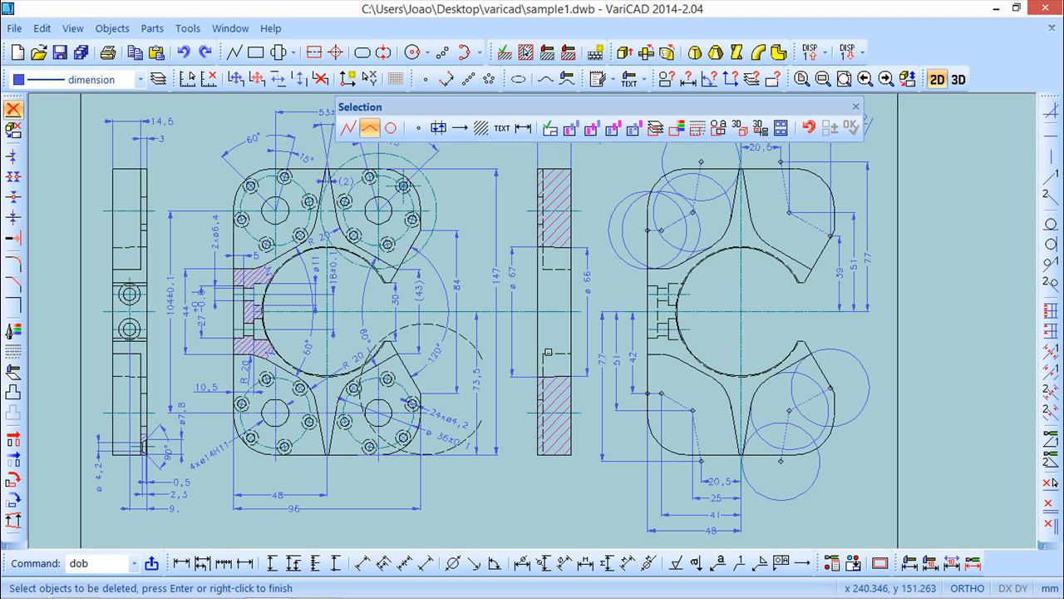
click(391, 128)
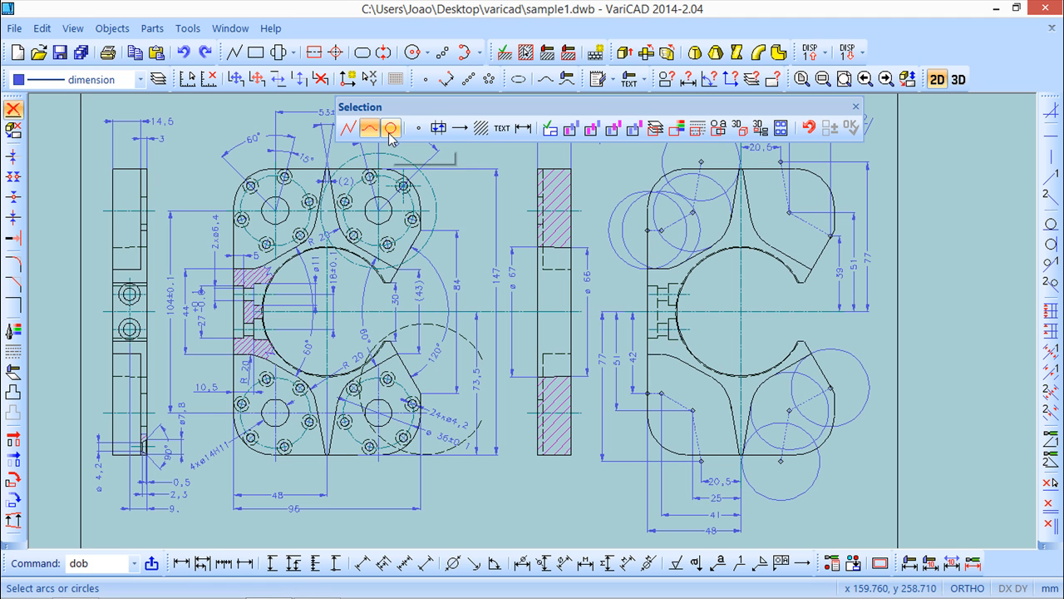
click(391, 127)
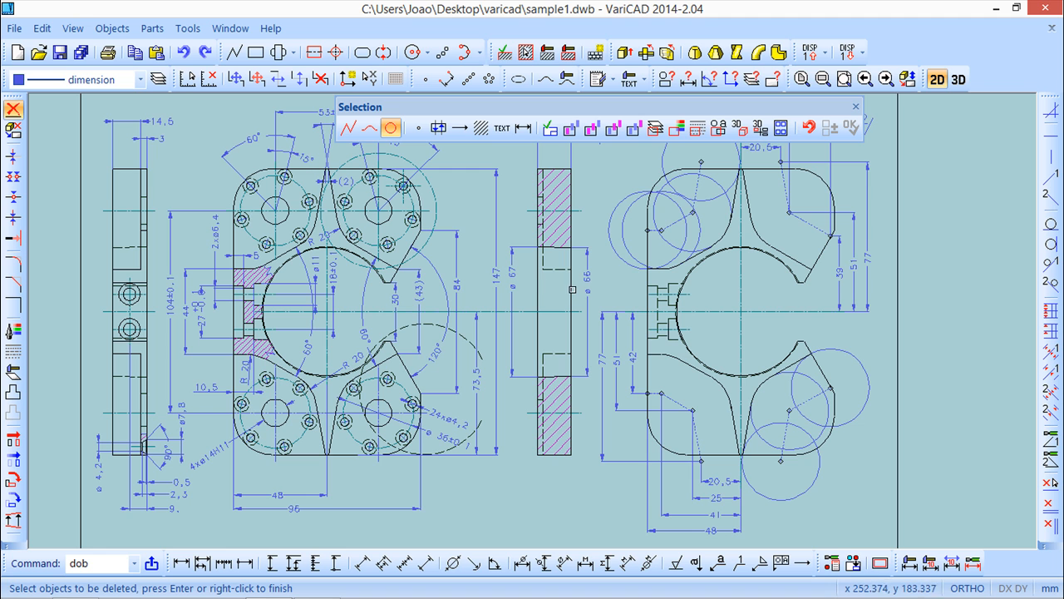
mouse_move(571, 289)
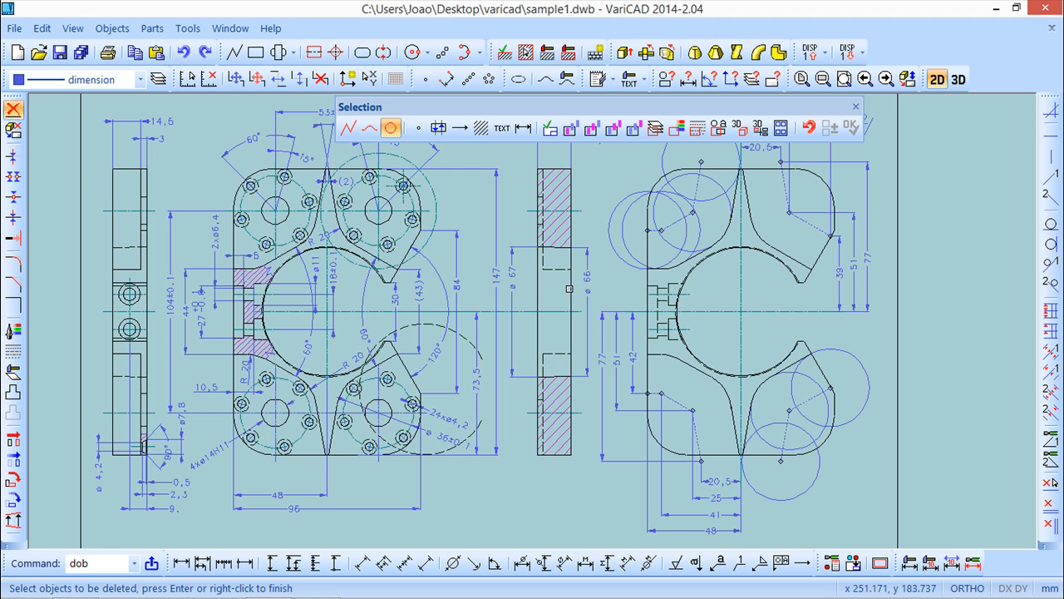
click(348, 127)
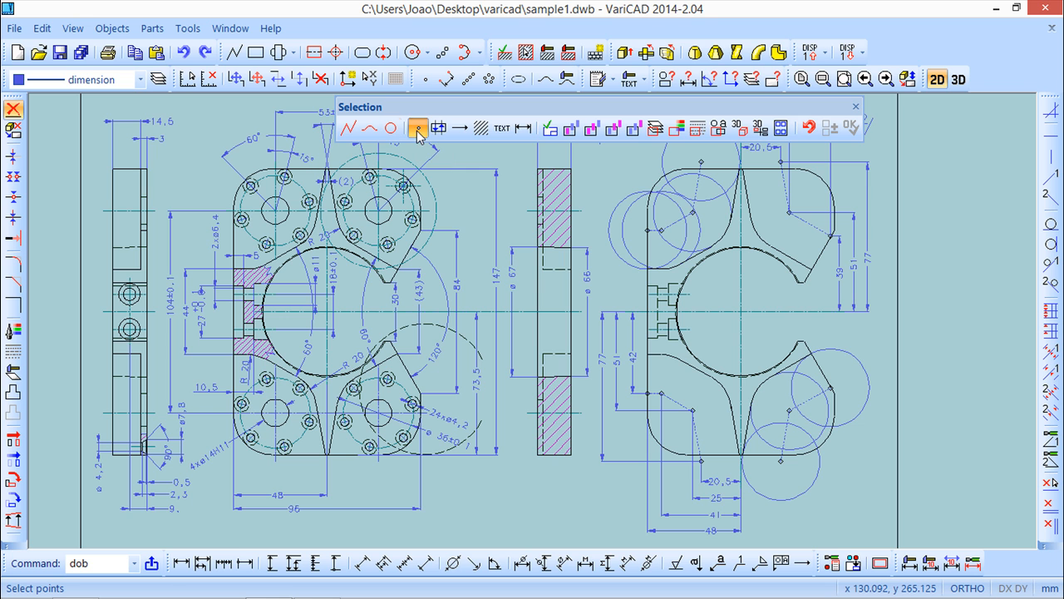
click(418, 128)
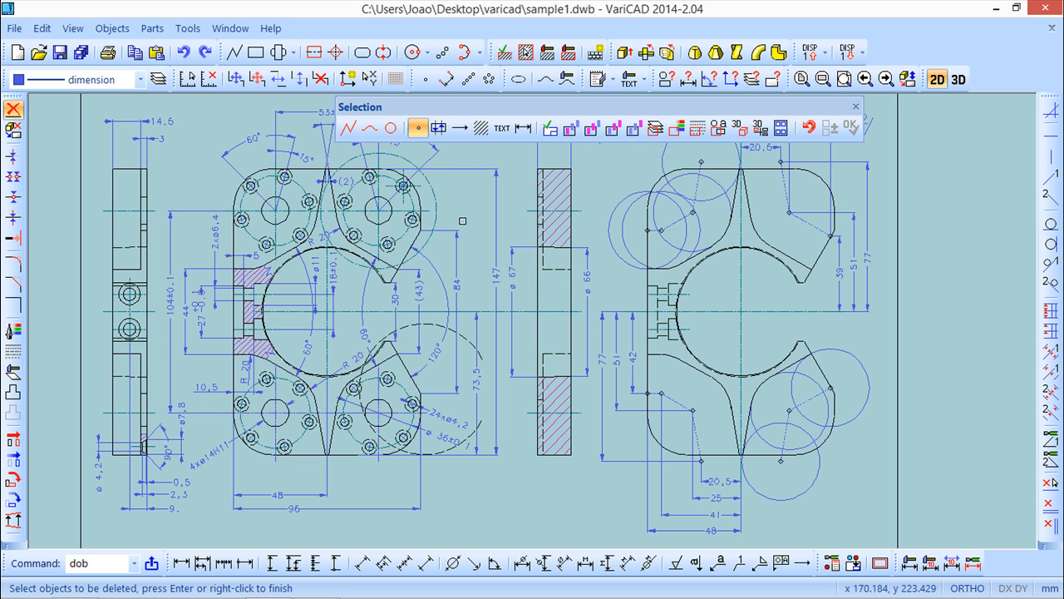
mouse_move(790, 407)
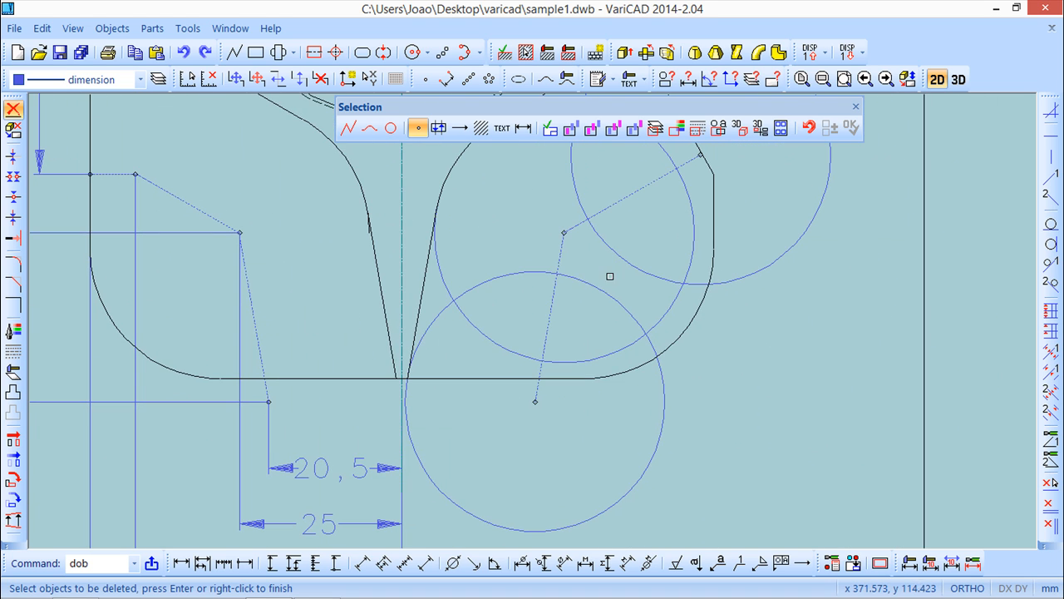
mouse_move(567, 247)
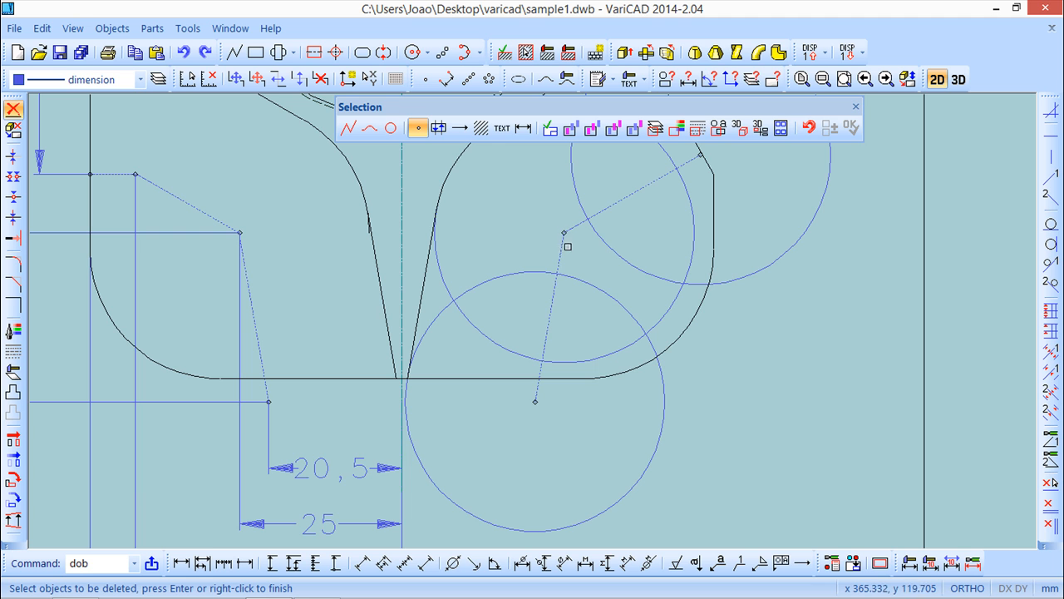
mouse_move(538, 403)
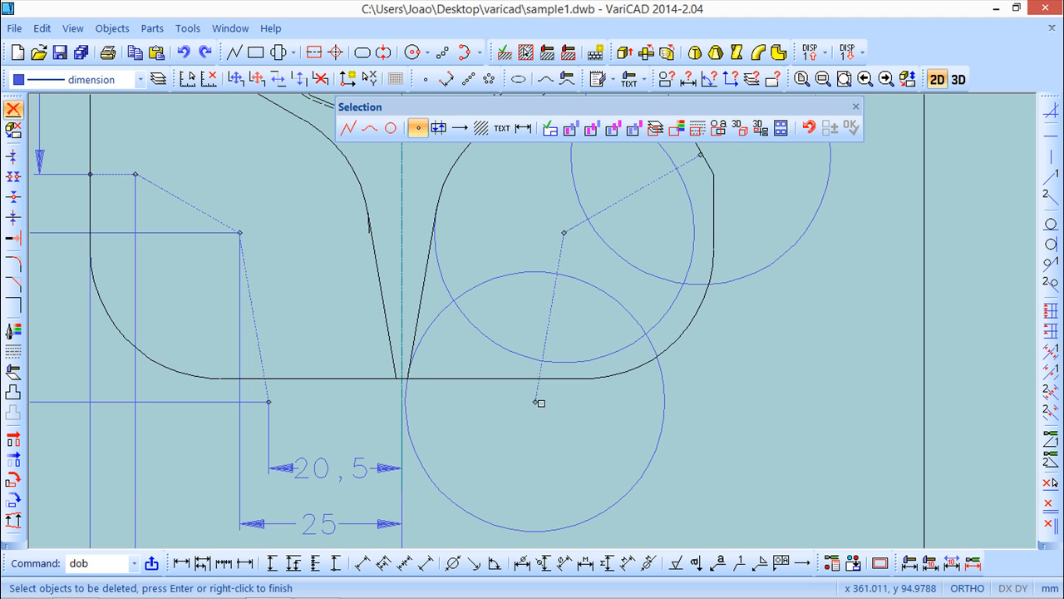
click(438, 127)
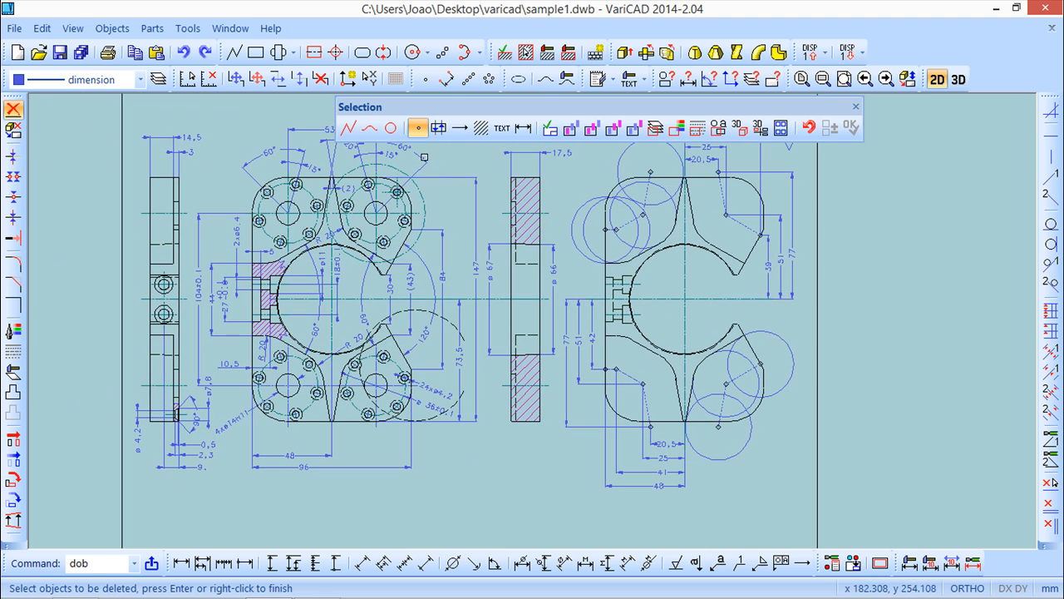
- Enable the Blocks filter so deletion picks only symbols, and show the parts library list
click(438, 127)
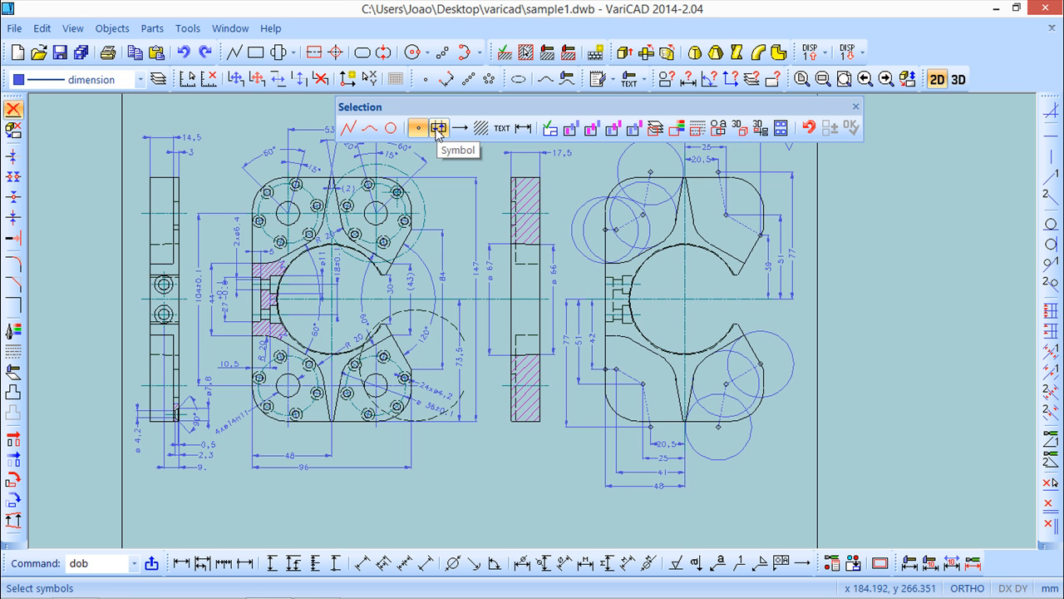
click(438, 127)
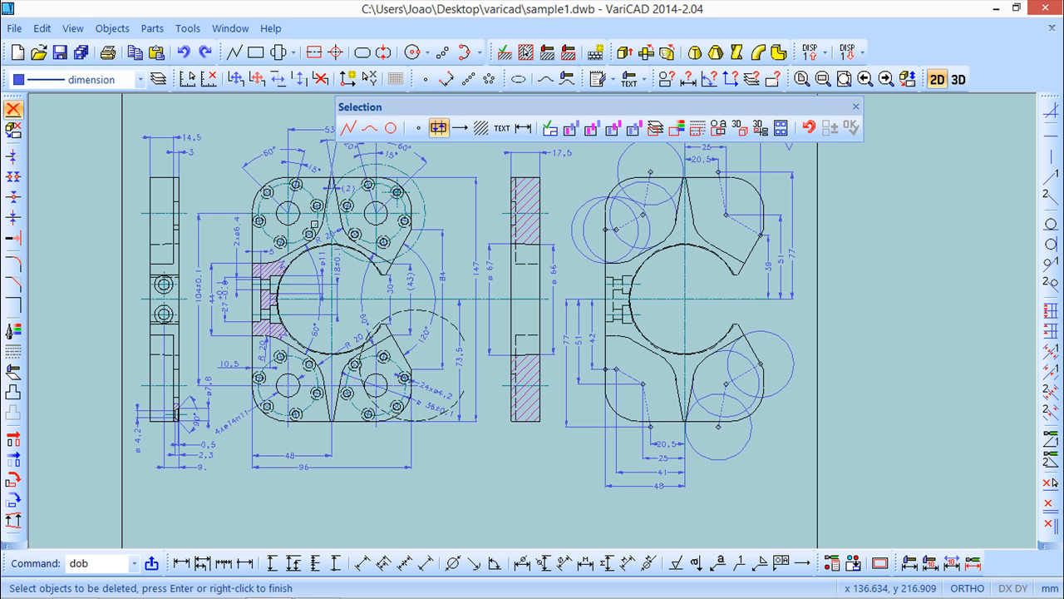
mouse_move(210, 252)
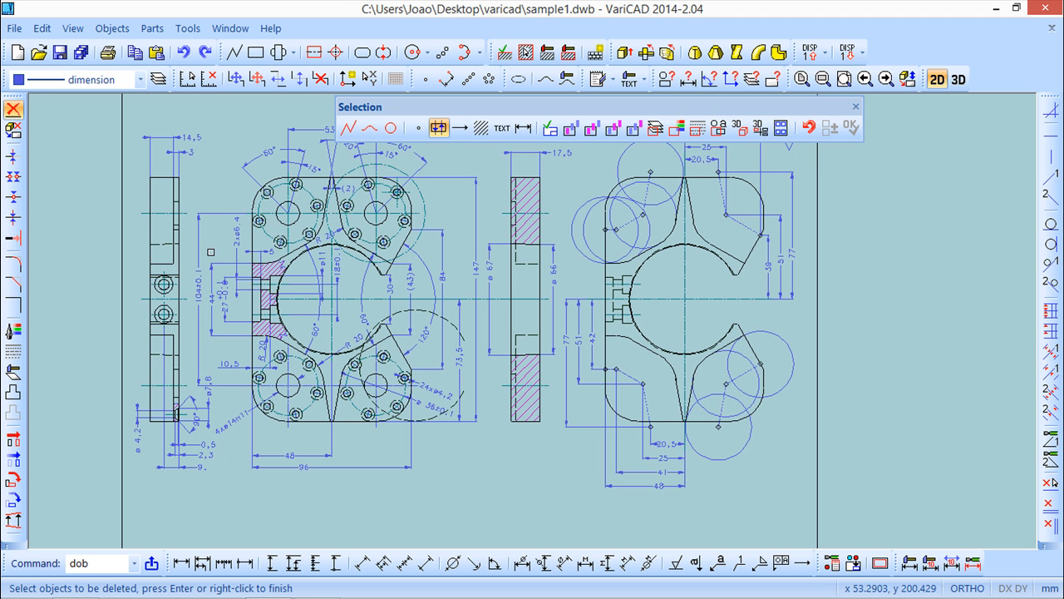
mouse_move(153, 113)
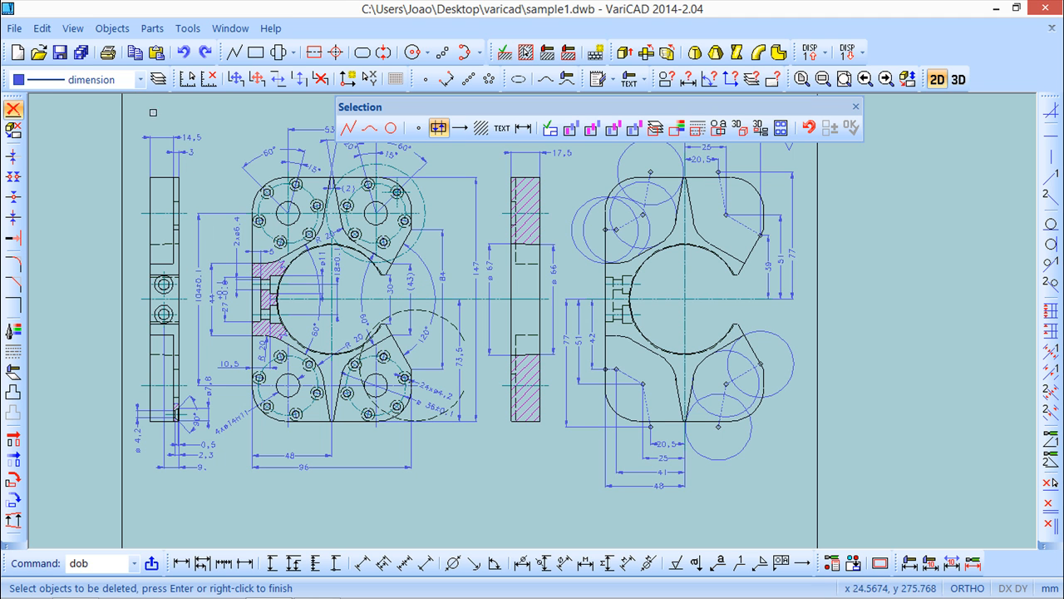
click(151, 28)
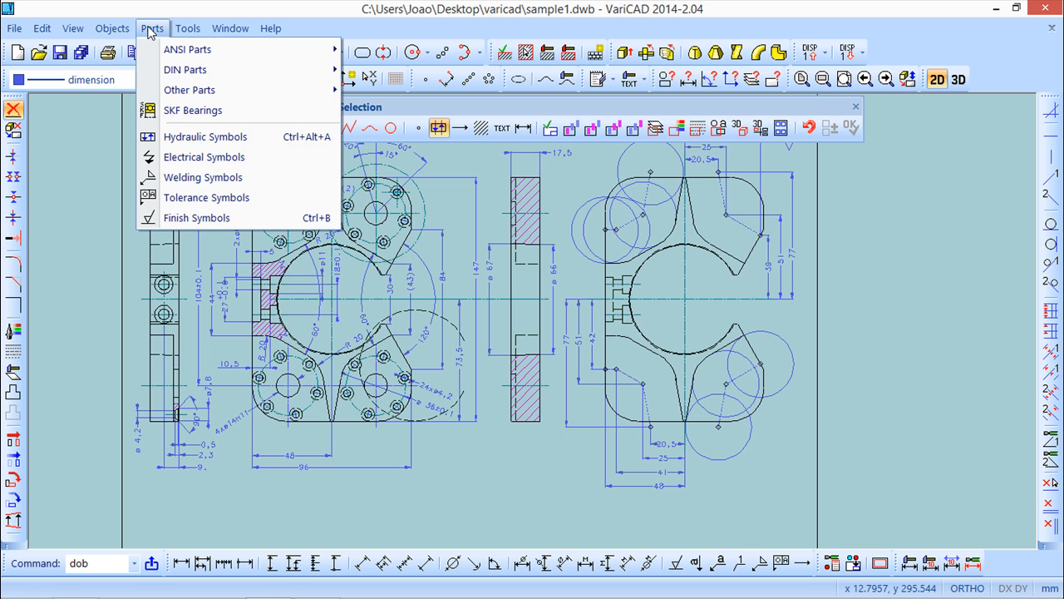
mouse_move(204, 137)
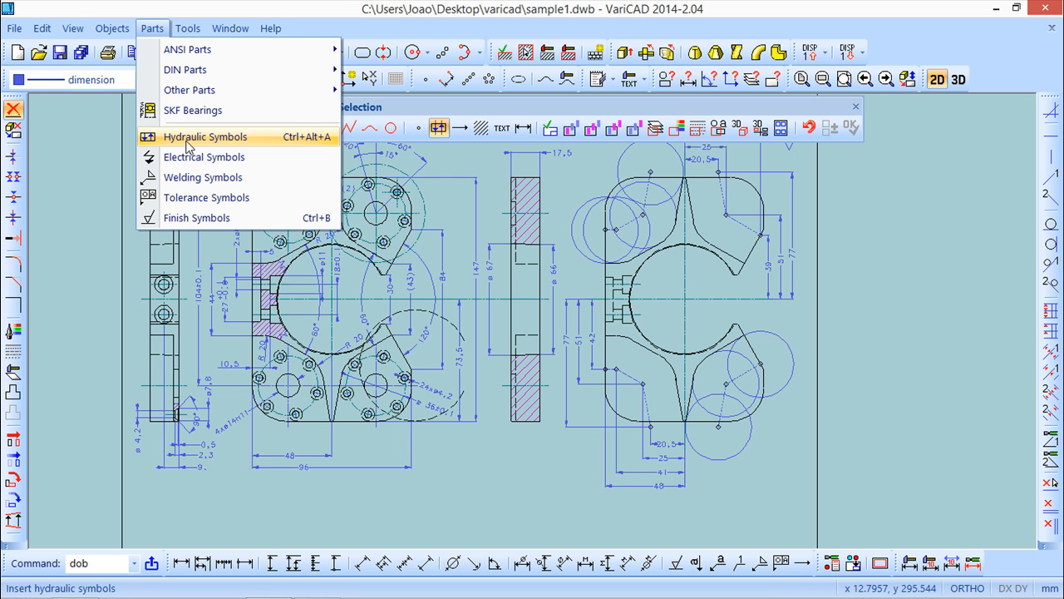
mouse_move(204, 156)
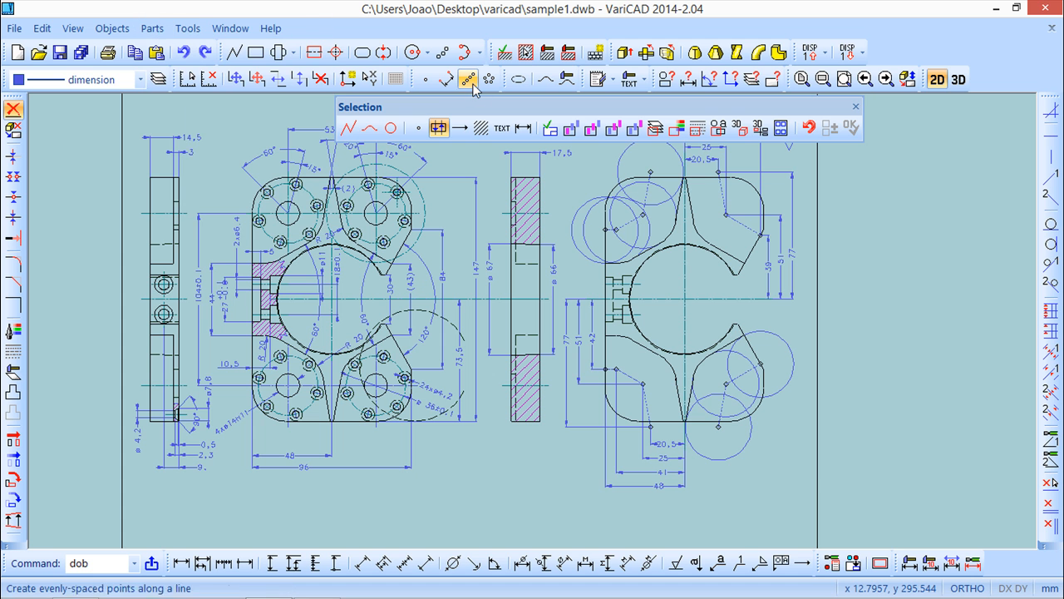
mouse_move(460, 127)
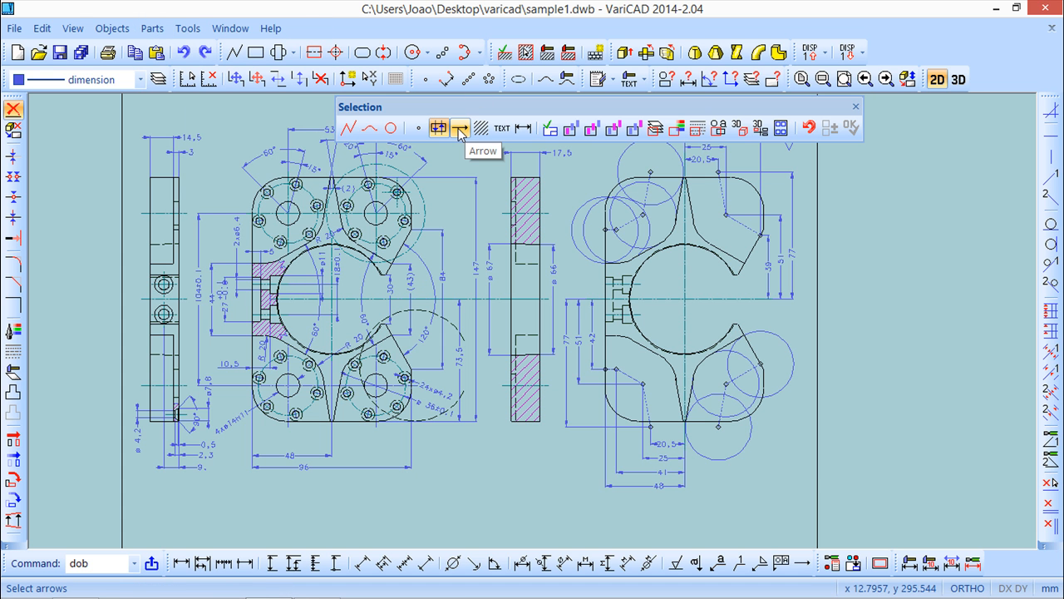
- Try the Arrow and Hatch delete filters with test picks, ending on text-only picking
click(438, 127)
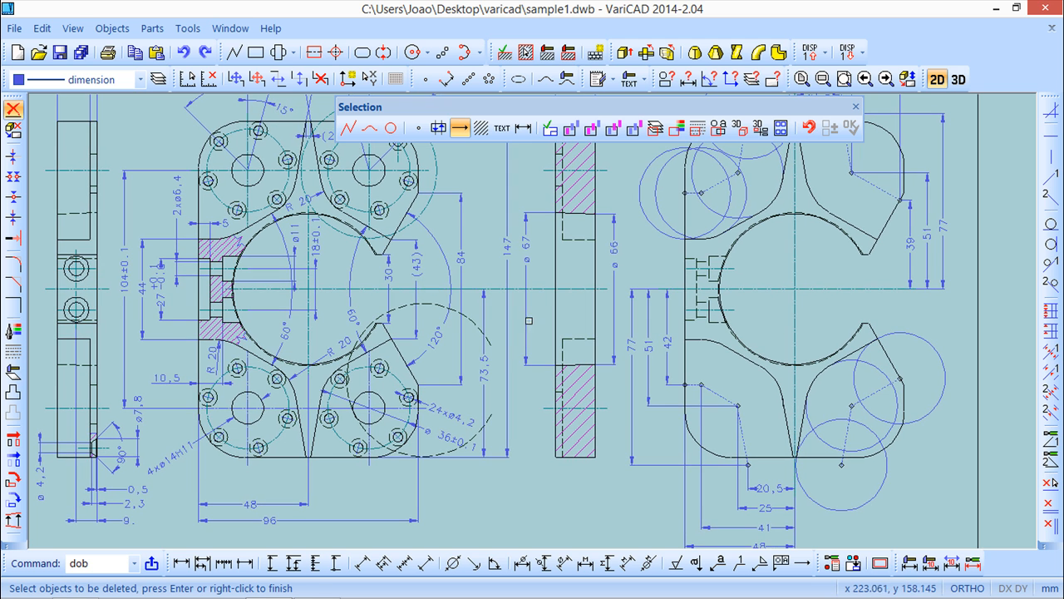
mouse_move(504, 276)
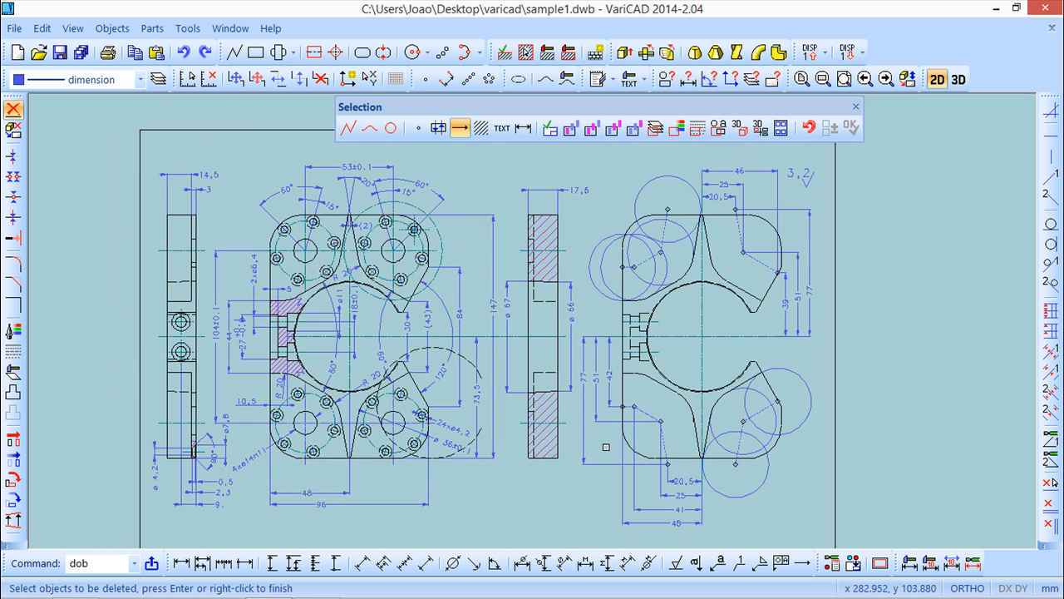
click(481, 127)
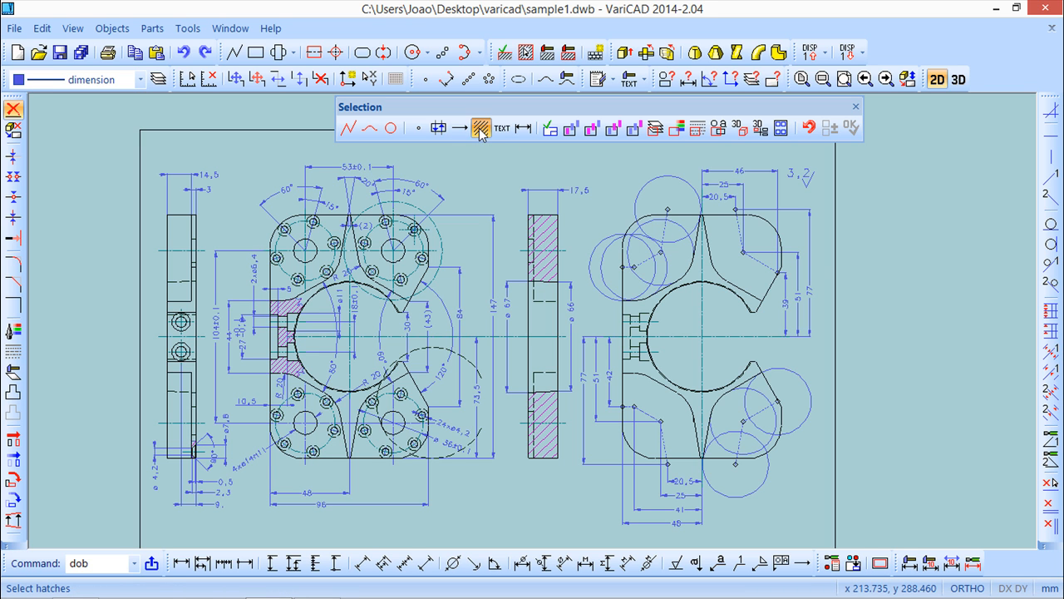
click(481, 127)
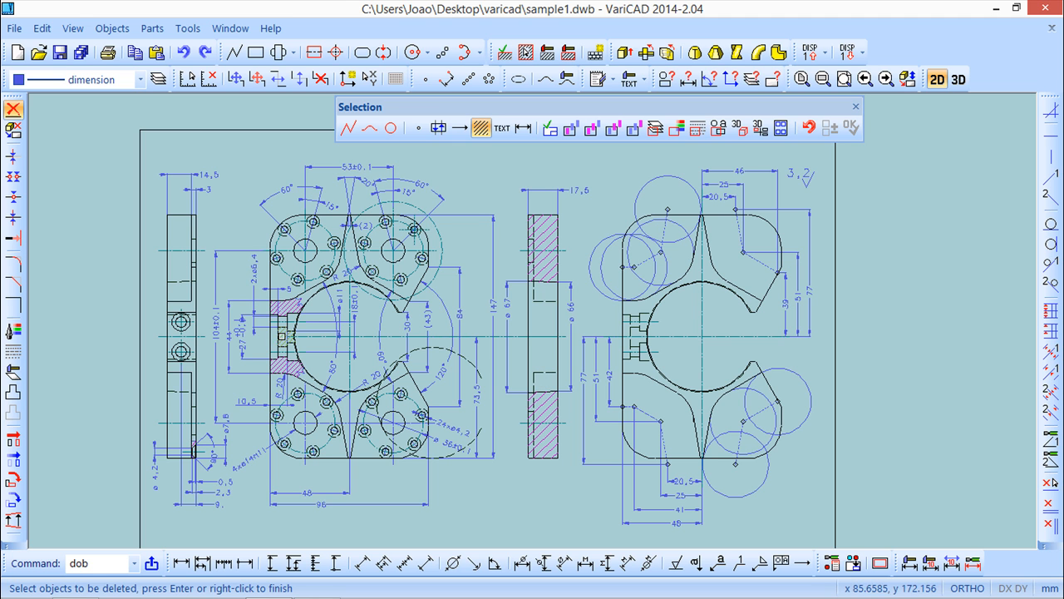
mouse_move(480, 174)
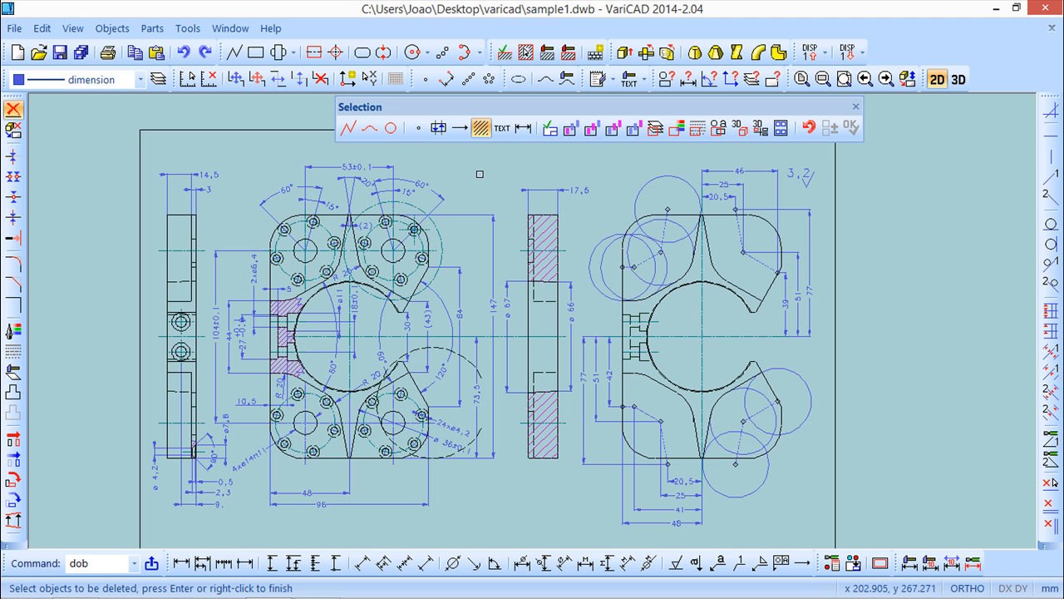
click(502, 127)
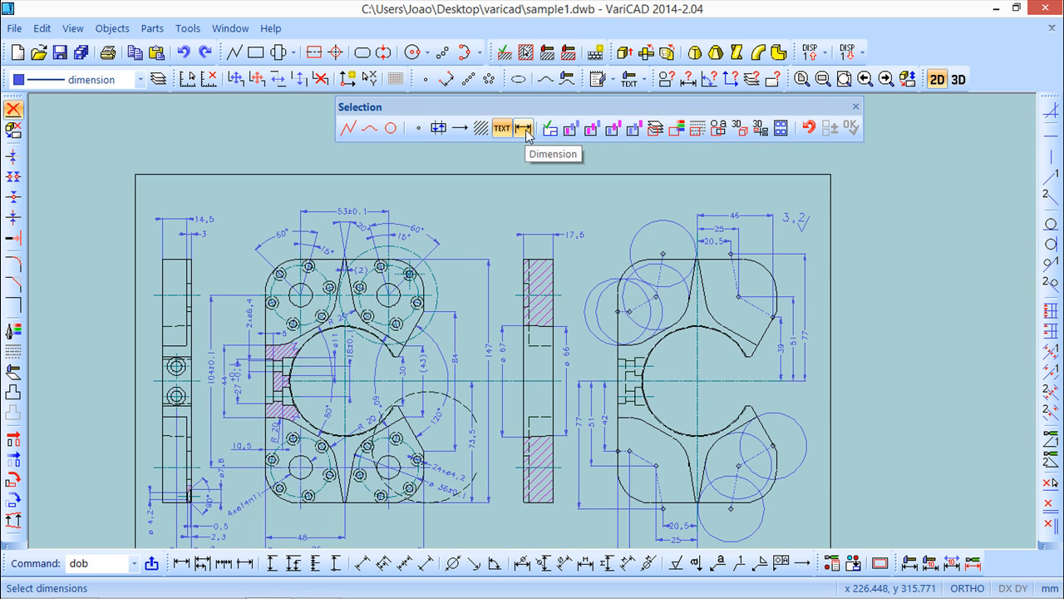
- Limit picking to dimensions, test on the side view, briefly try Lines, then restore Dimensions
click(523, 127)
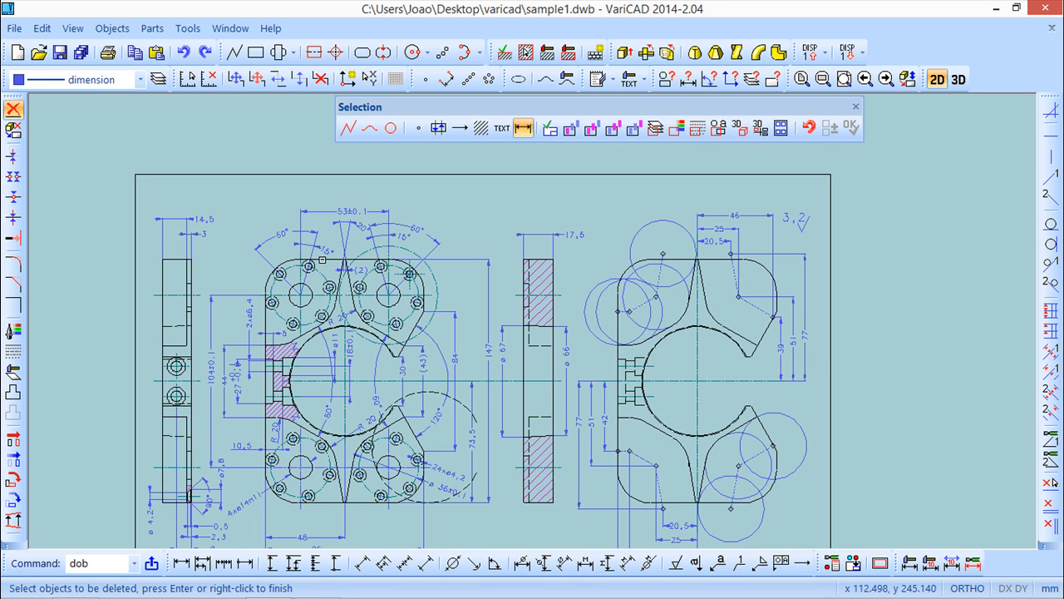
mouse_move(524, 276)
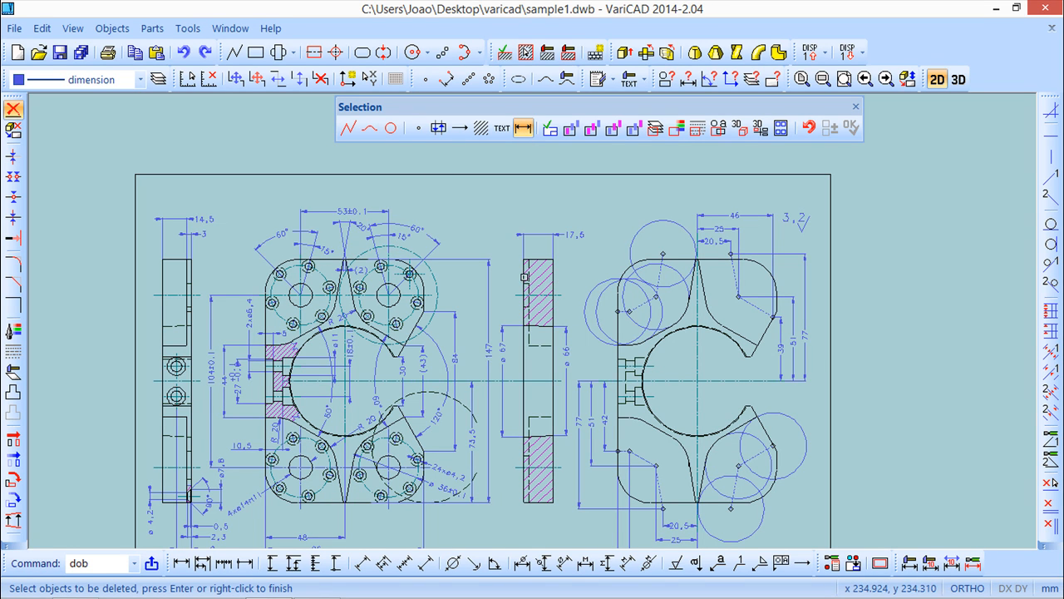
mouse_move(626, 369)
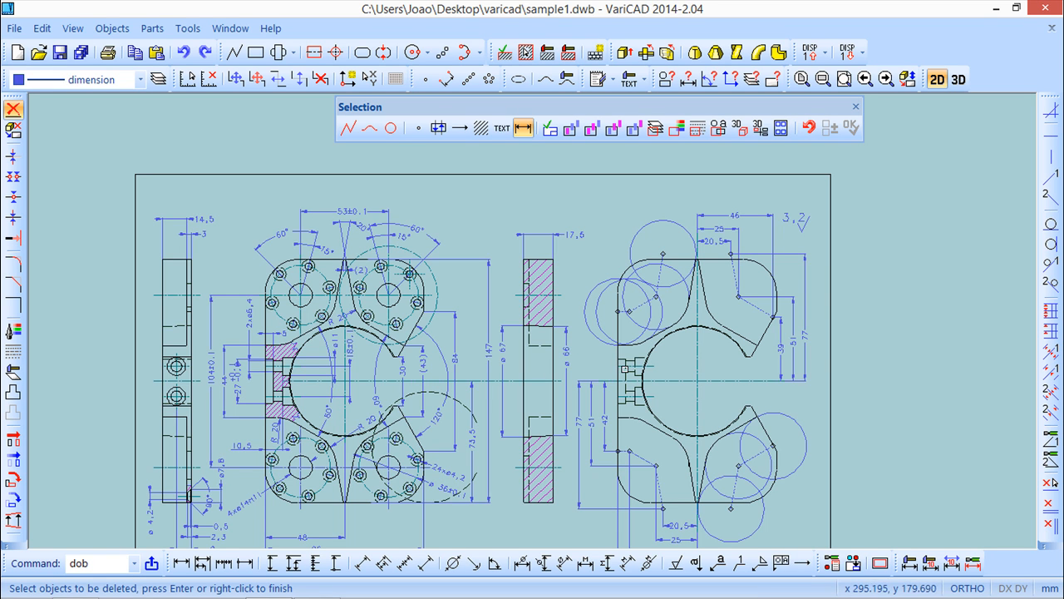
click(348, 127)
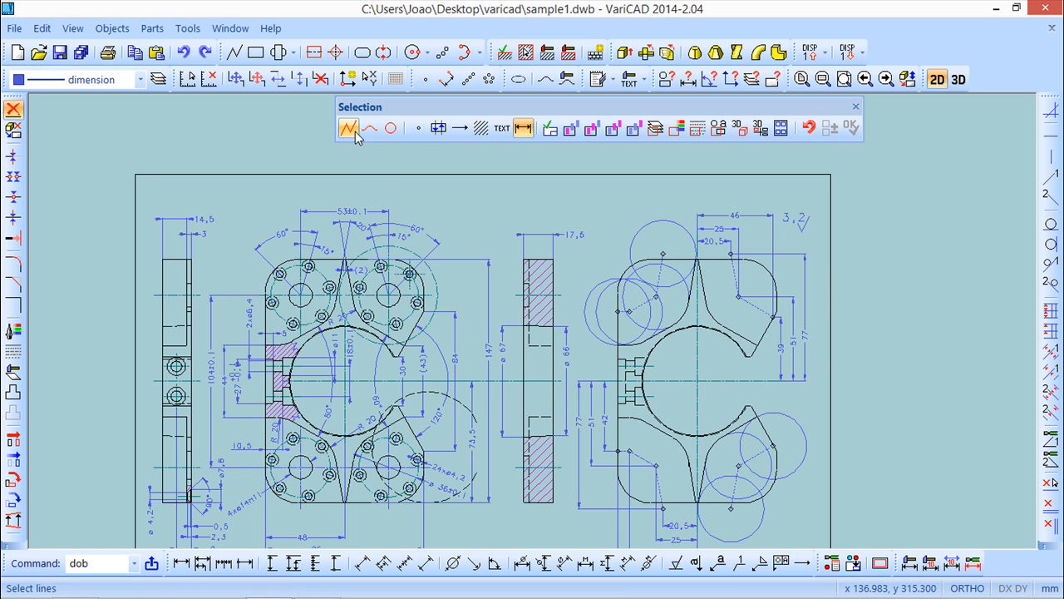
click(523, 128)
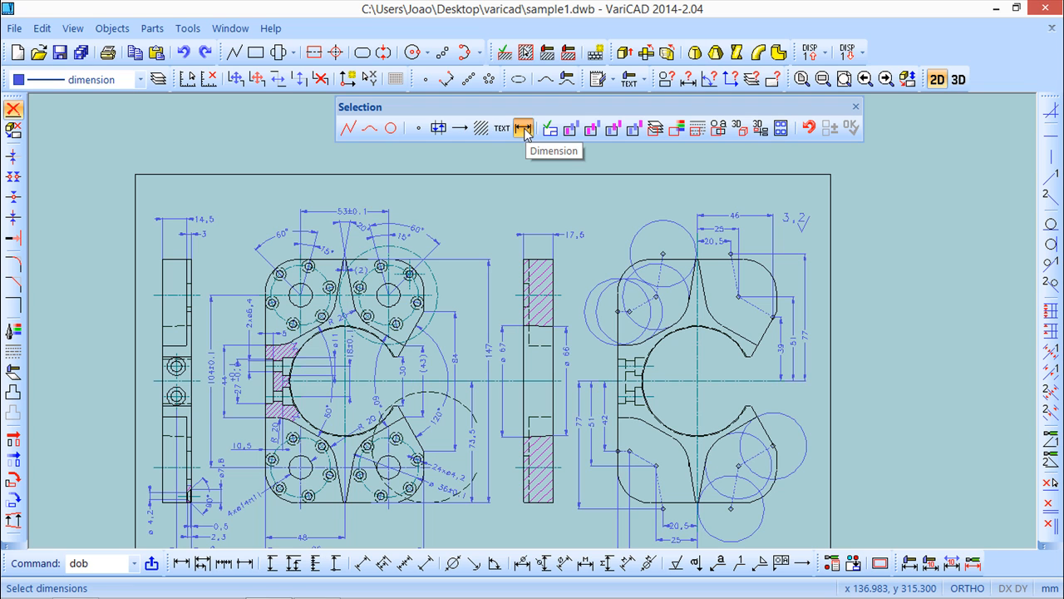
click(523, 127)
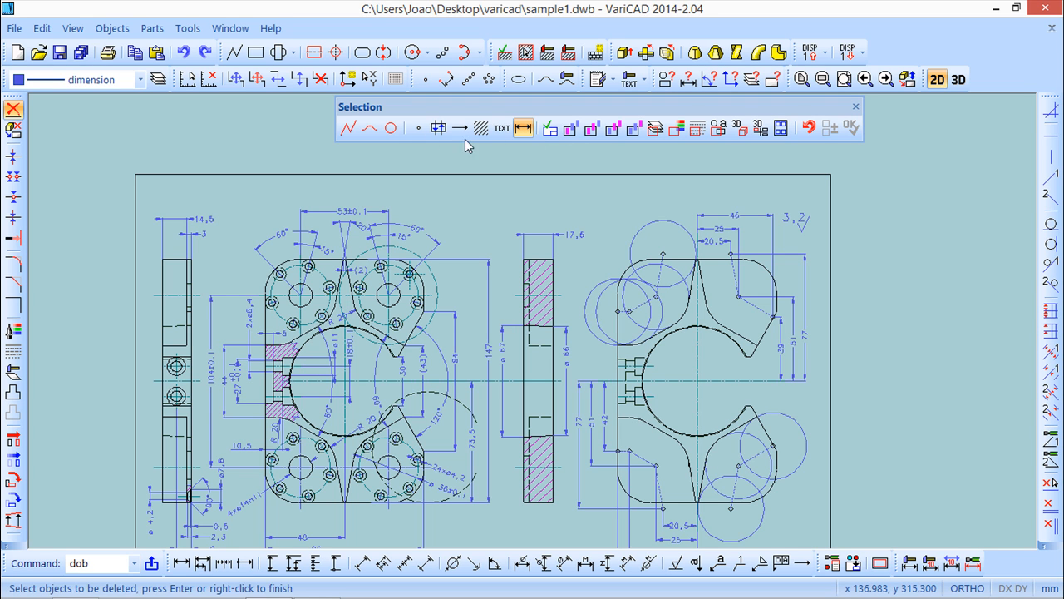
mouse_move(353, 286)
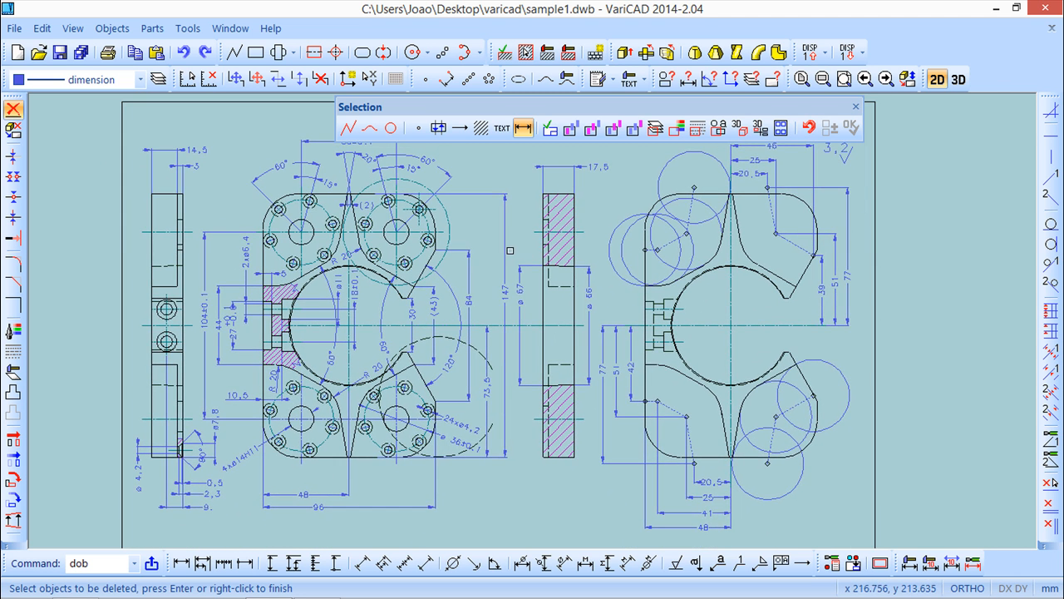
mouse_move(550, 128)
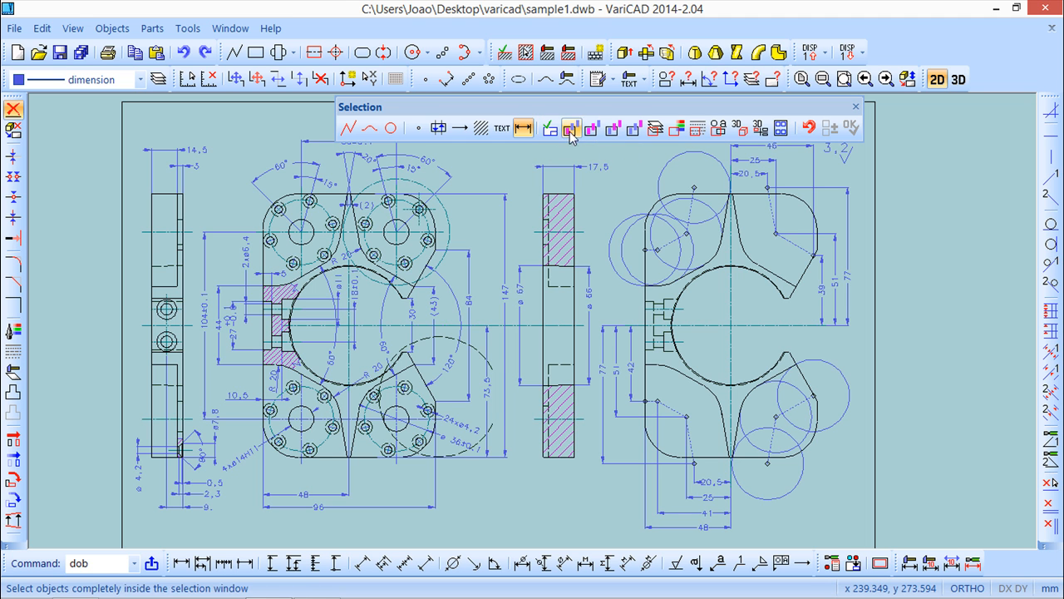
mouse_move(549, 129)
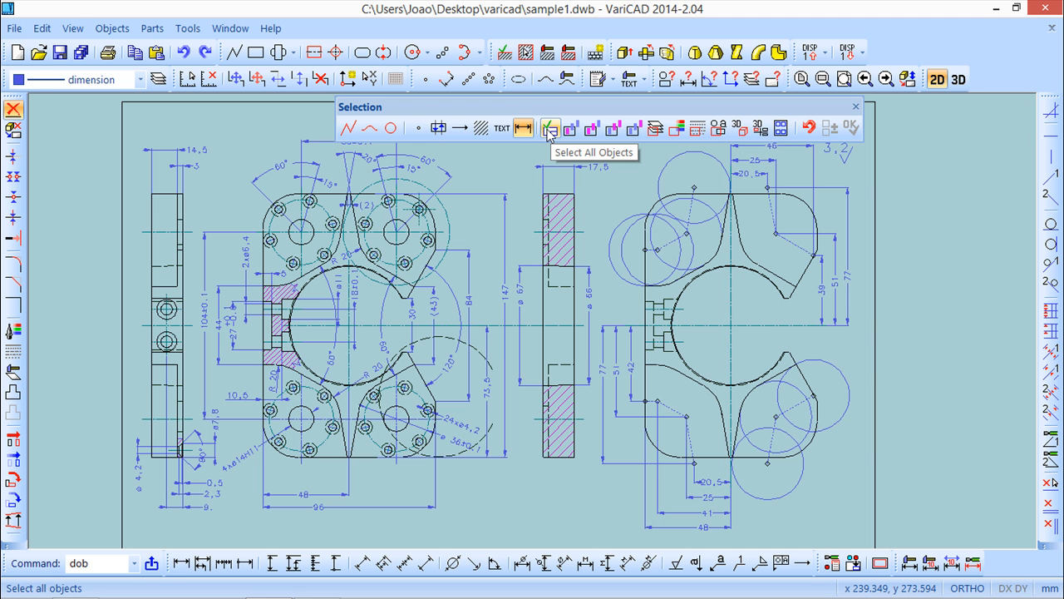
- Select all objects, cancel the deletion, and restart the dob command
click(550, 128)
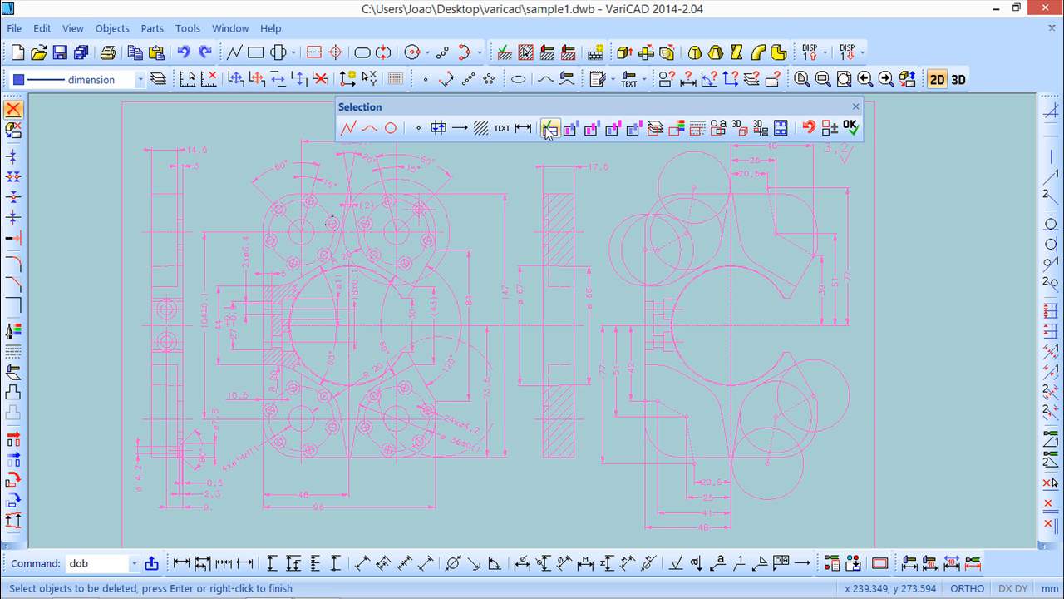
click(850, 127)
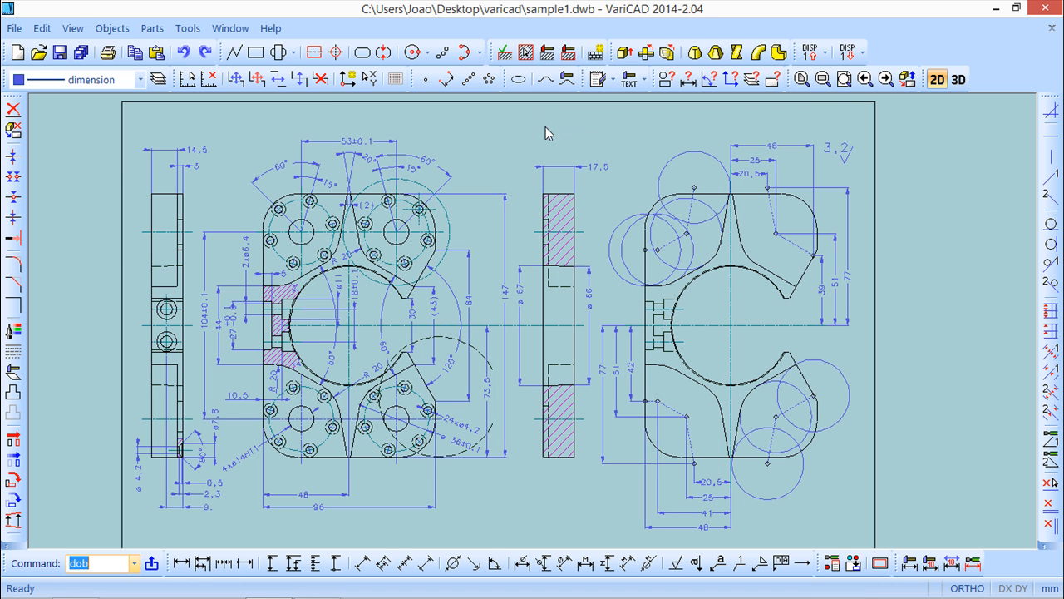
click(13, 109)
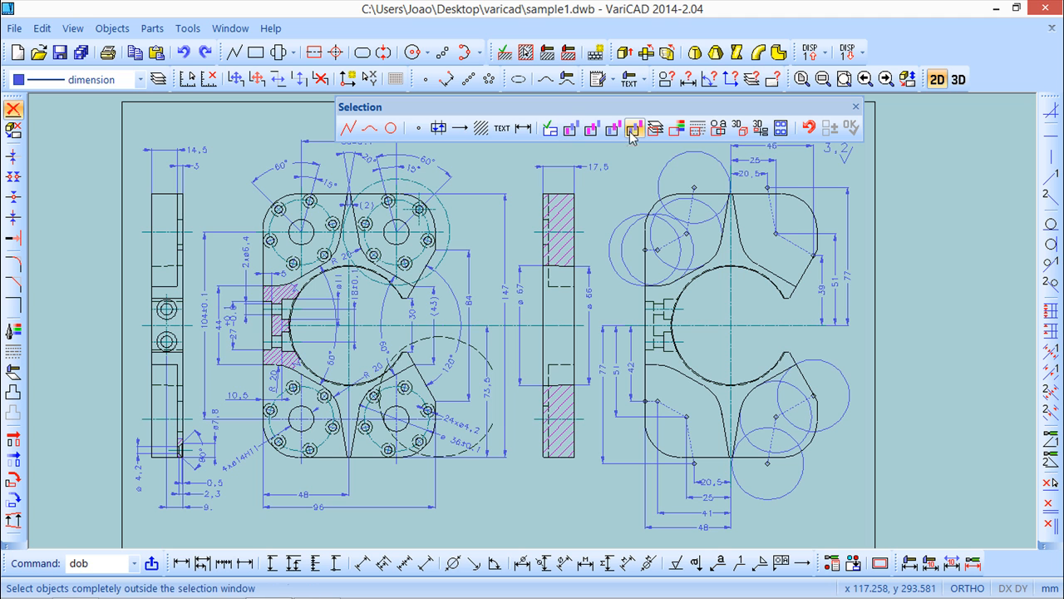
- Try Completely Outside window mode, then switch to Completely Inside and test on the side view
click(612, 129)
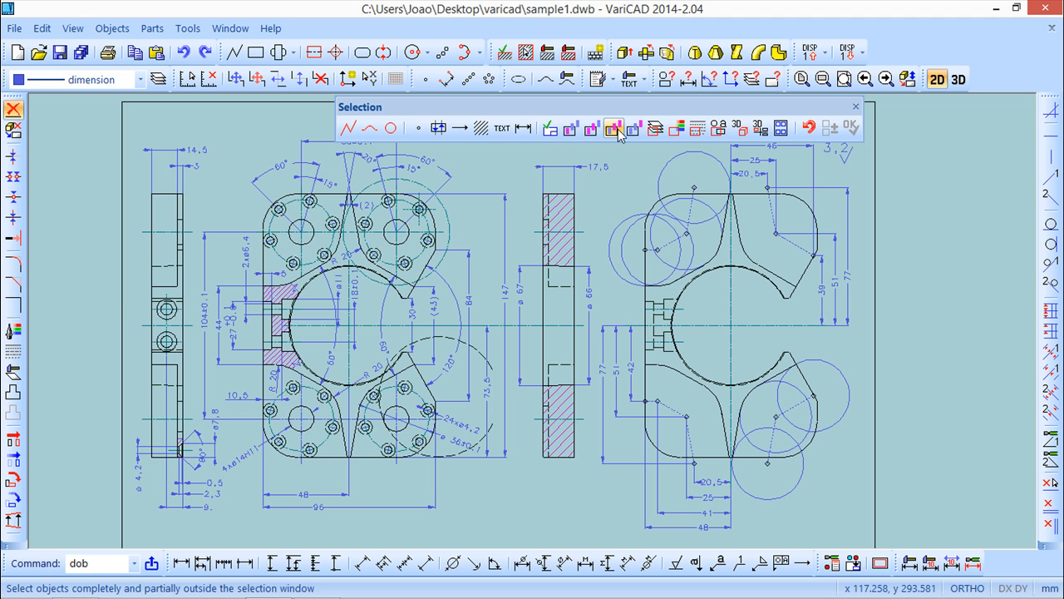
mouse_move(572, 128)
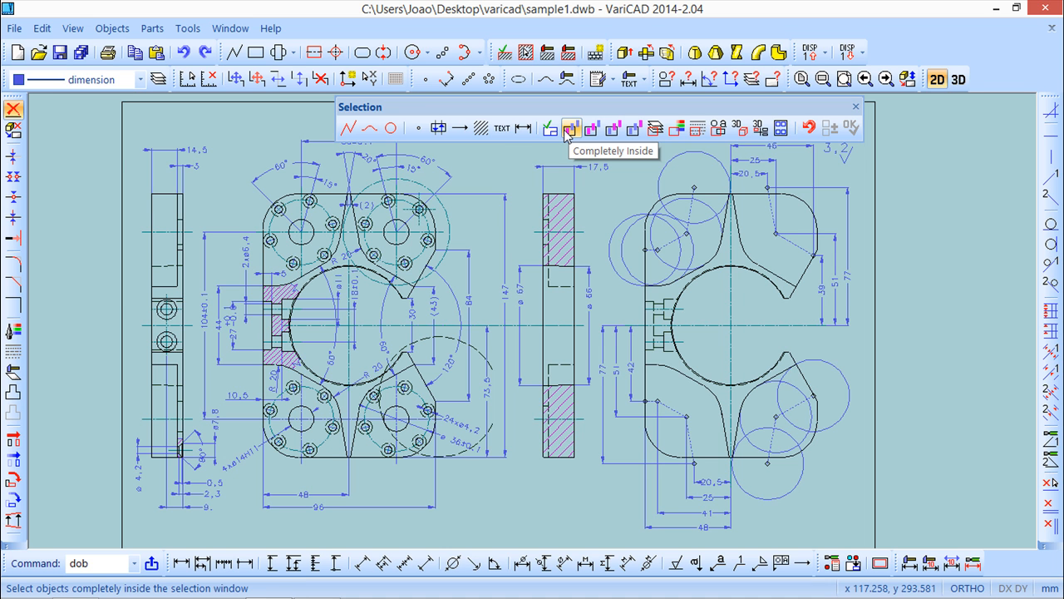
mouse_move(571, 129)
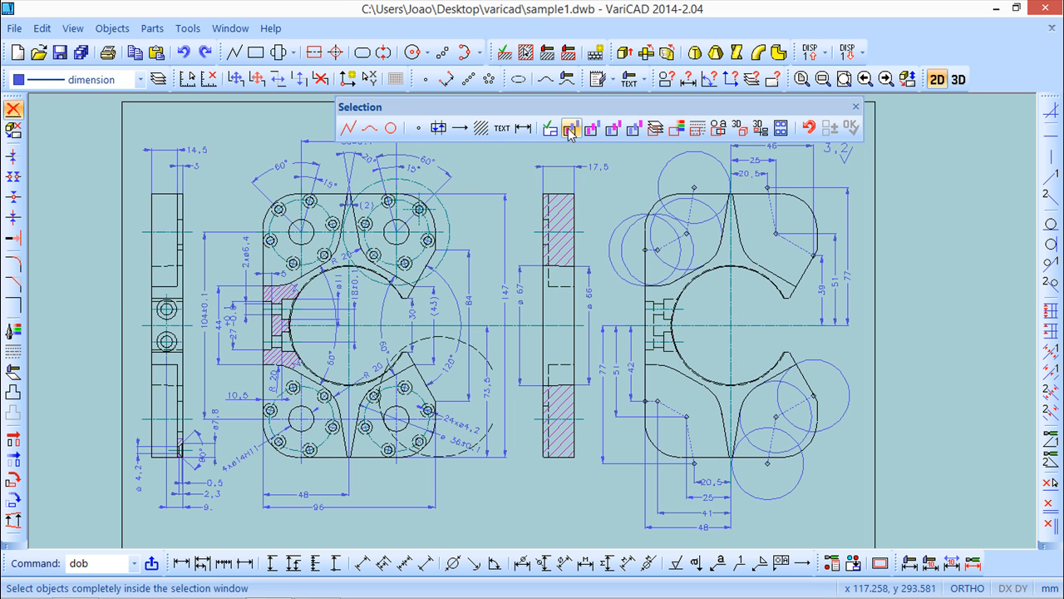
mouse_move(572, 129)
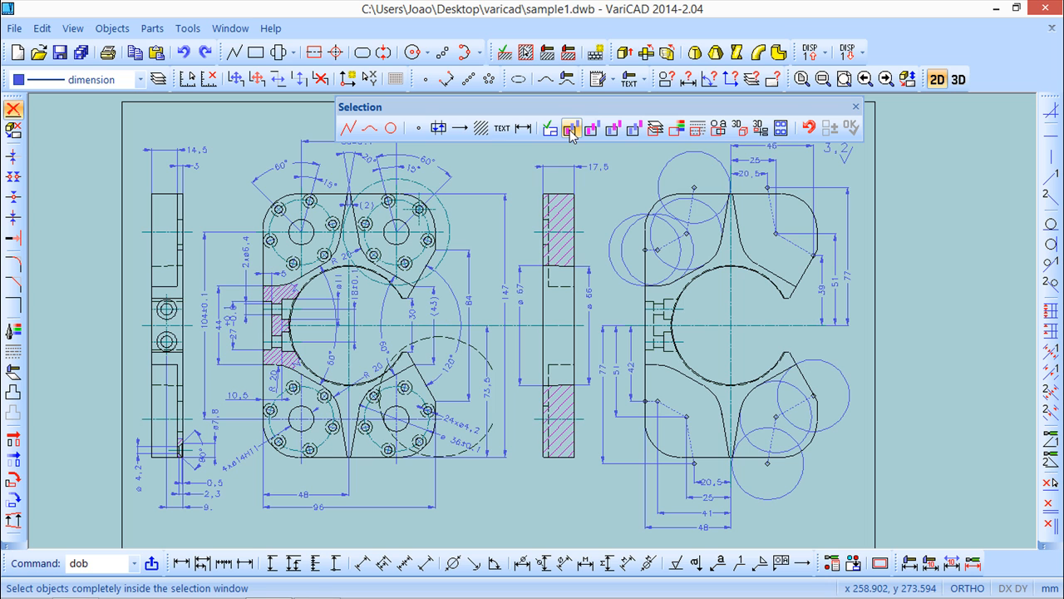
click(571, 127)
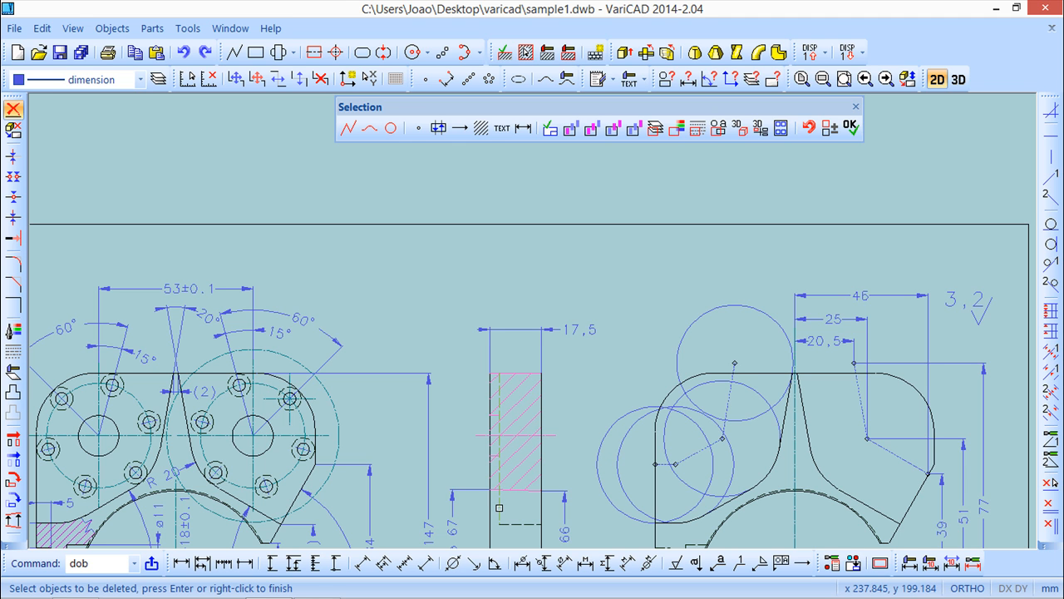
click(572, 127)
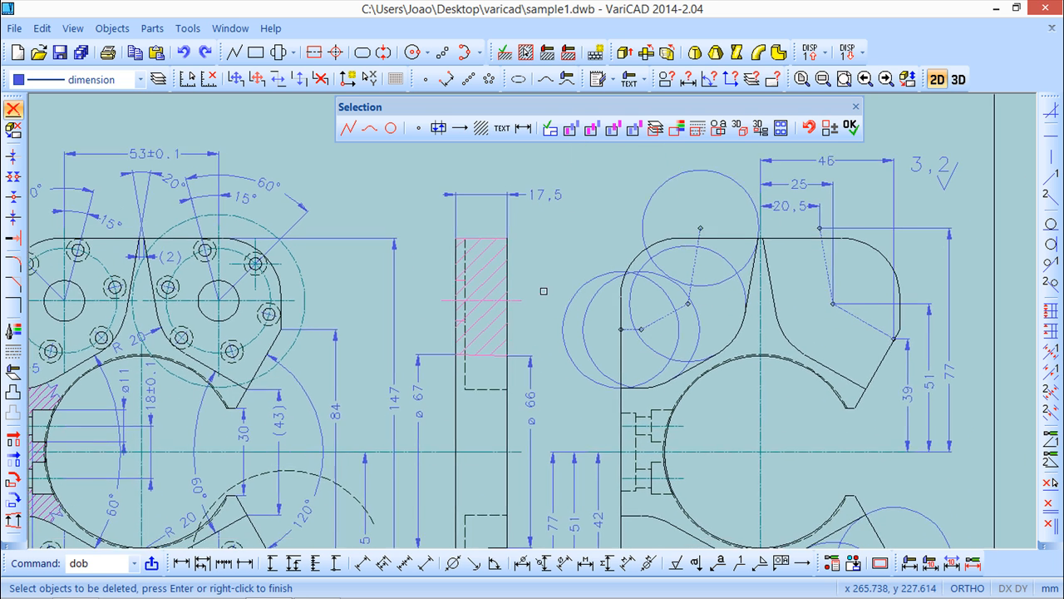
- Use Inside window mode to pick the side view outline with 17,5, ø67 and ø66 dimensions
click(592, 128)
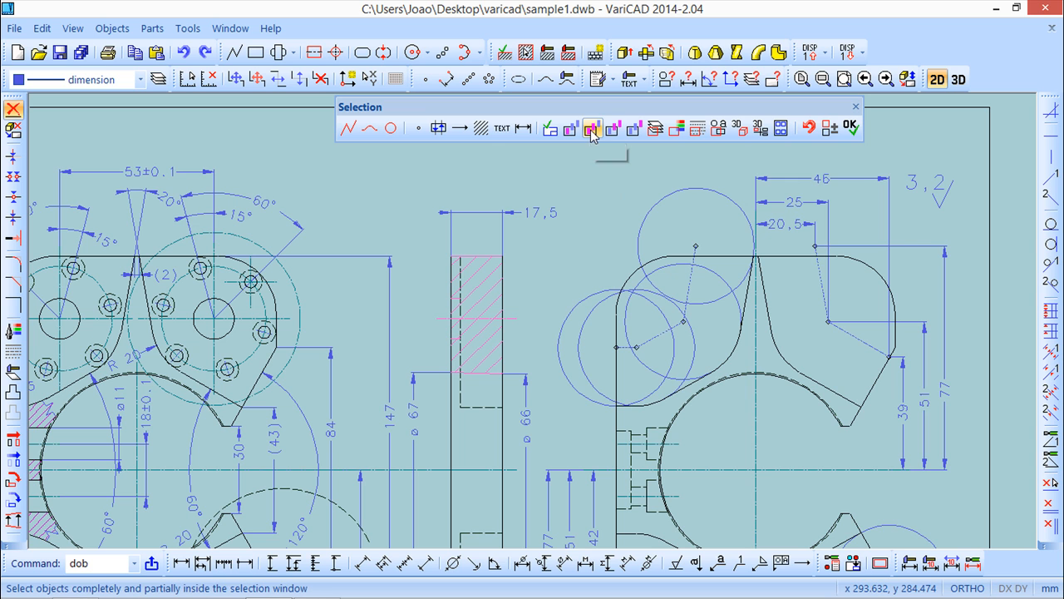
mouse_move(591, 128)
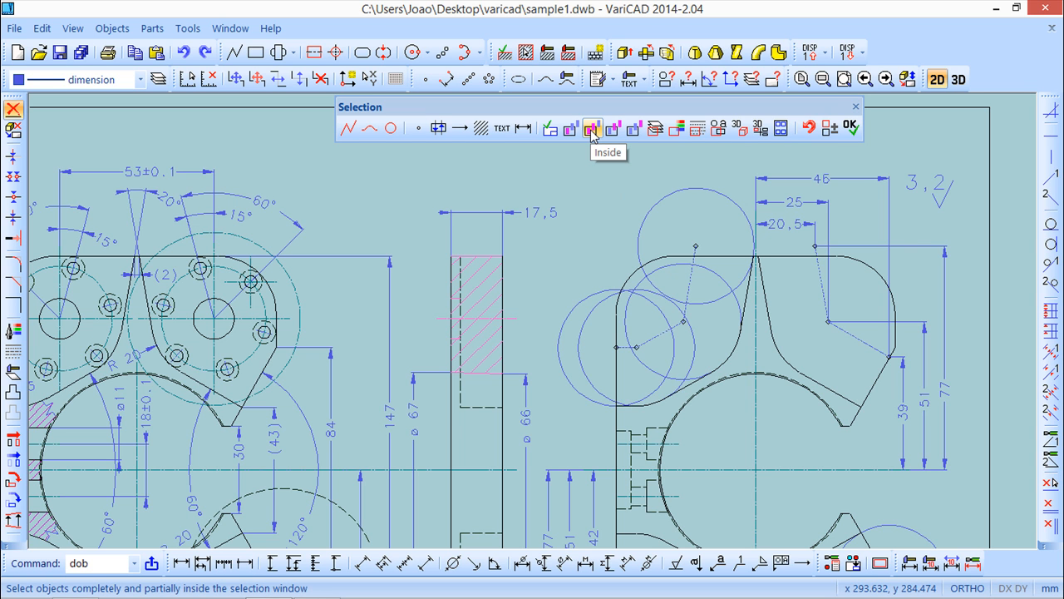
click(591, 128)
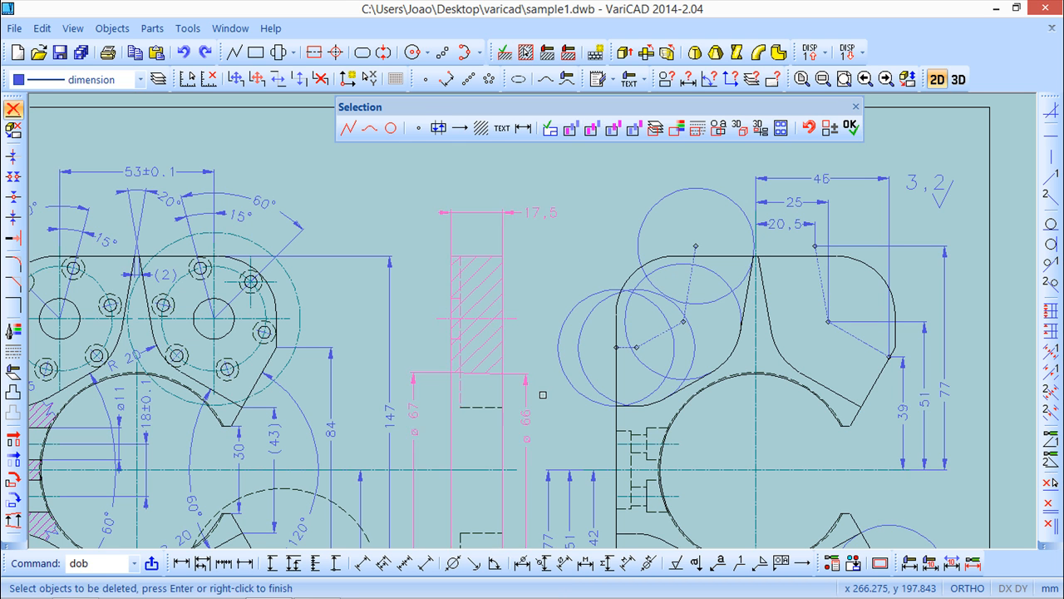
mouse_move(455, 385)
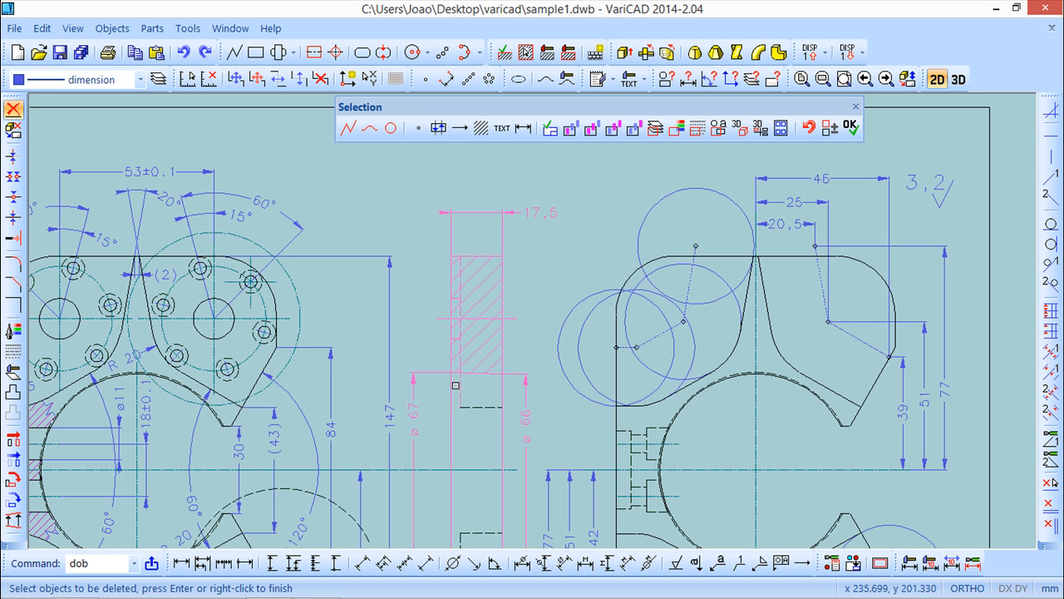
mouse_move(461, 388)
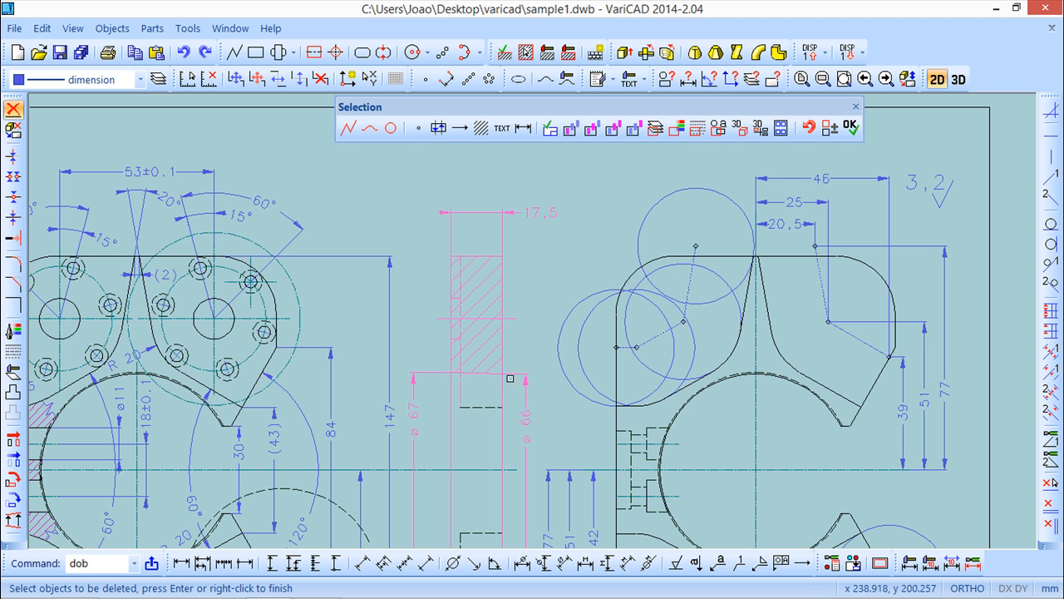
mouse_move(614, 128)
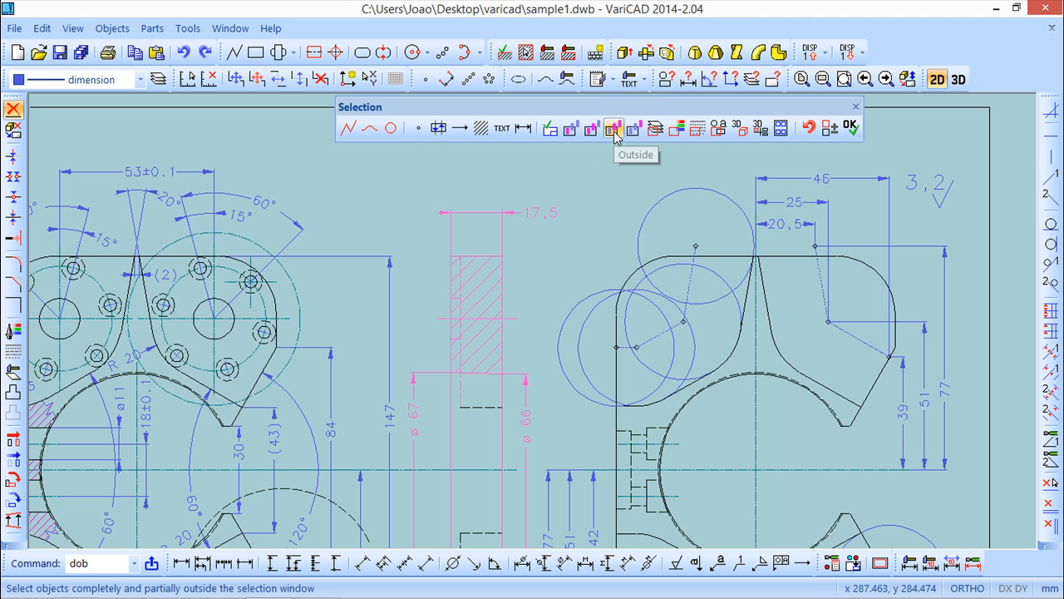
- Mark objects partly outside a window for deletion, then clear that marking
click(613, 127)
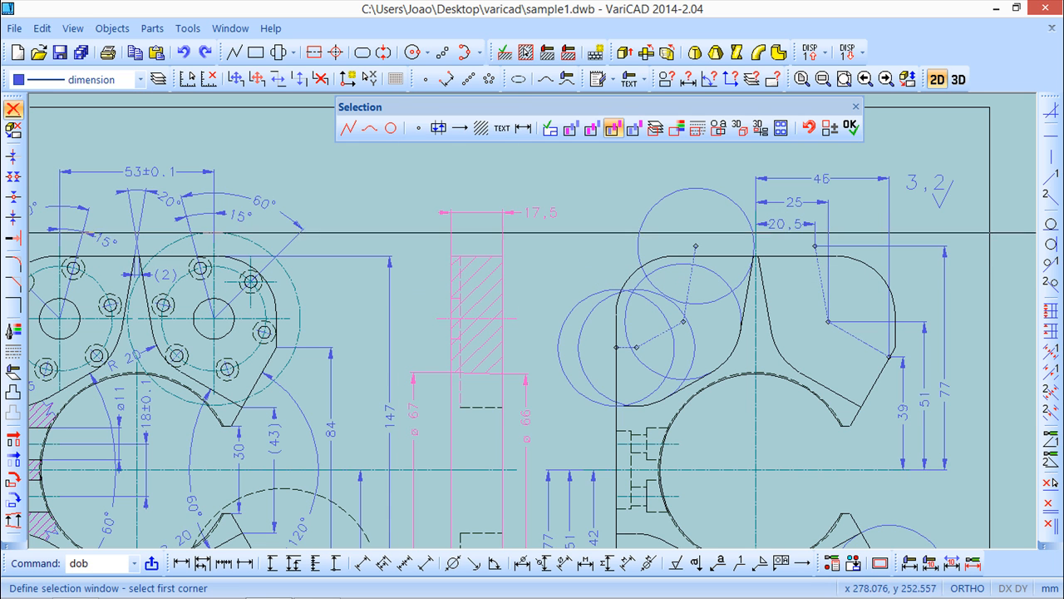
click(595, 189)
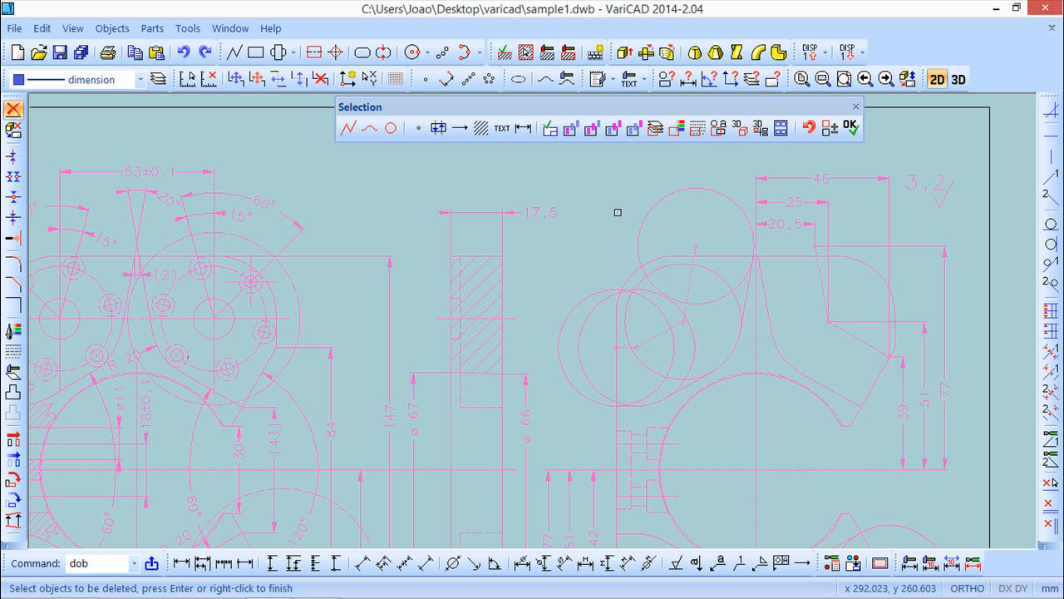
mouse_move(626, 216)
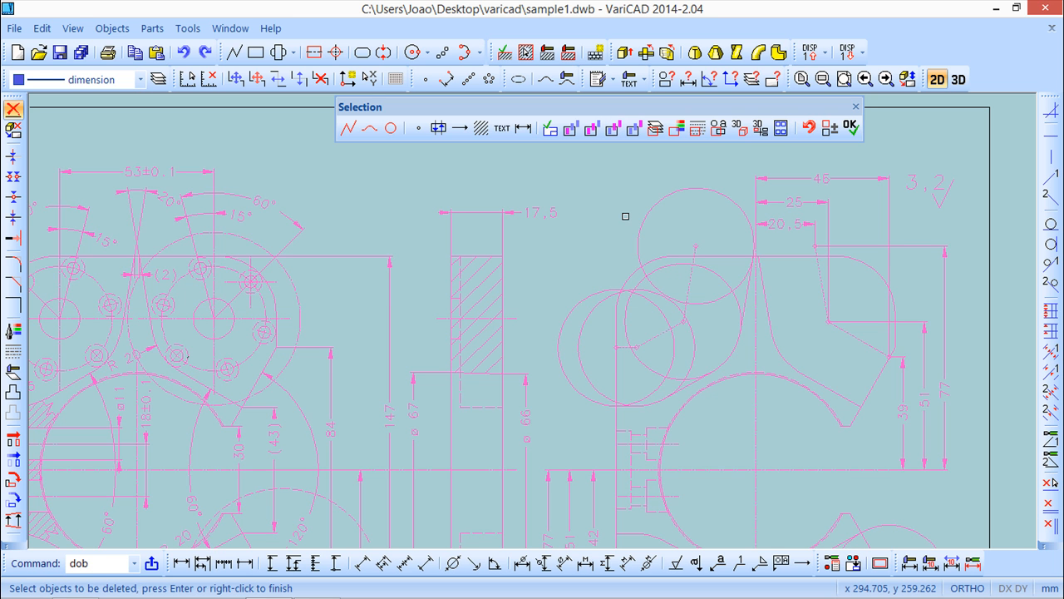
click(849, 127)
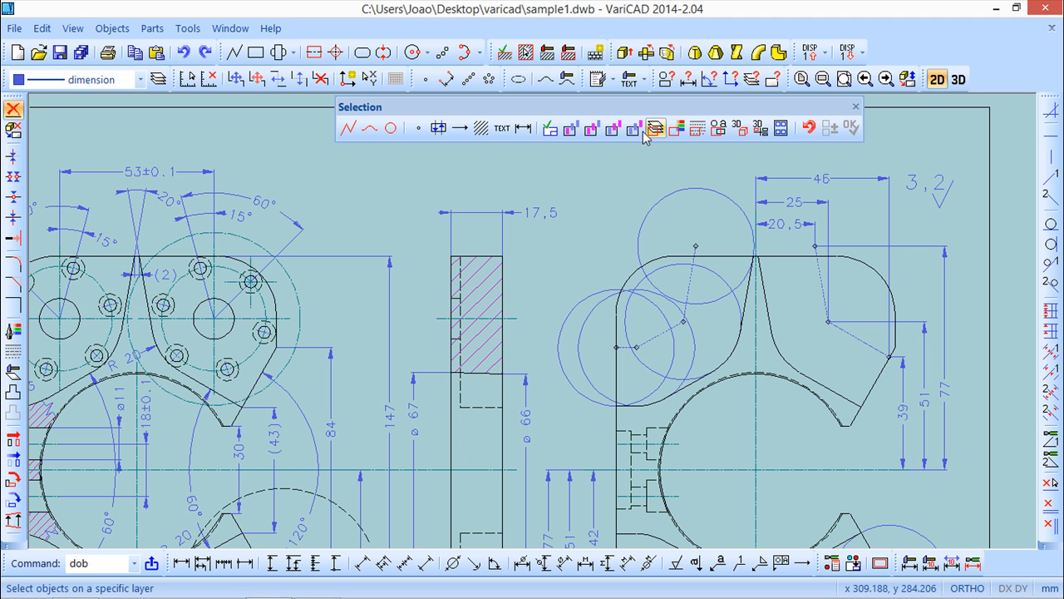
mouse_move(635, 129)
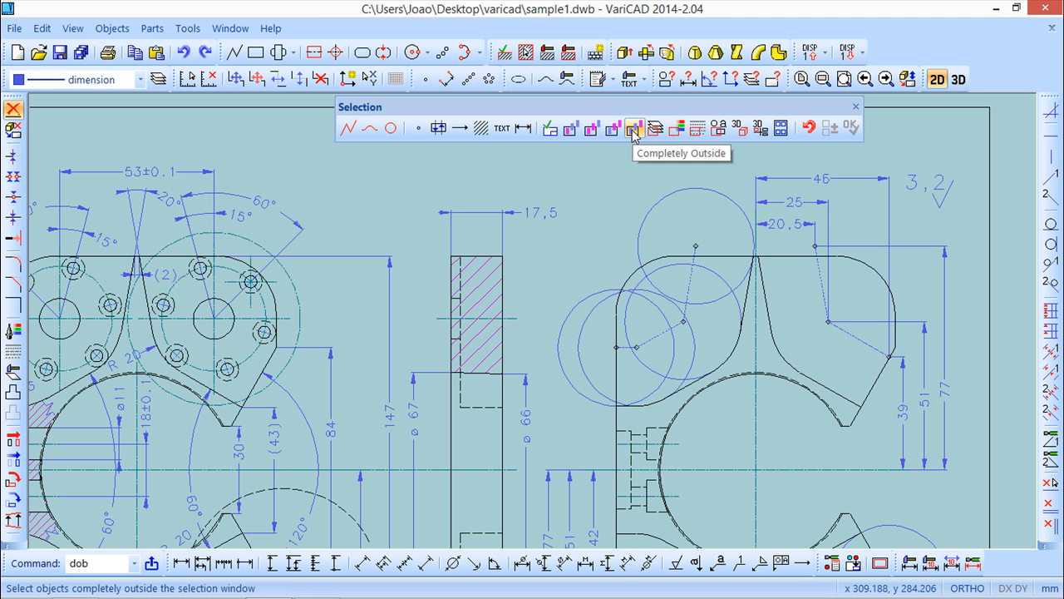
- With Completely Outside enabled, window the middle section view to mark everything outside it
click(634, 127)
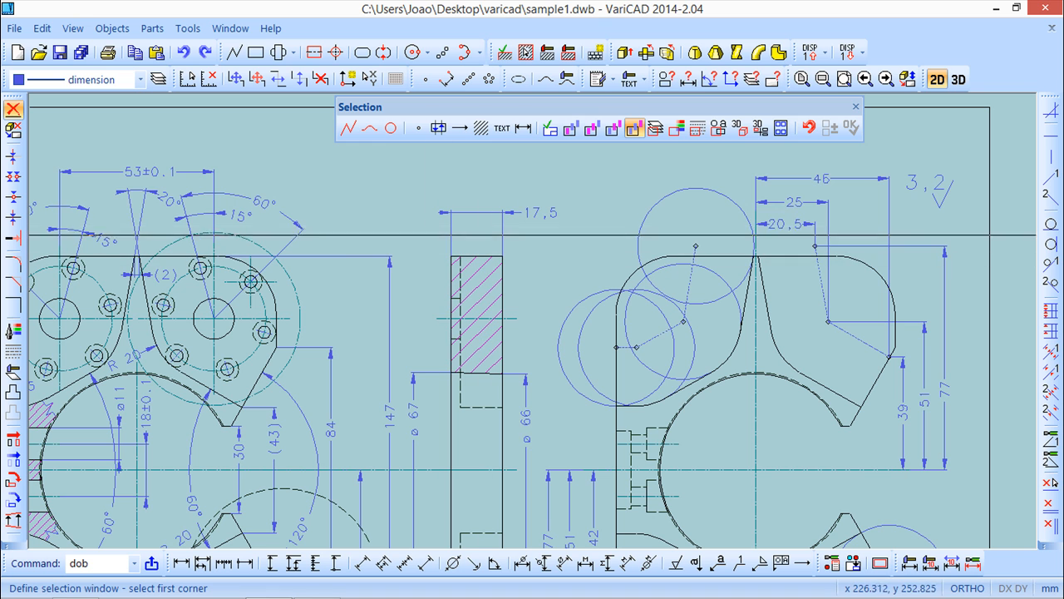
click(415, 185)
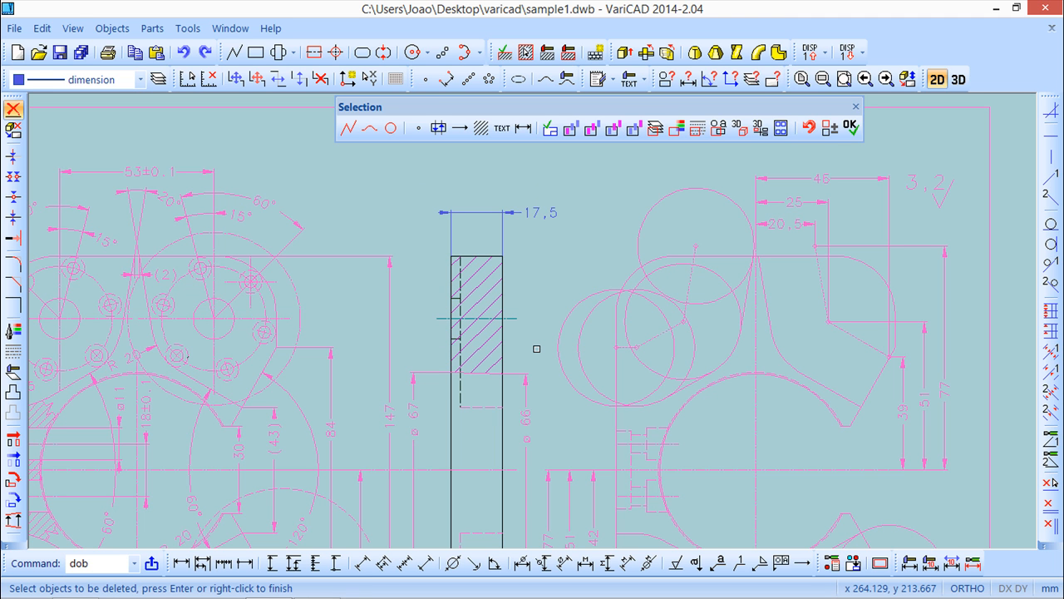
click(849, 125)
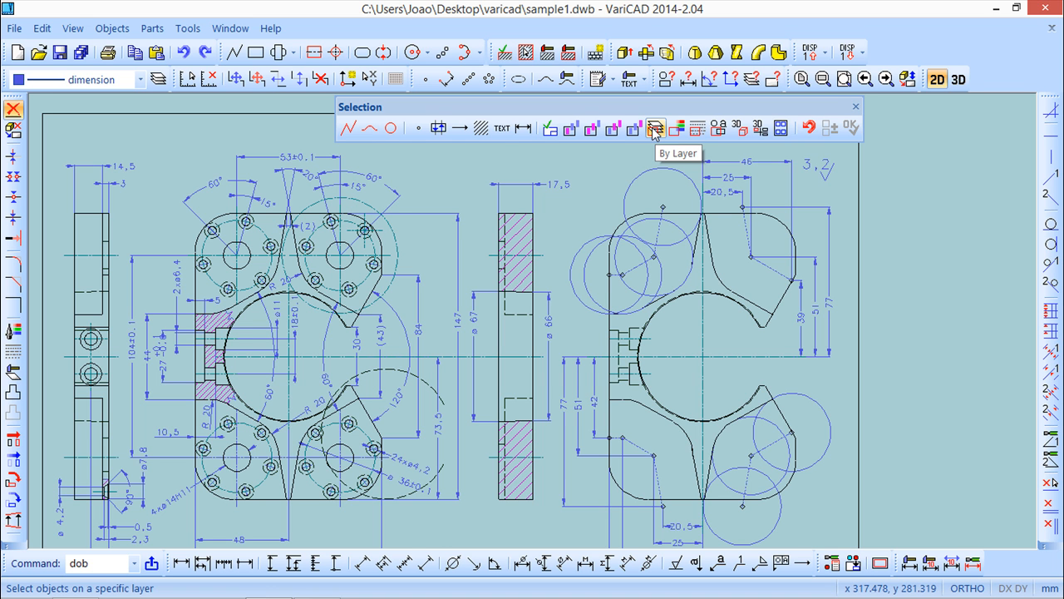
mouse_move(655, 133)
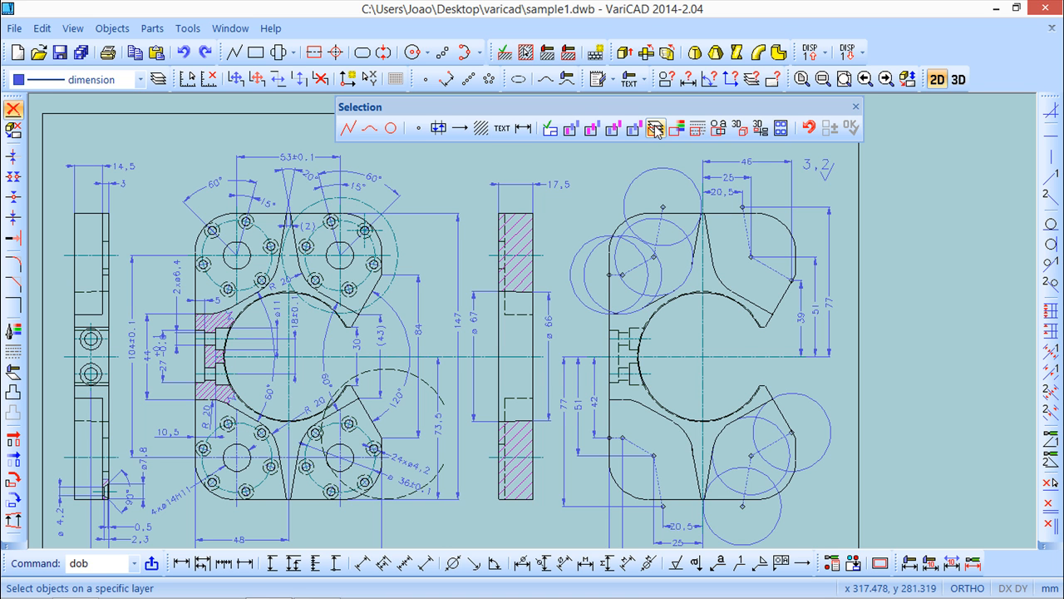
- Filter deletion by the dimension layer, applied in the entire drawing
click(656, 128)
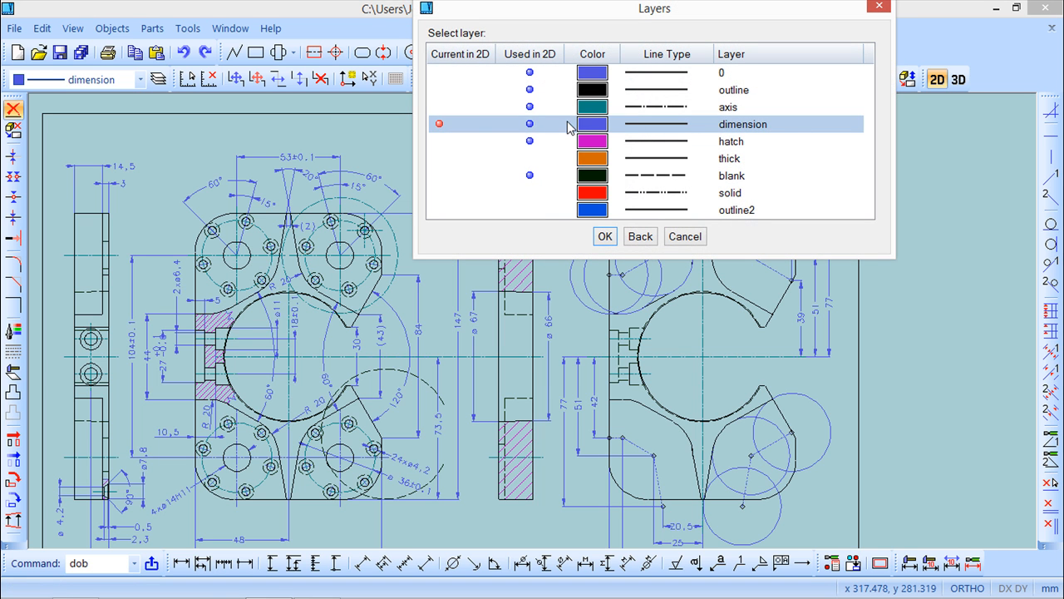
mouse_move(777, 133)
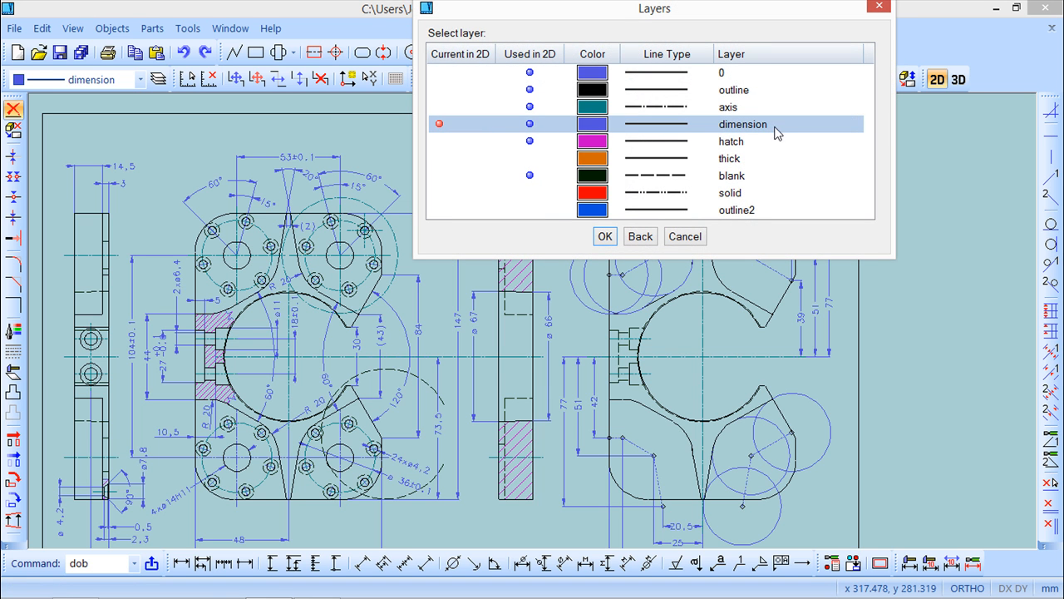
click(605, 236)
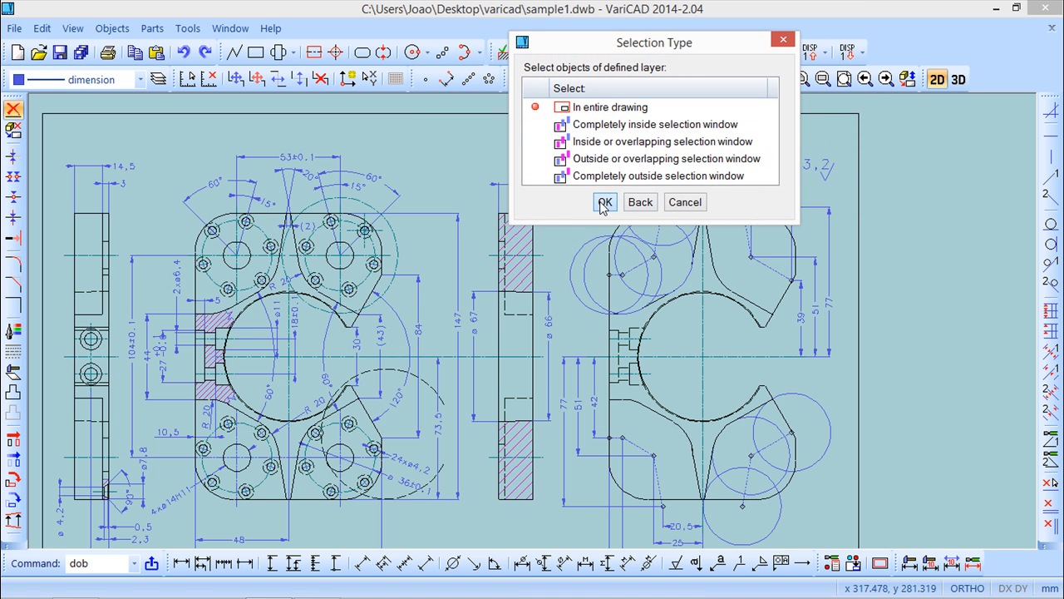
click(605, 202)
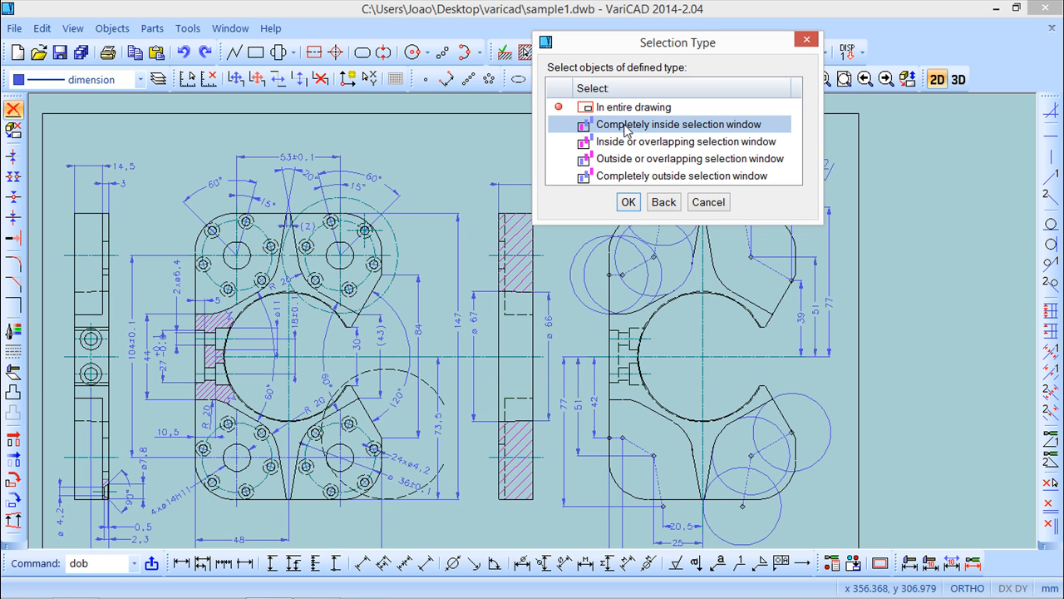
mouse_move(625, 123)
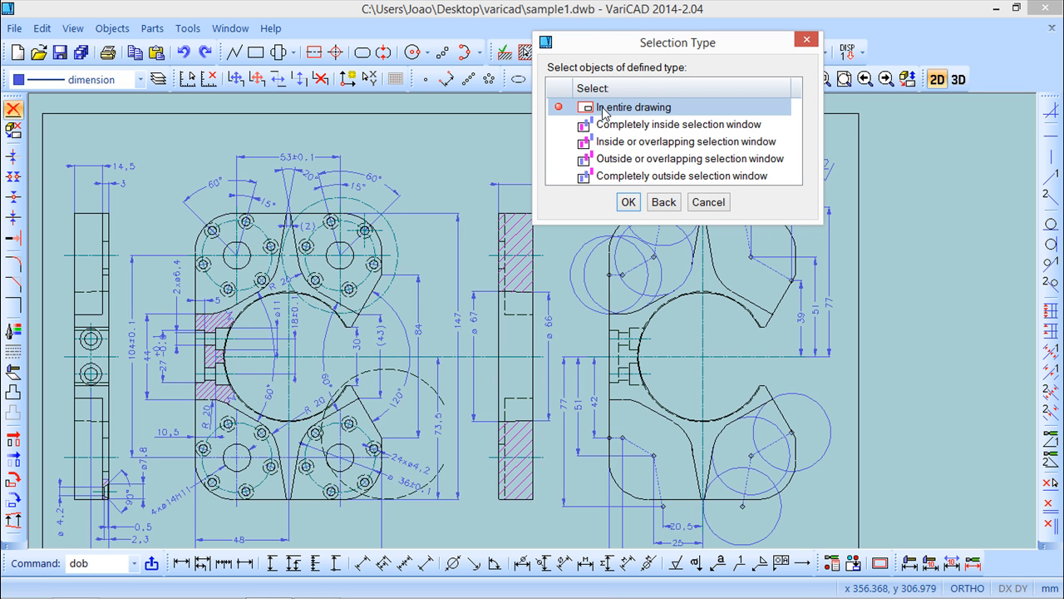
- Set the Selection Type scope to In entire drawing and close the dialog
click(628, 201)
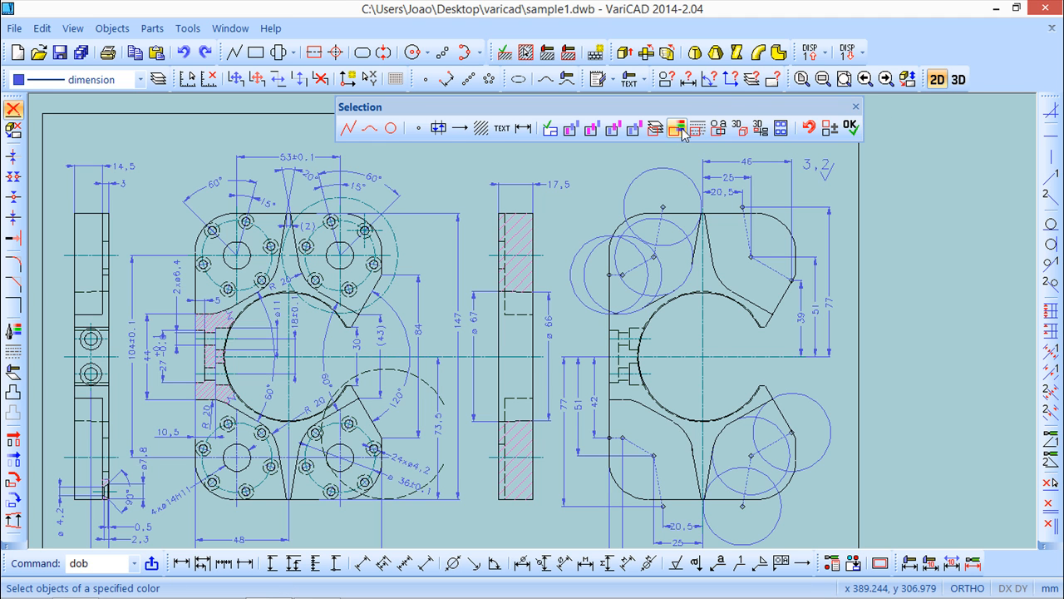
mouse_move(696, 128)
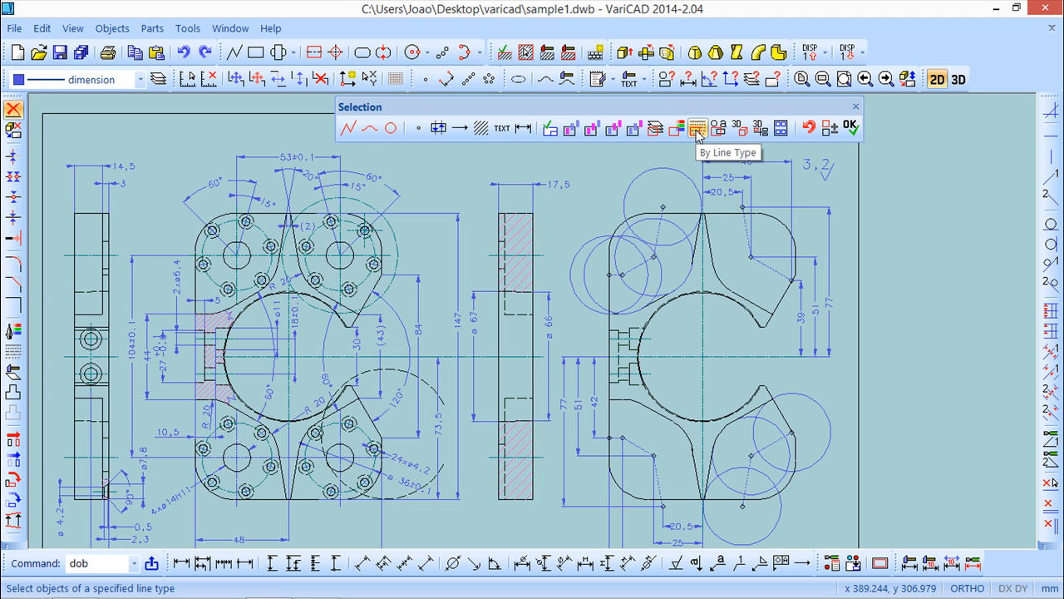
- Use By Line Type with the dashed line type to mark hidden lines
click(697, 128)
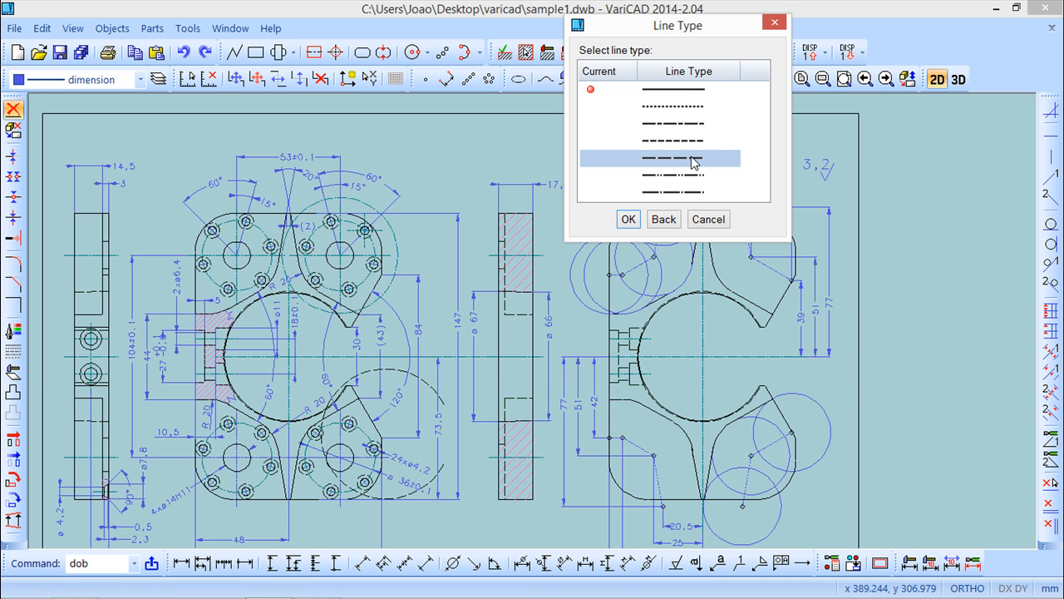
click(629, 218)
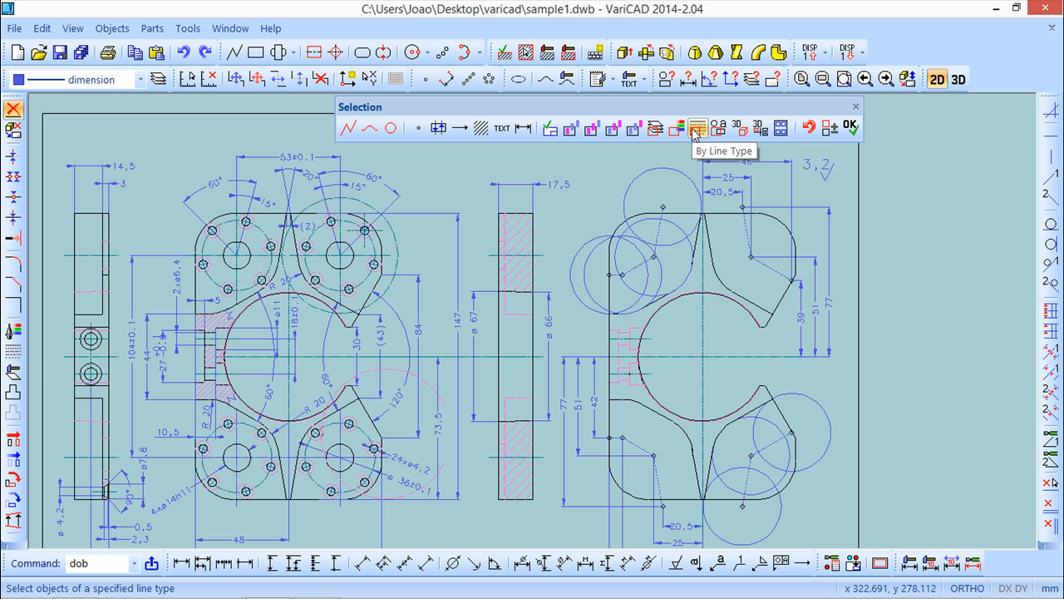
mouse_move(717, 130)
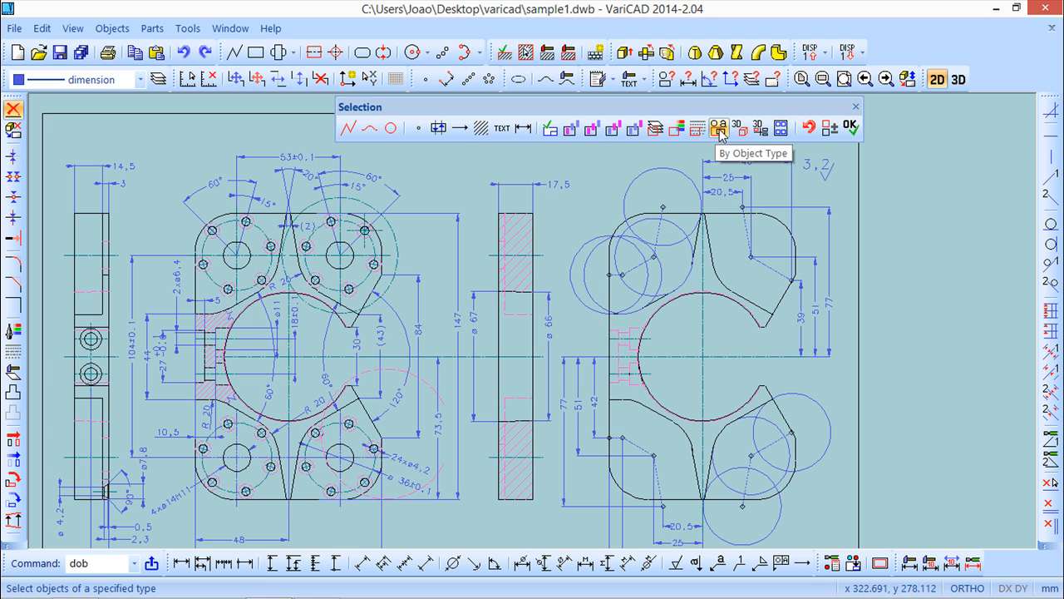
- Choose Line under By Object Type to mark all lines for deletion
click(718, 128)
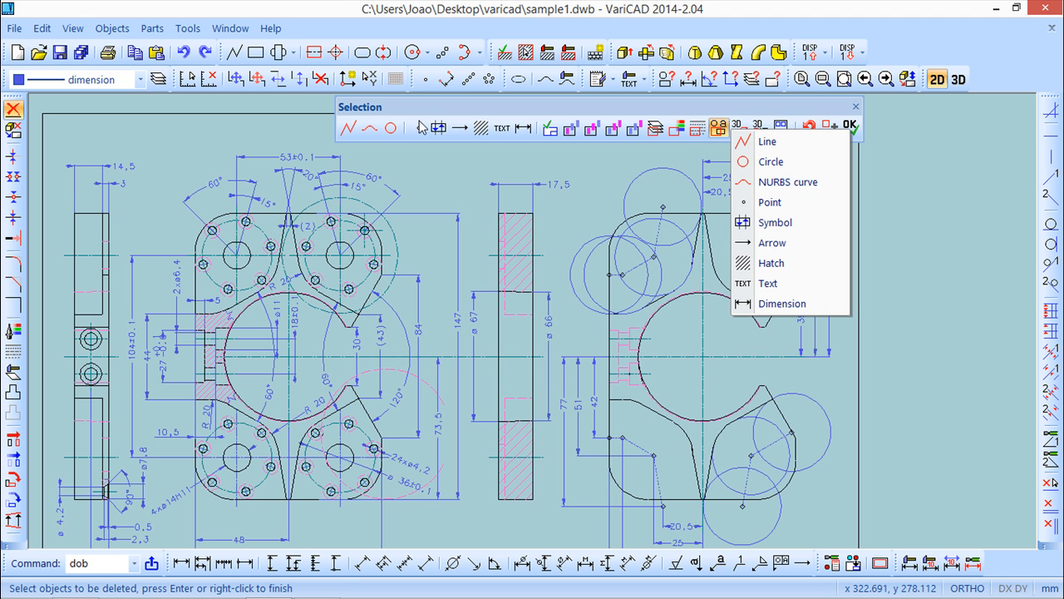
mouse_move(840, 161)
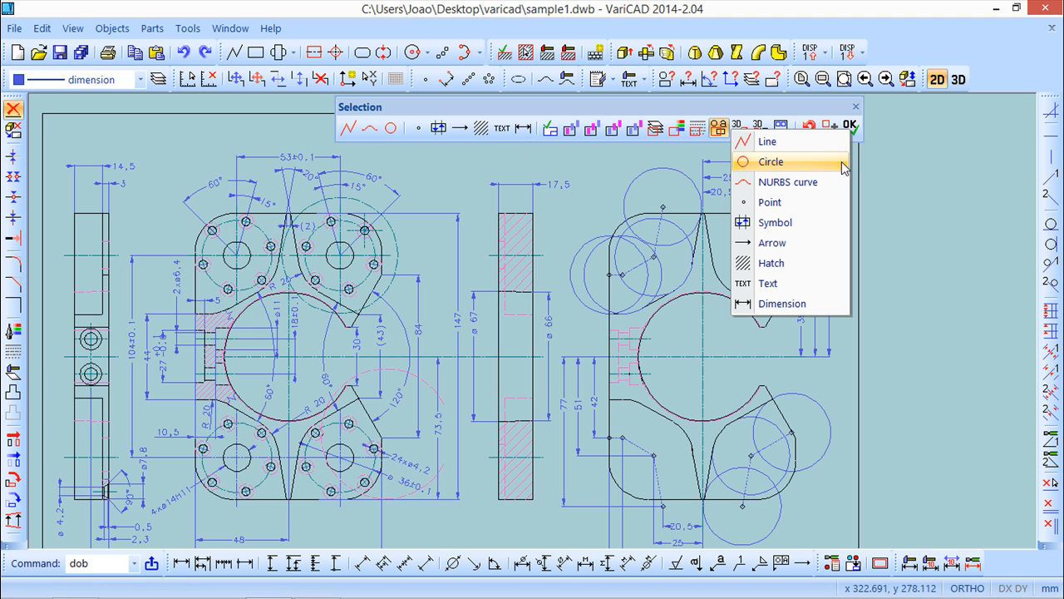
mouse_move(788, 142)
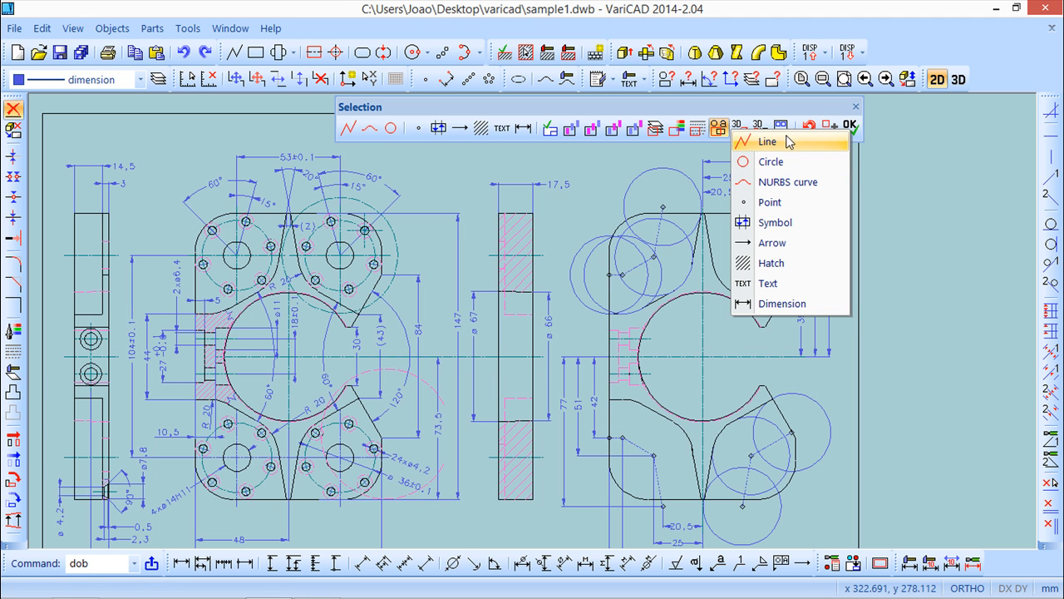
mouse_move(773, 304)
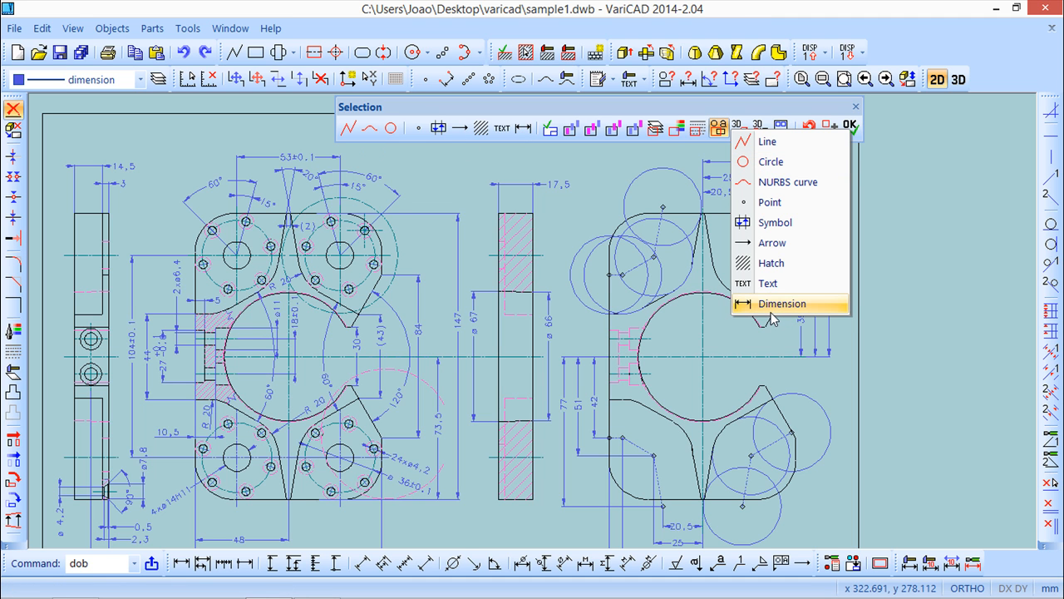
mouse_move(766, 141)
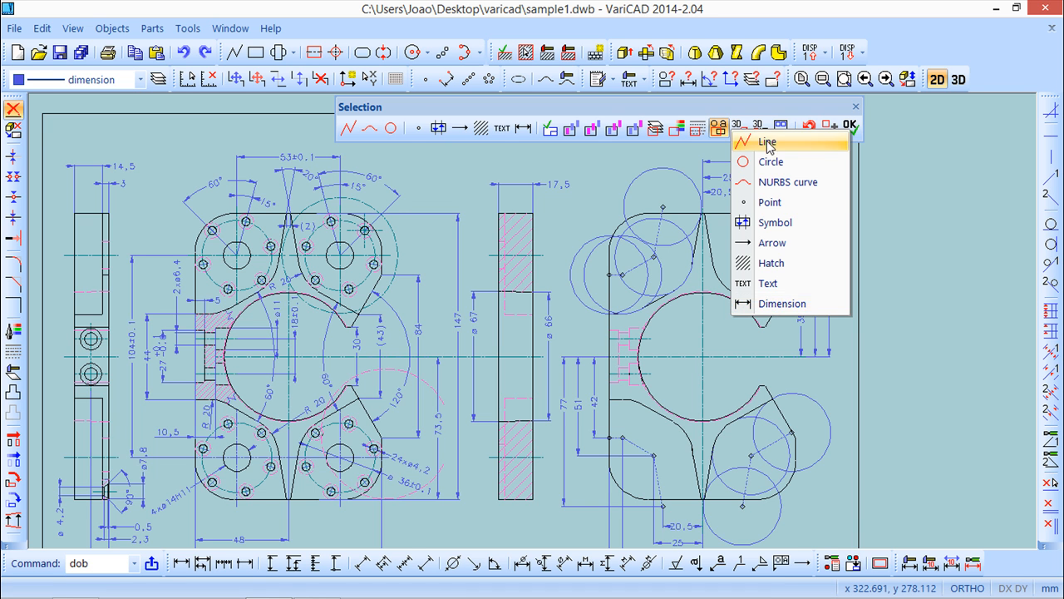
click(766, 141)
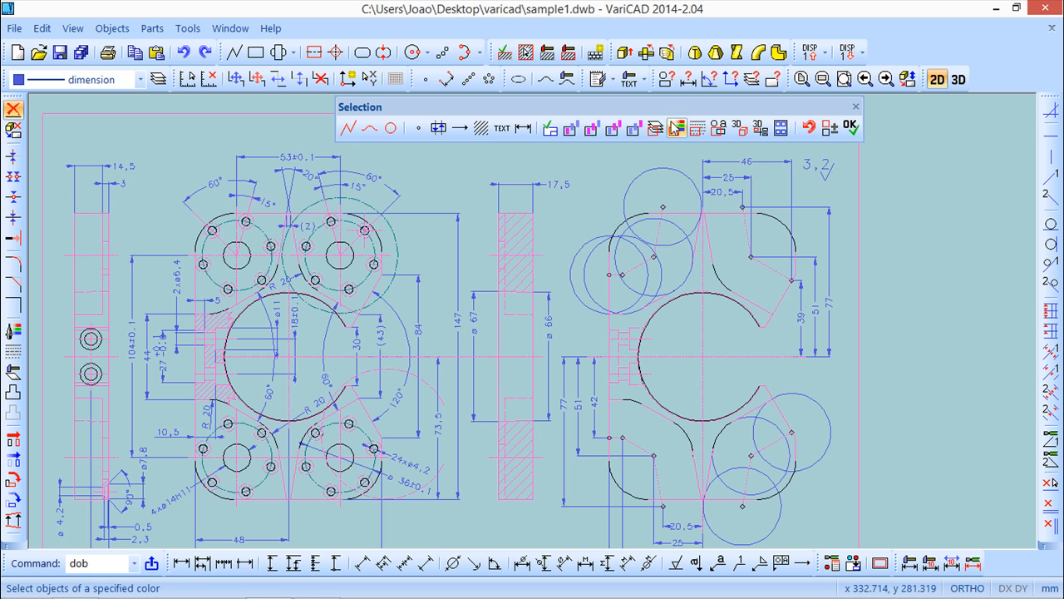
mouse_move(697, 127)
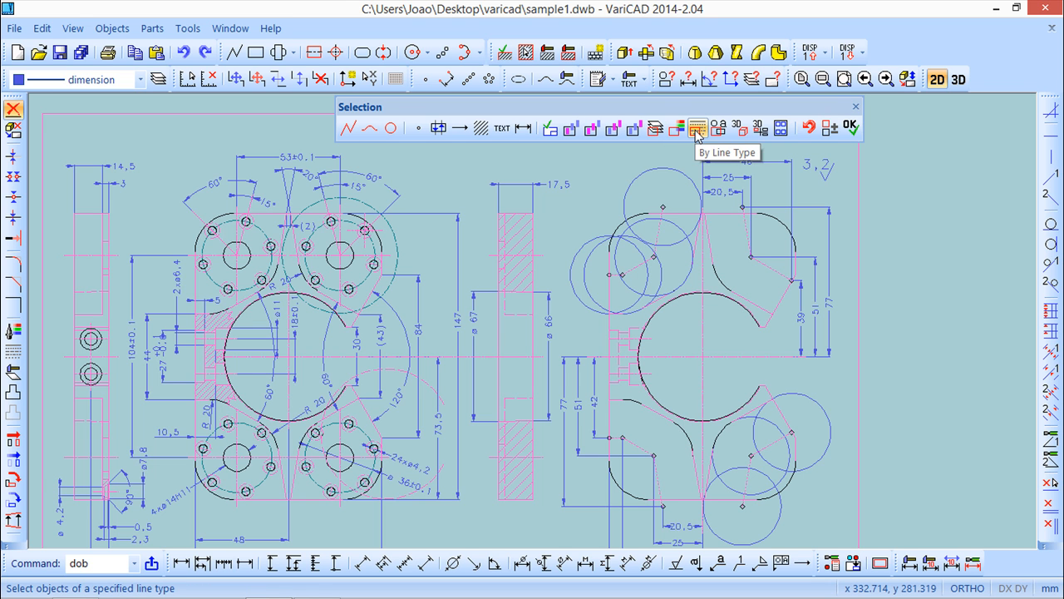
mouse_move(783, 127)
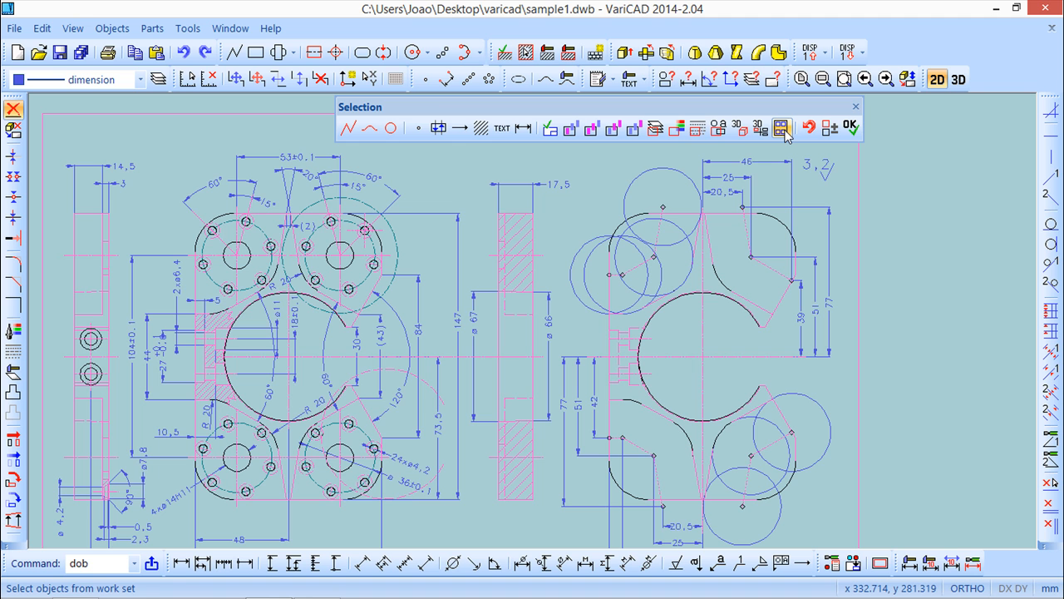
- Restrict picking to the selected work set and switch to removing objects
click(780, 127)
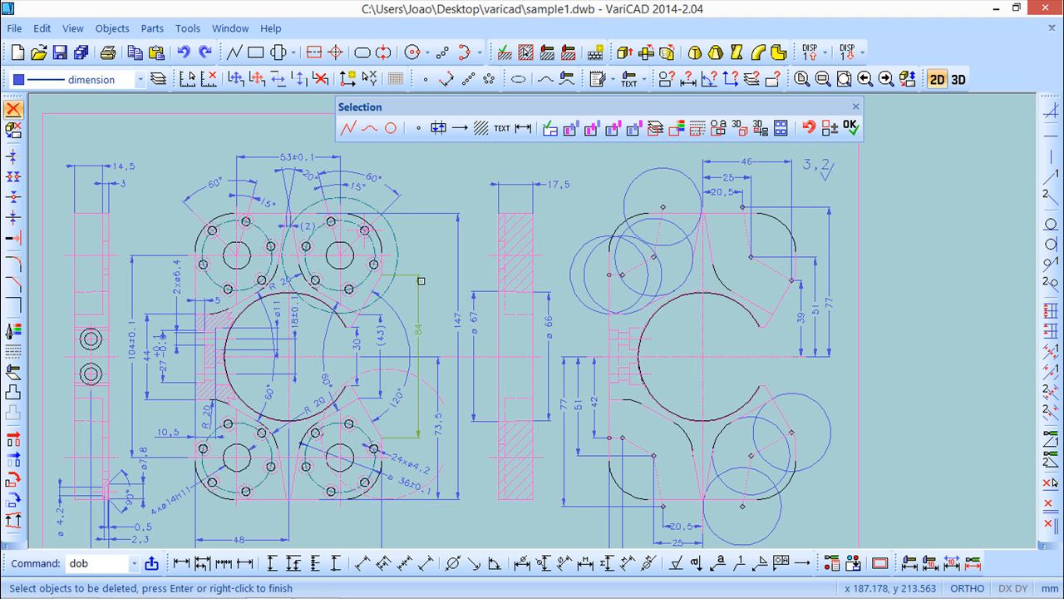
mouse_move(830, 127)
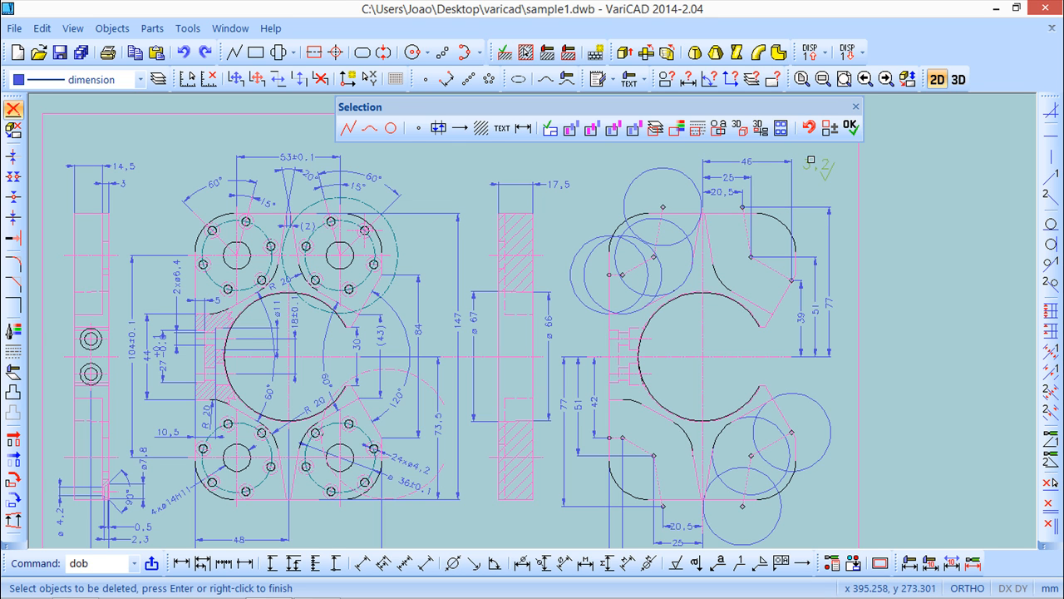
mouse_move(830, 127)
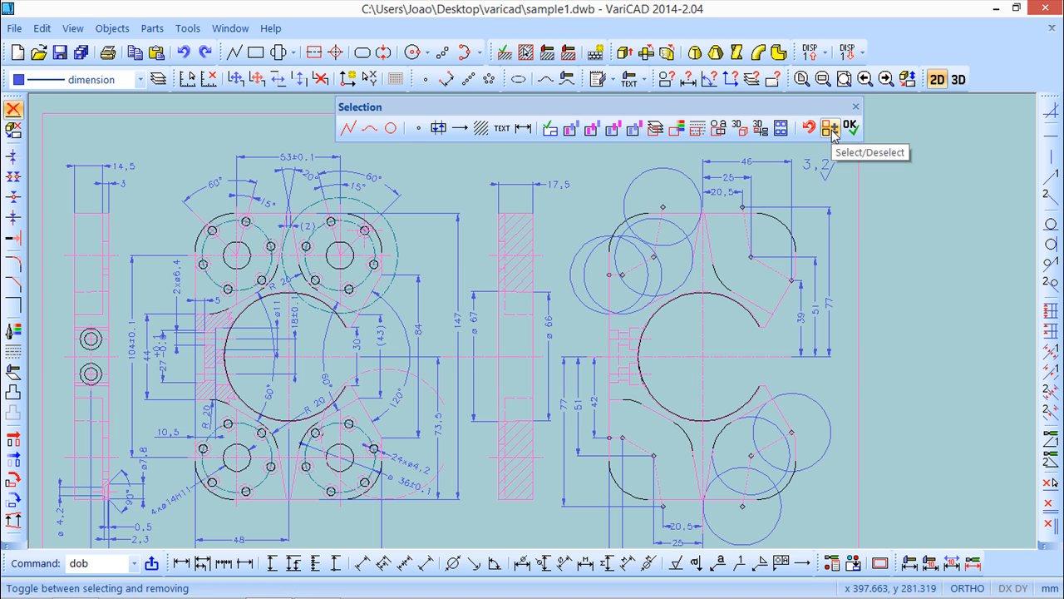
click(829, 127)
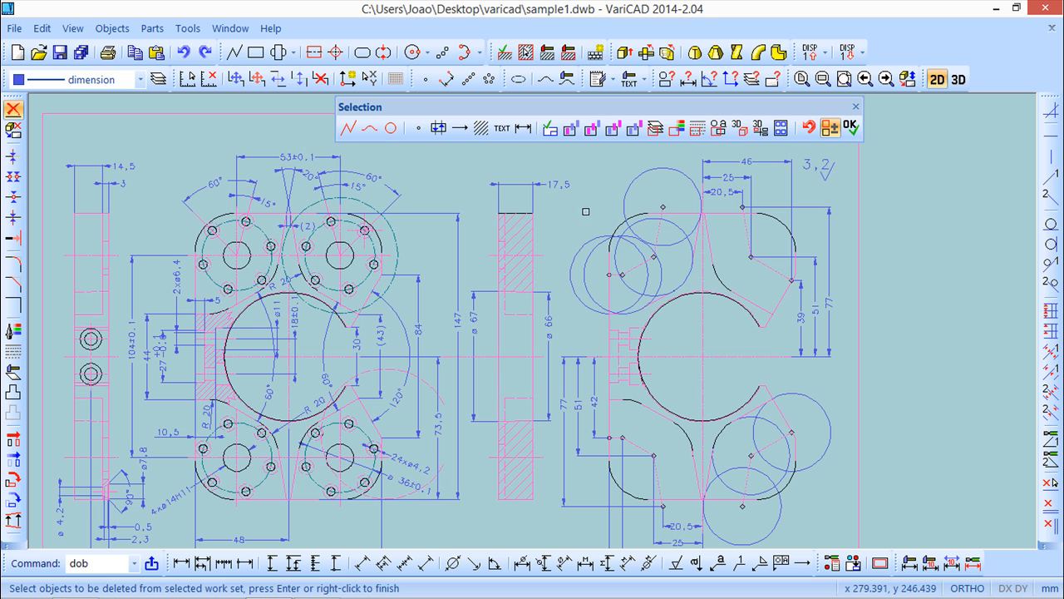
mouse_move(559, 207)
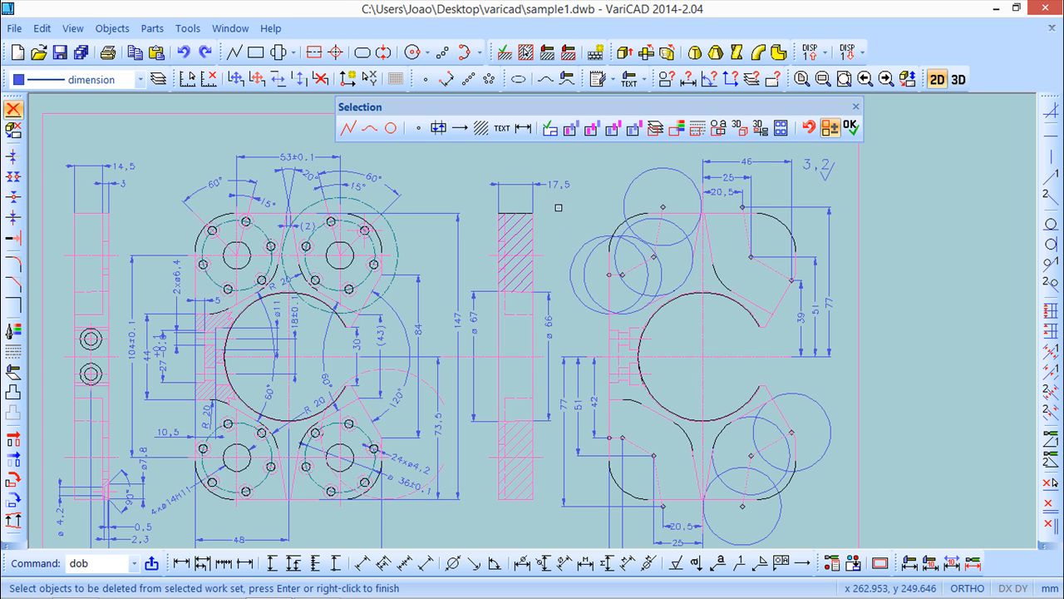
mouse_move(591, 214)
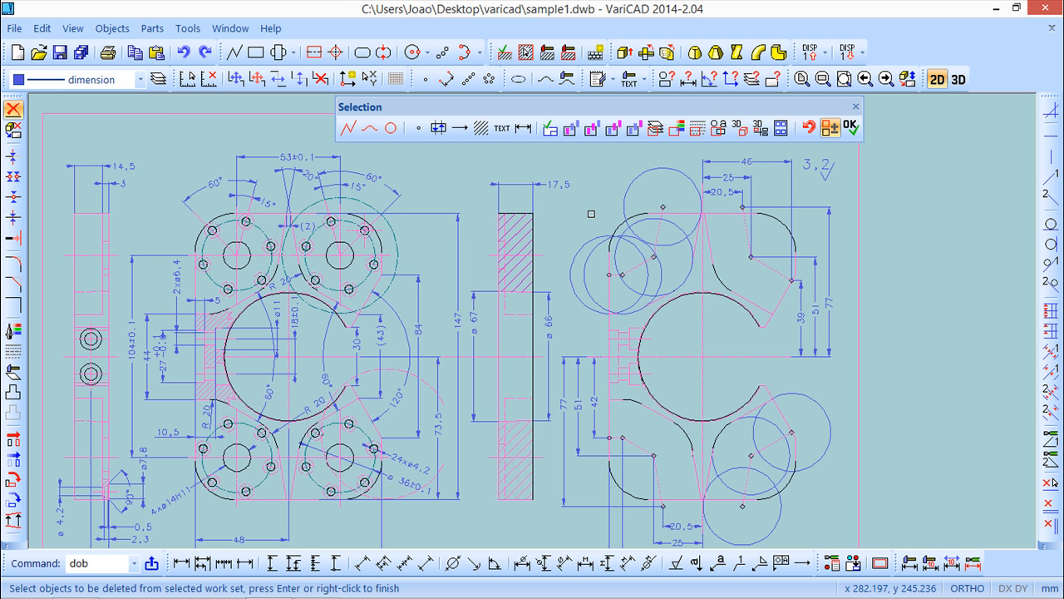
mouse_move(599, 194)
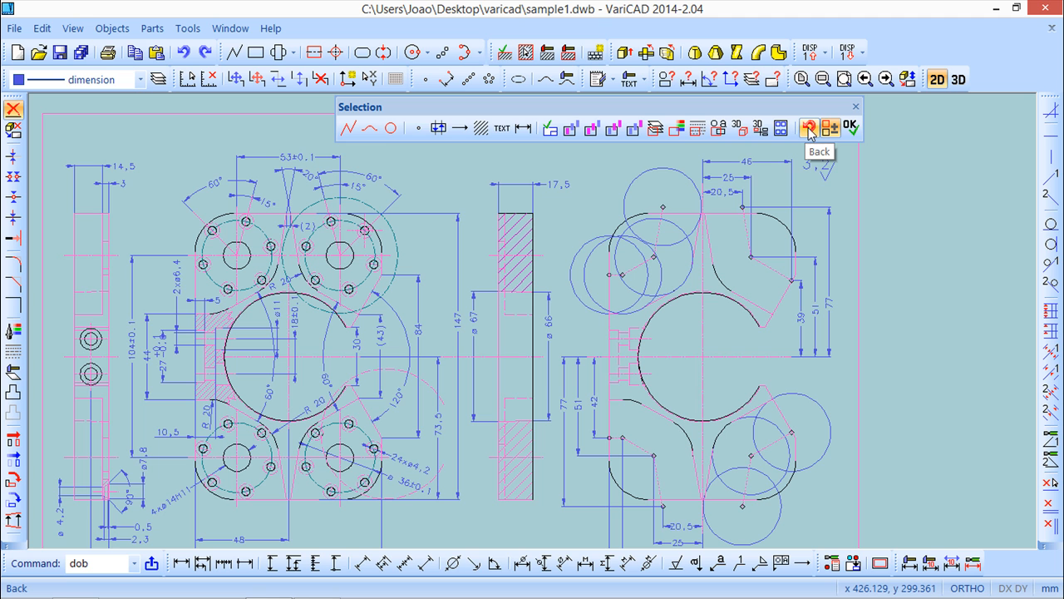
- Stop restricting to the work set, then try the Line and Point filters
click(808, 126)
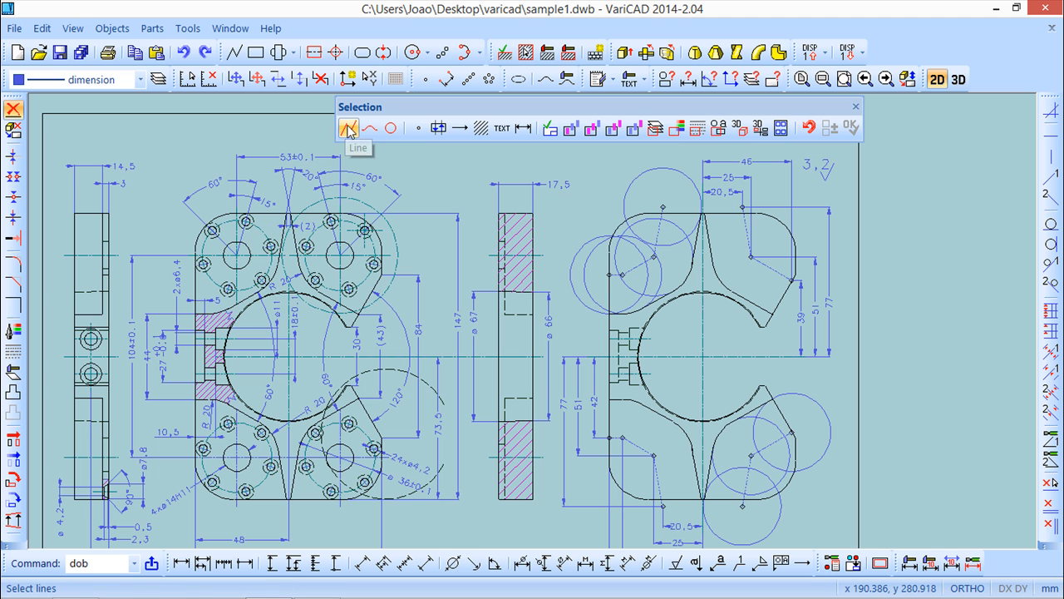
click(348, 127)
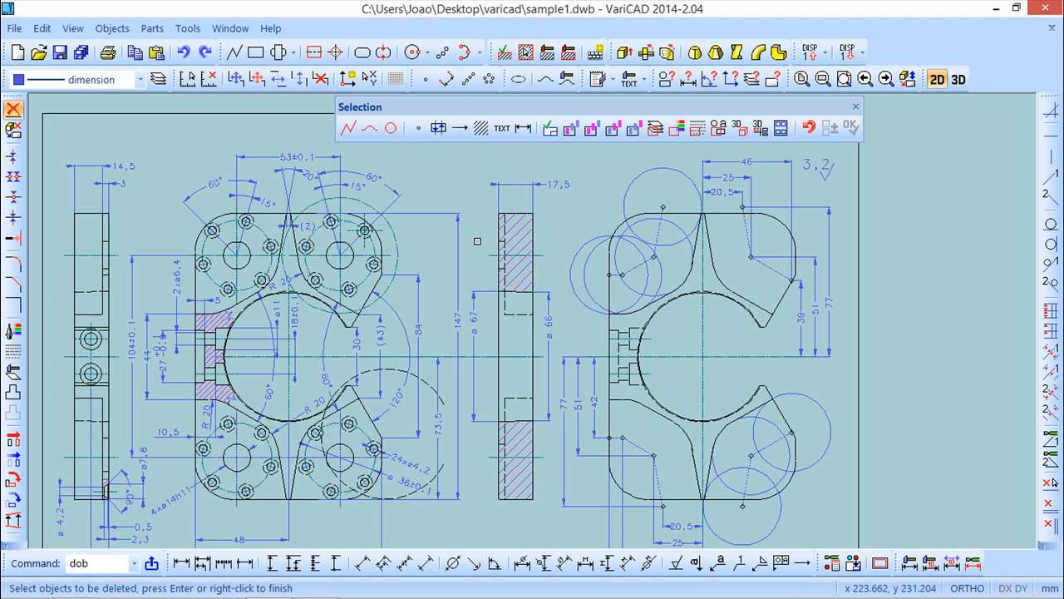
click(418, 127)
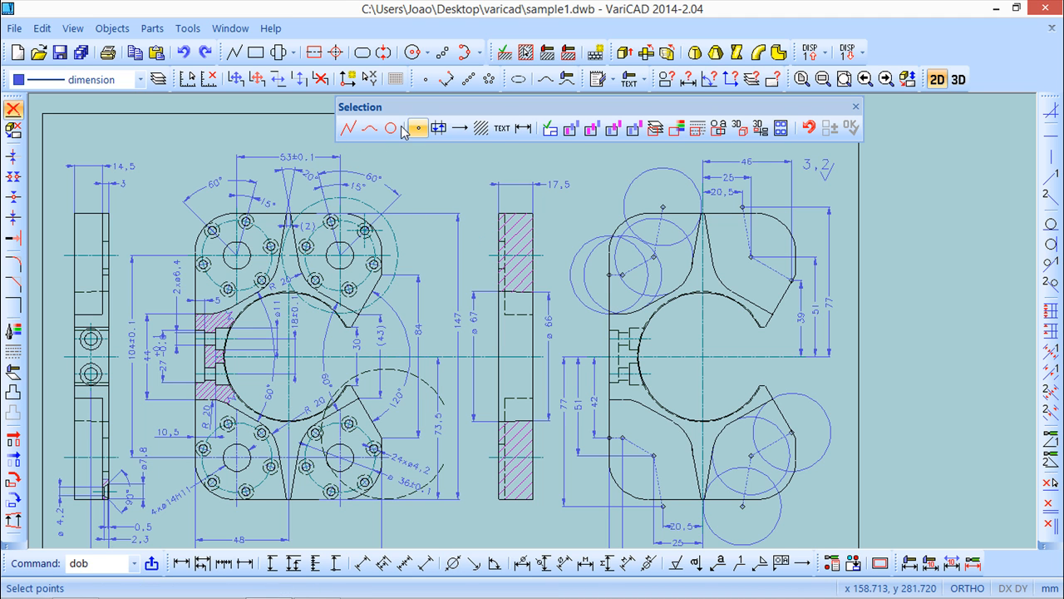
click(418, 127)
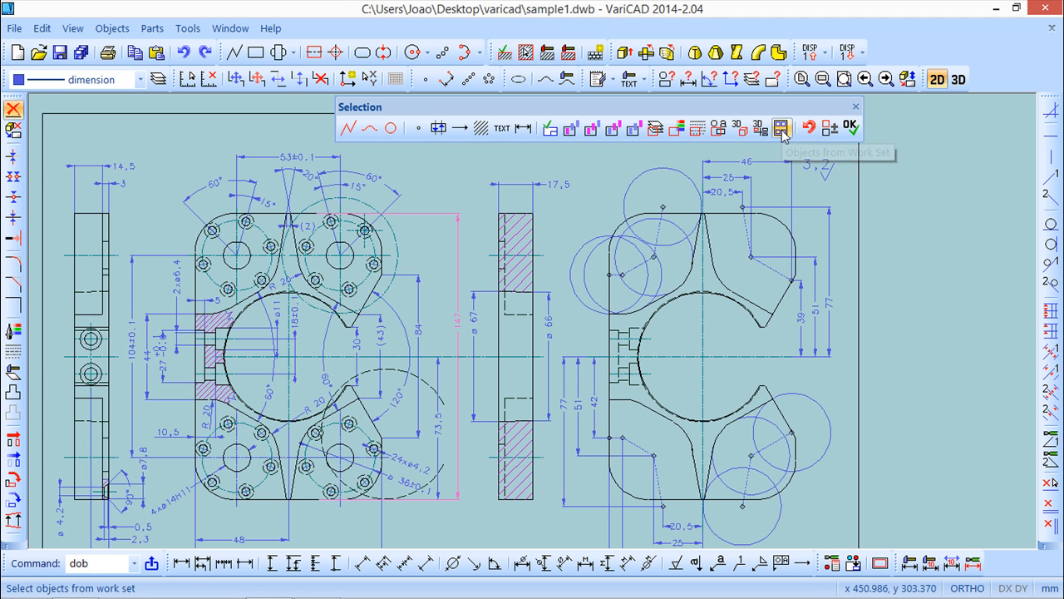
mouse_move(738, 129)
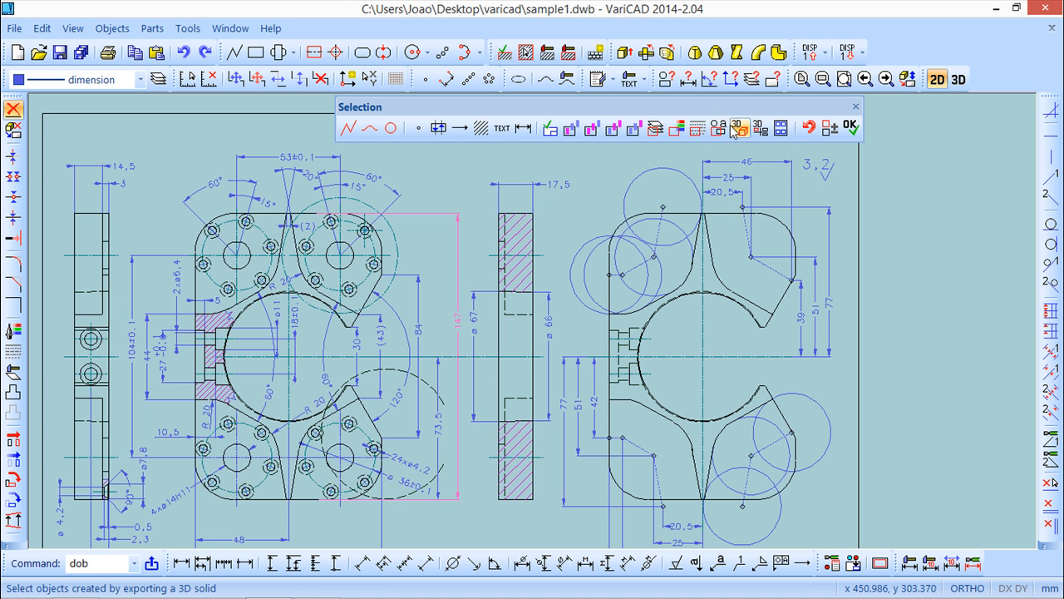
mouse_move(760, 129)
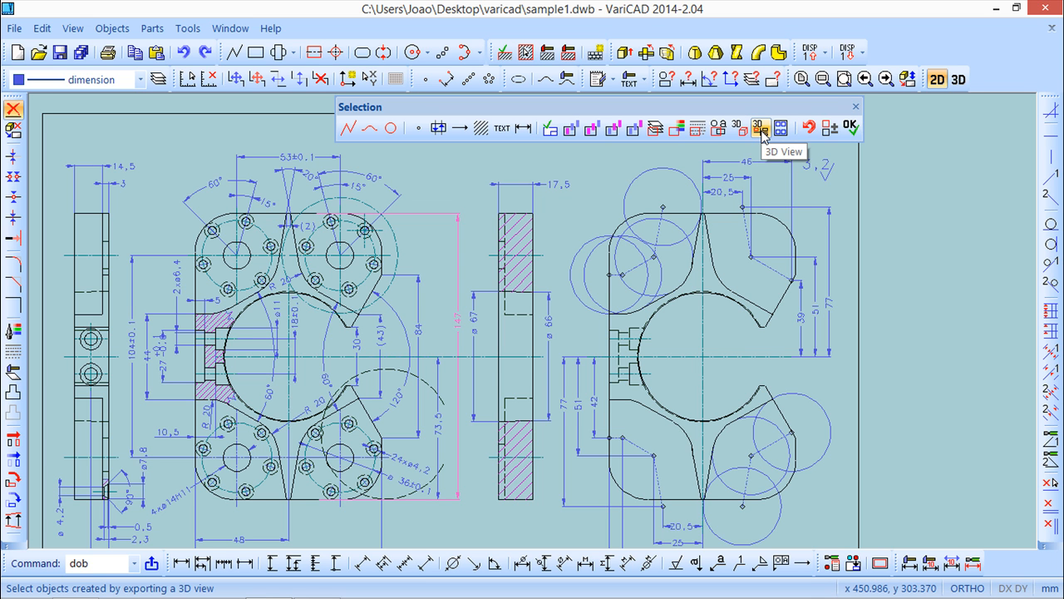
mouse_move(781, 129)
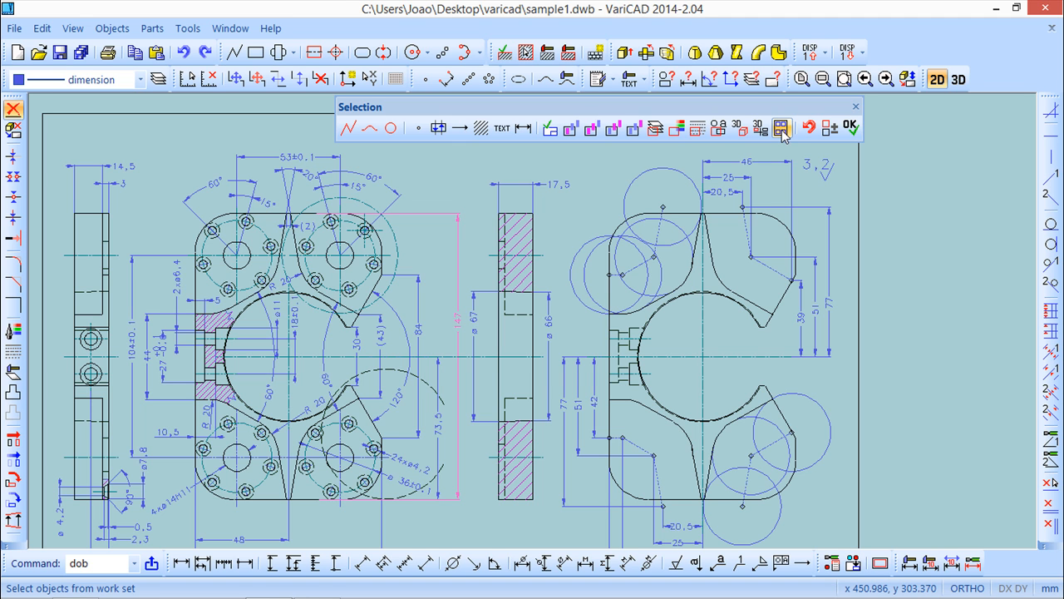
mouse_move(781, 140)
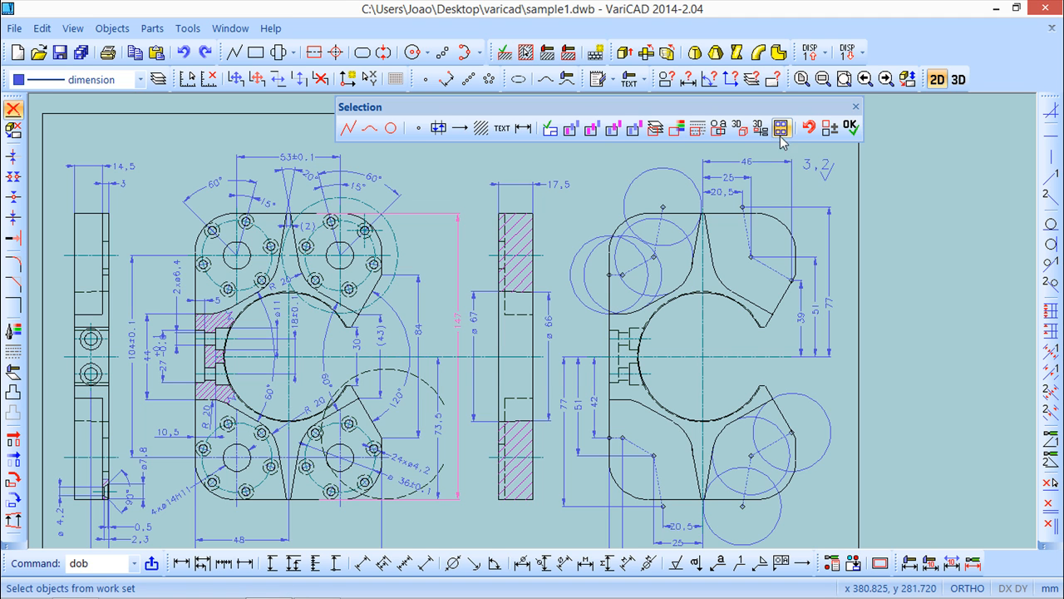
mouse_move(781, 133)
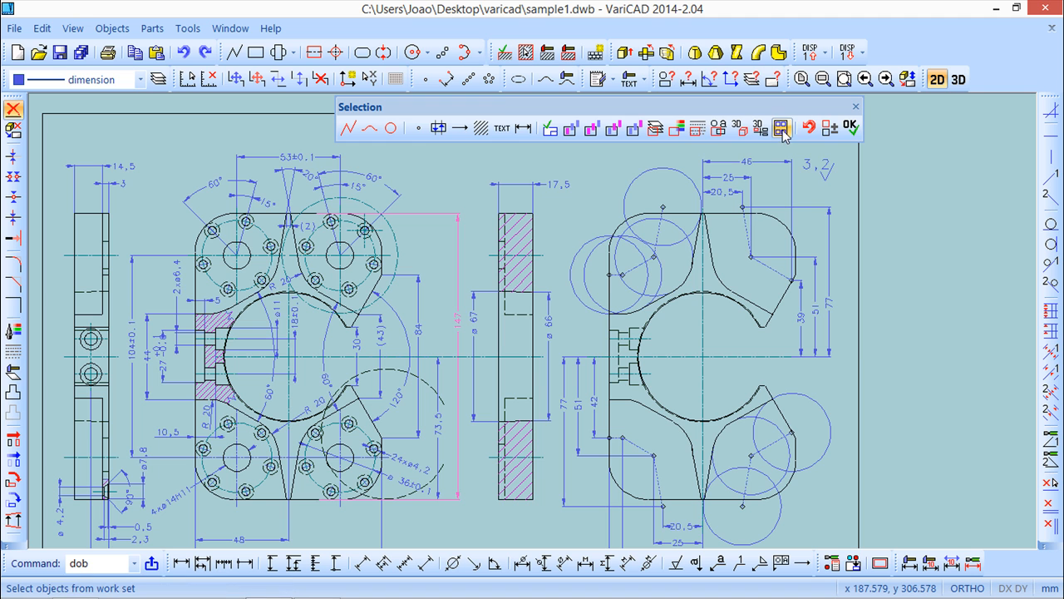
- Take objects from Work Set 1 through the Objects from Work Set dropdown
click(780, 127)
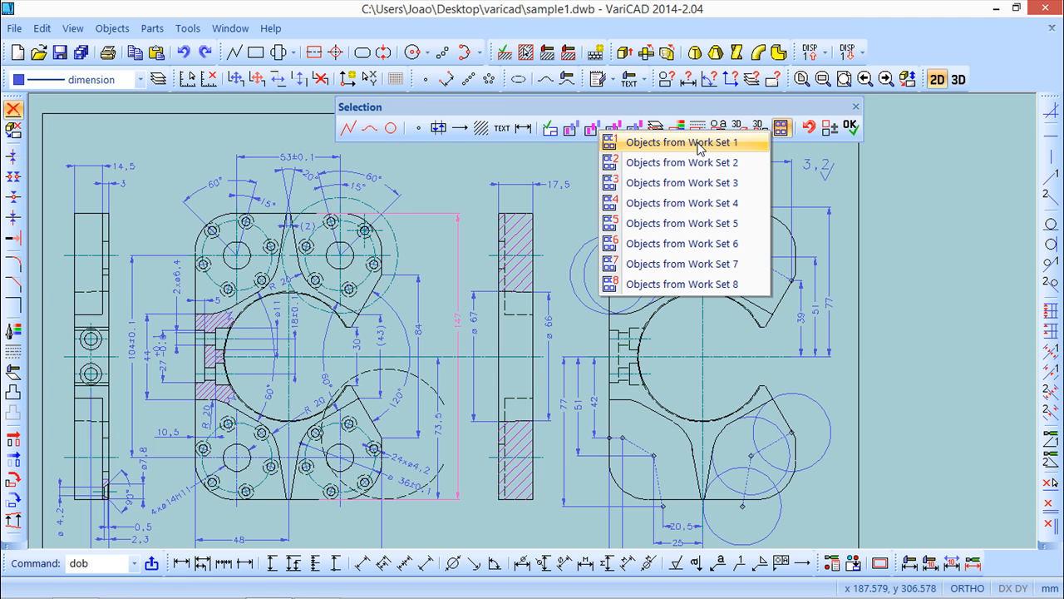
mouse_move(655, 159)
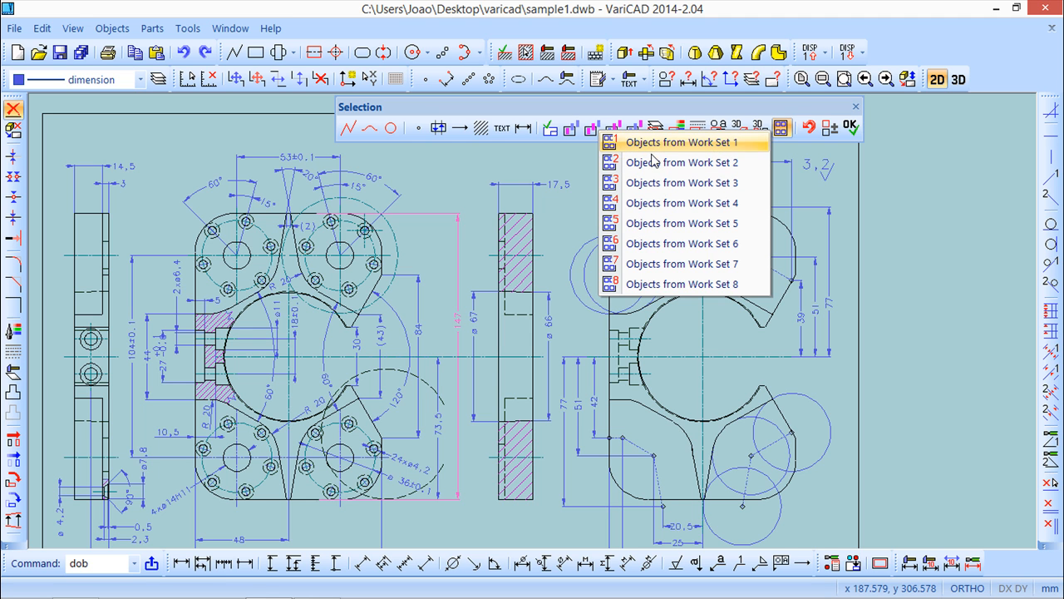
mouse_move(682, 146)
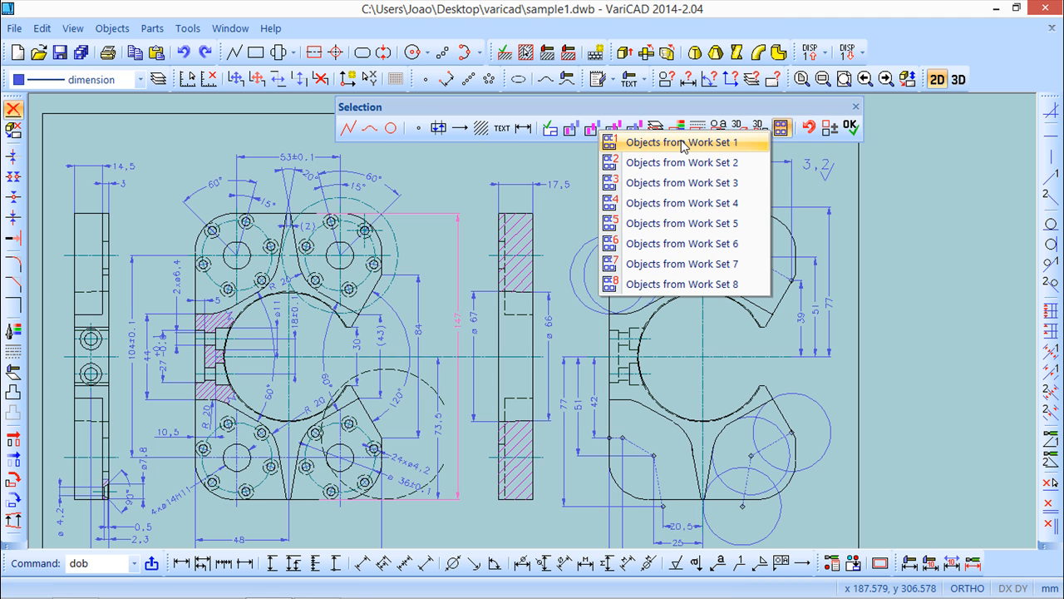
click(681, 142)
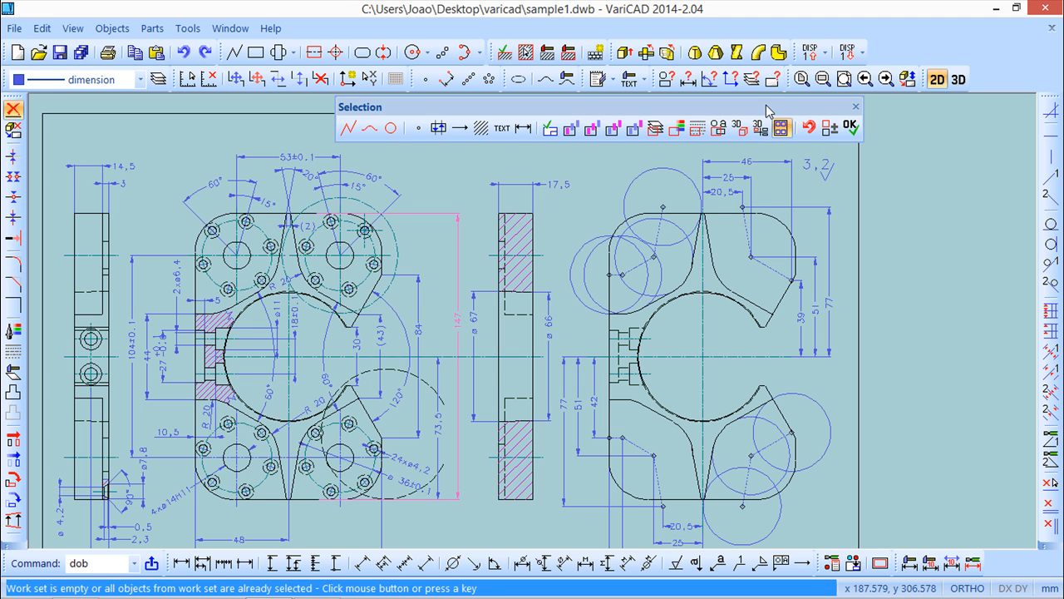
mouse_move(726, 274)
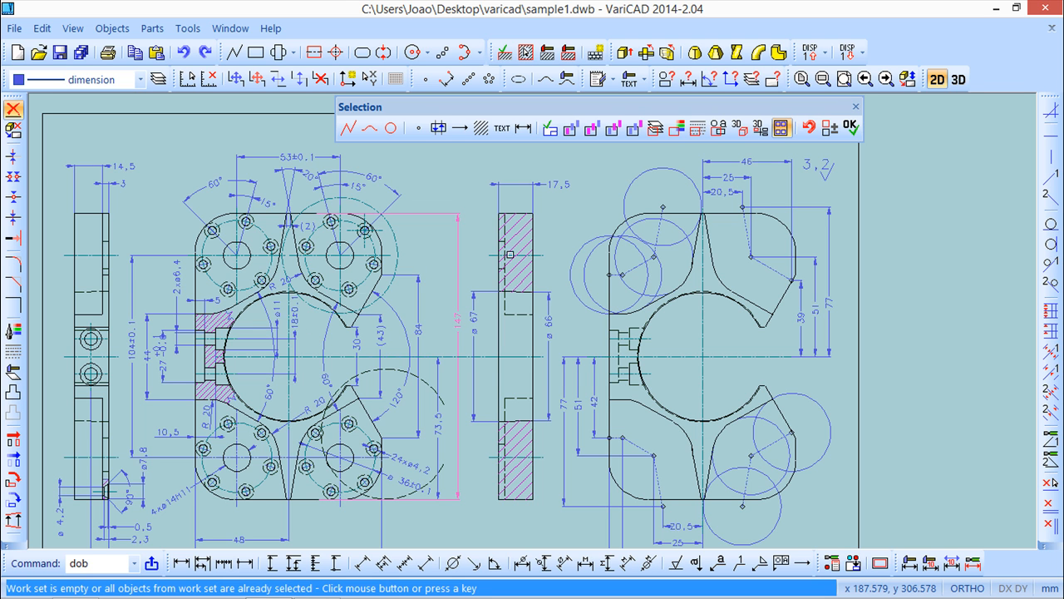
mouse_move(694, 146)
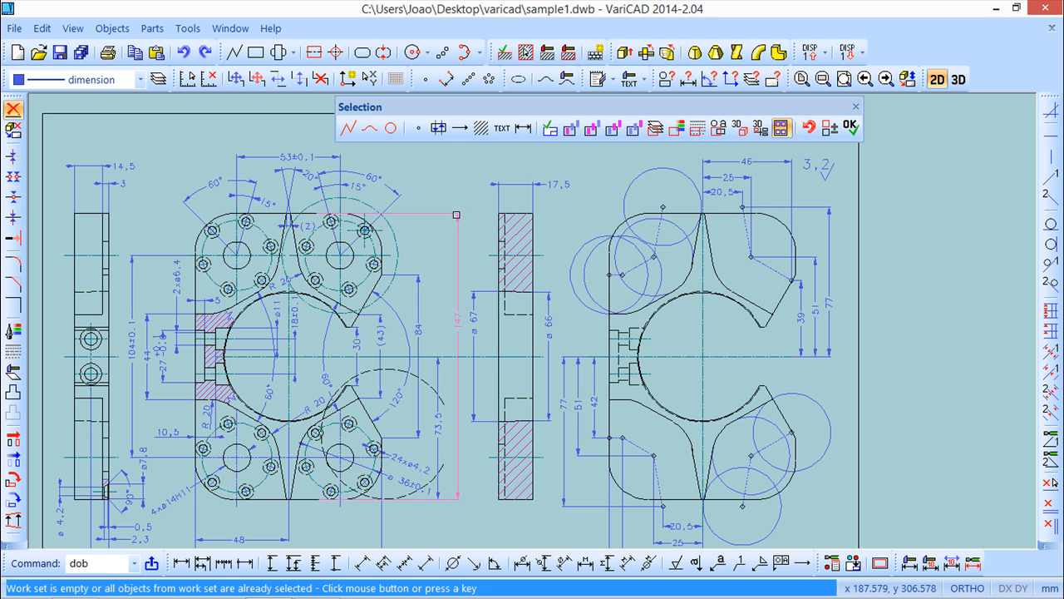
- Dismiss the empty work set message and finish selection to delete the picked objects
click(849, 126)
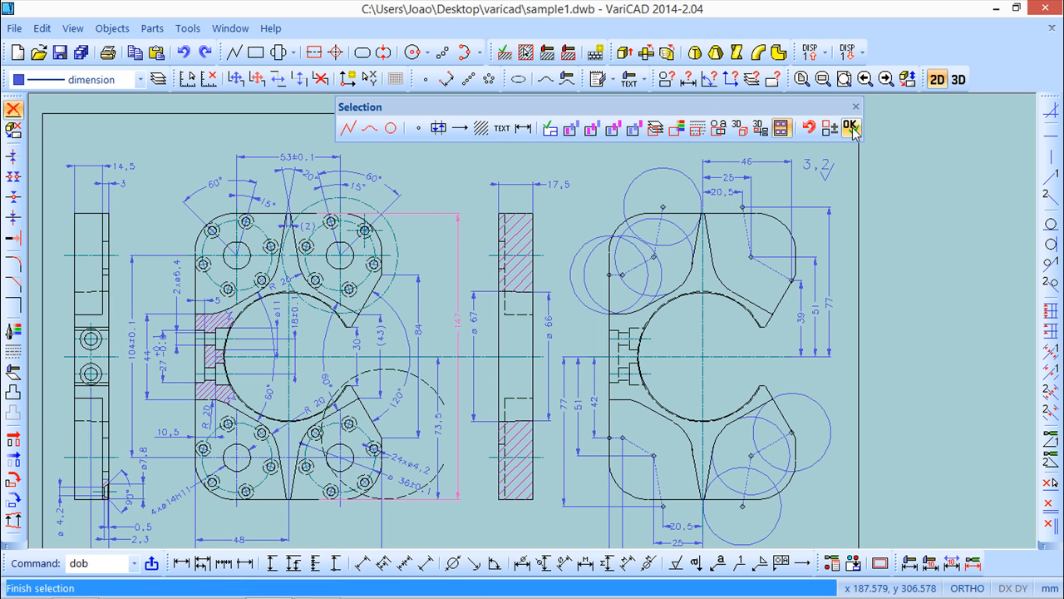
mouse_move(849, 127)
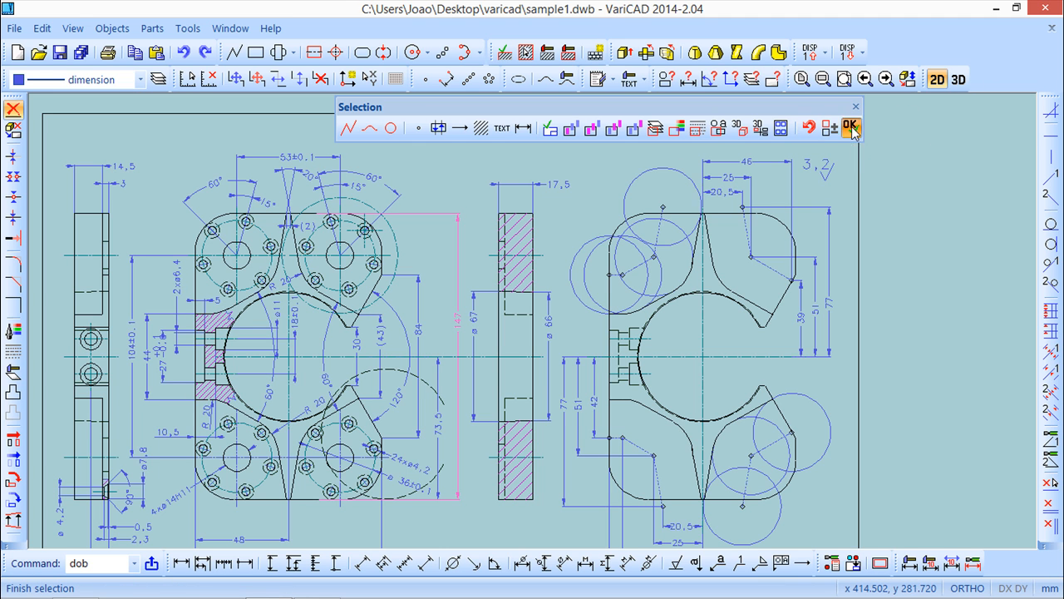
click(850, 127)
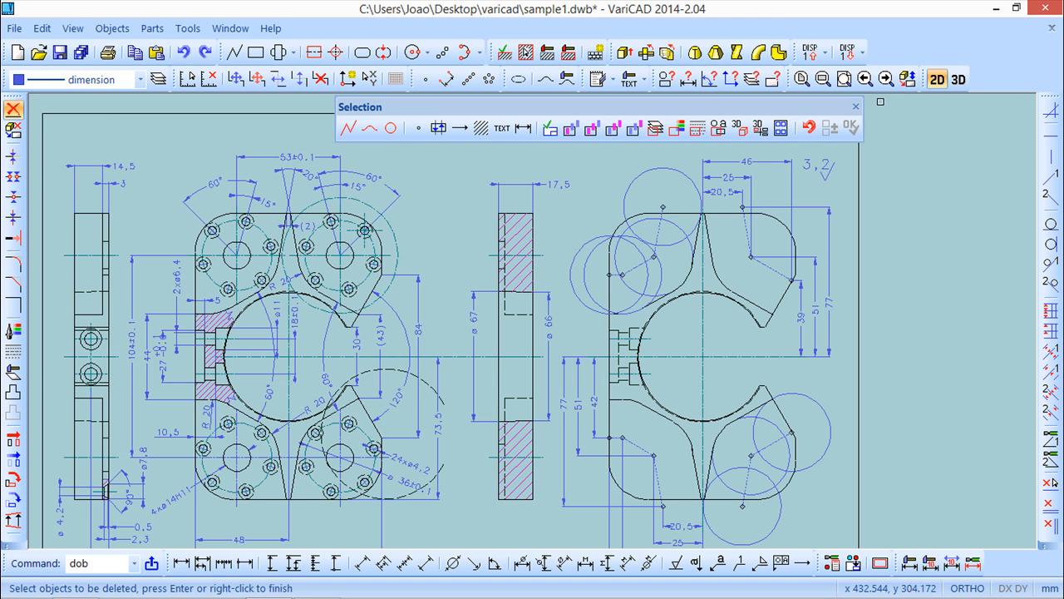
- Delete the hatch in the middle section view and close the Selection toolbar
click(854, 106)
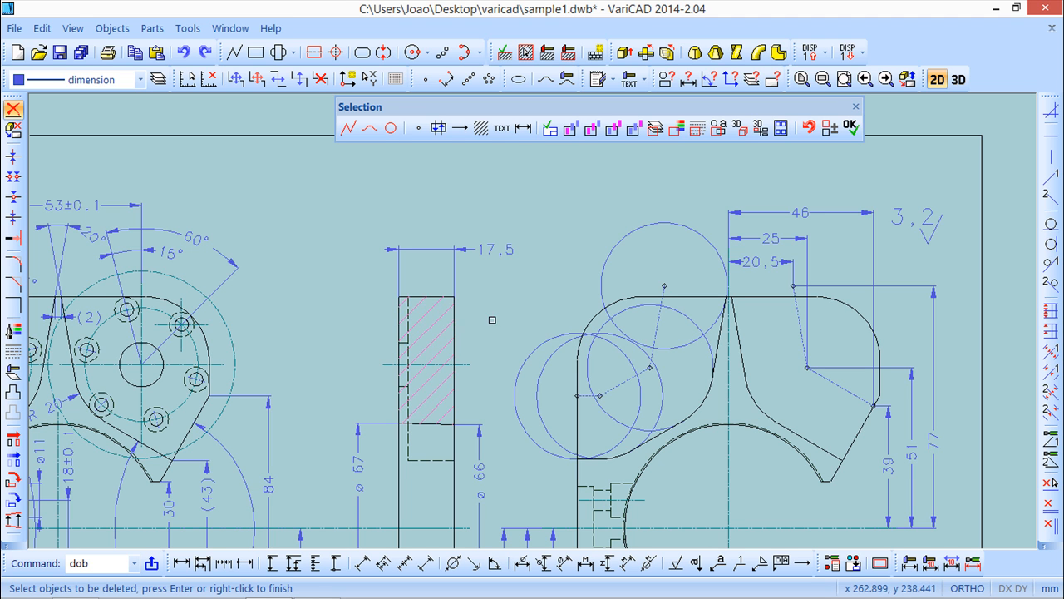
mouse_move(420, 320)
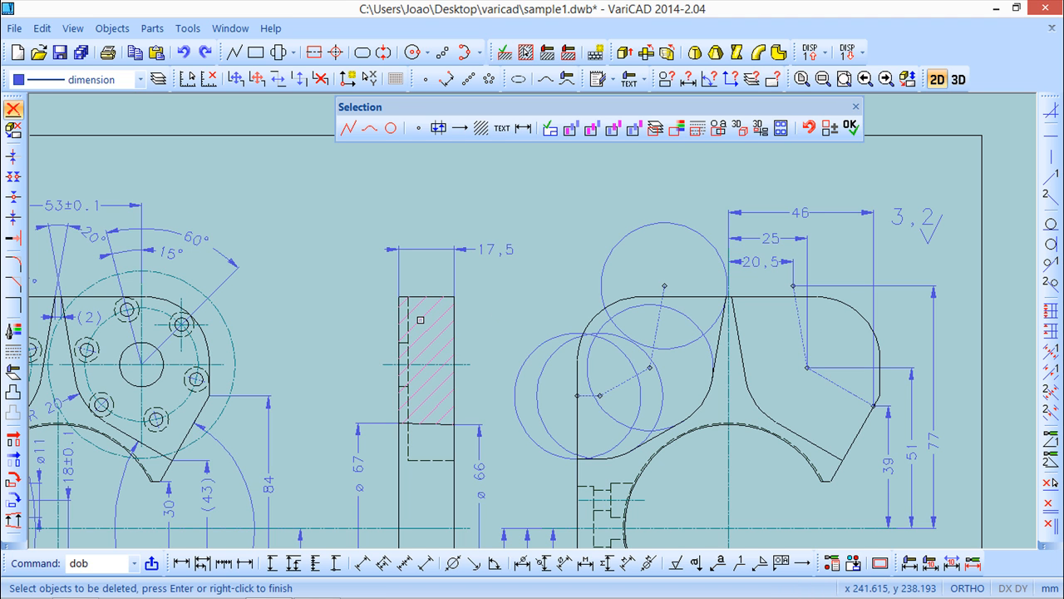
mouse_move(501, 308)
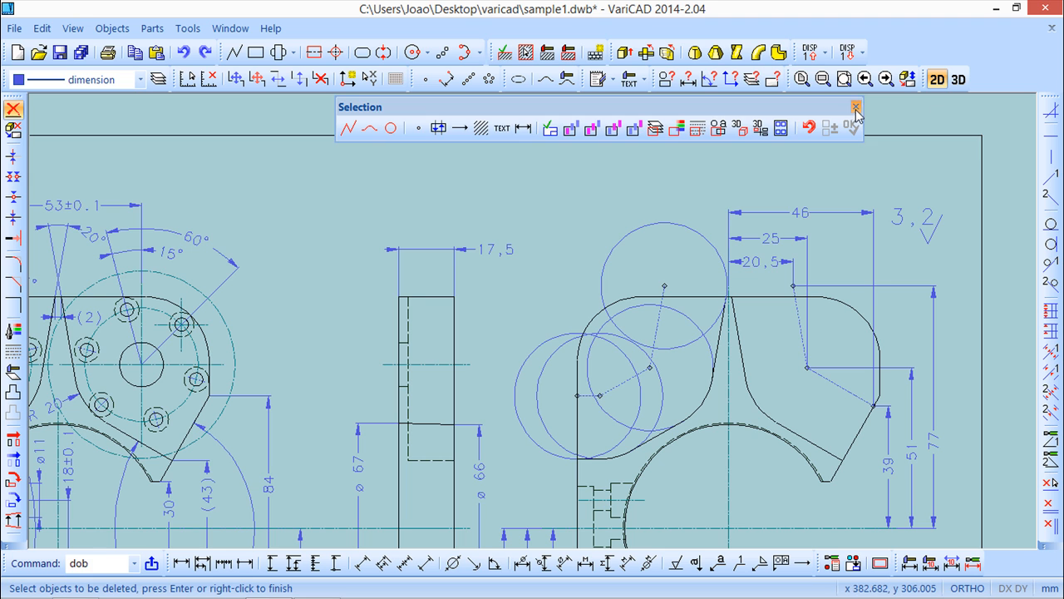
click(855, 106)
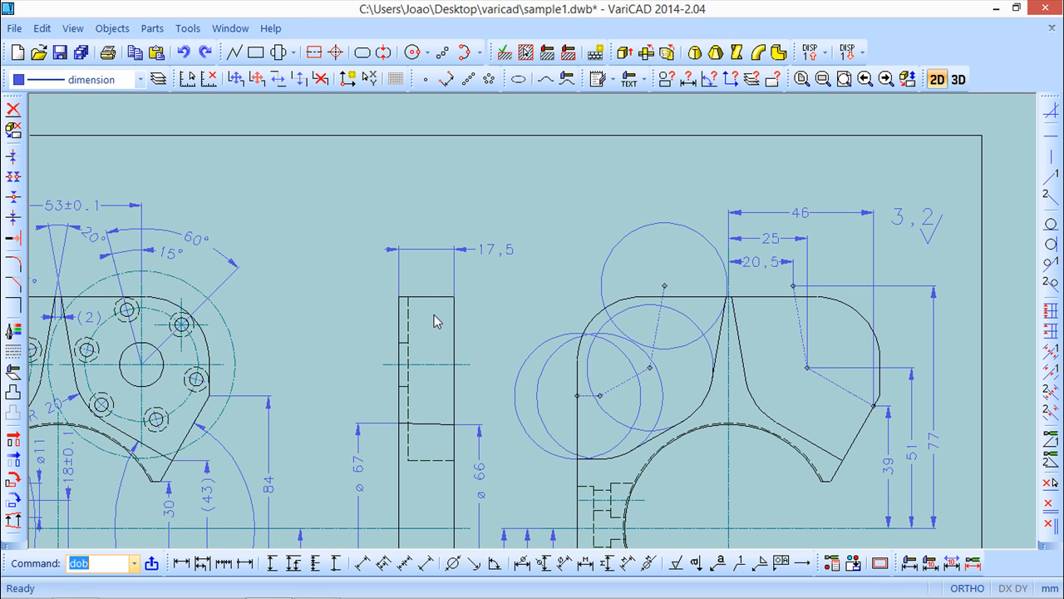
mouse_move(136, 226)
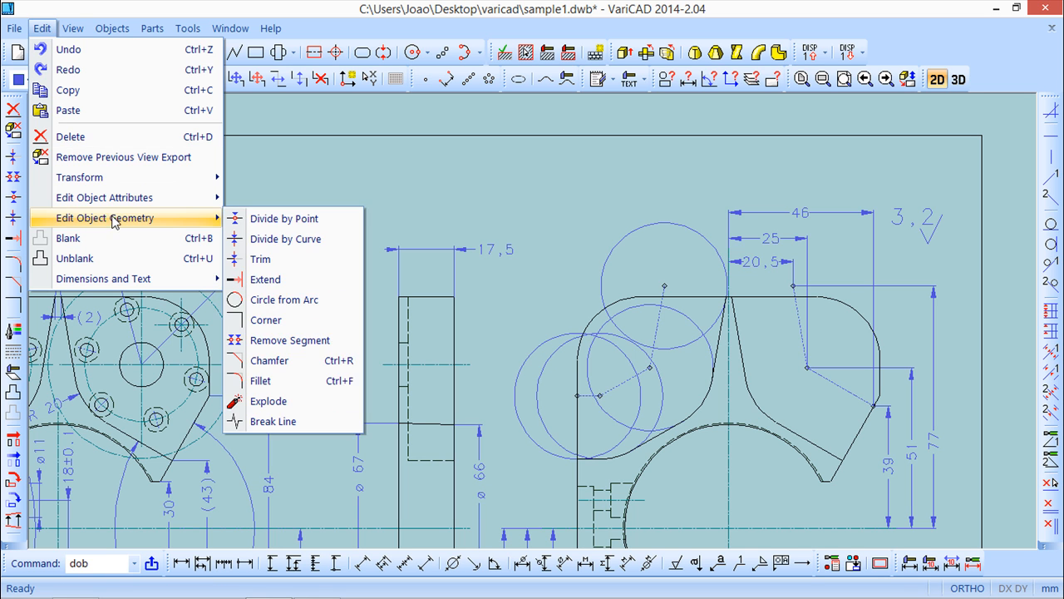
mouse_move(260, 380)
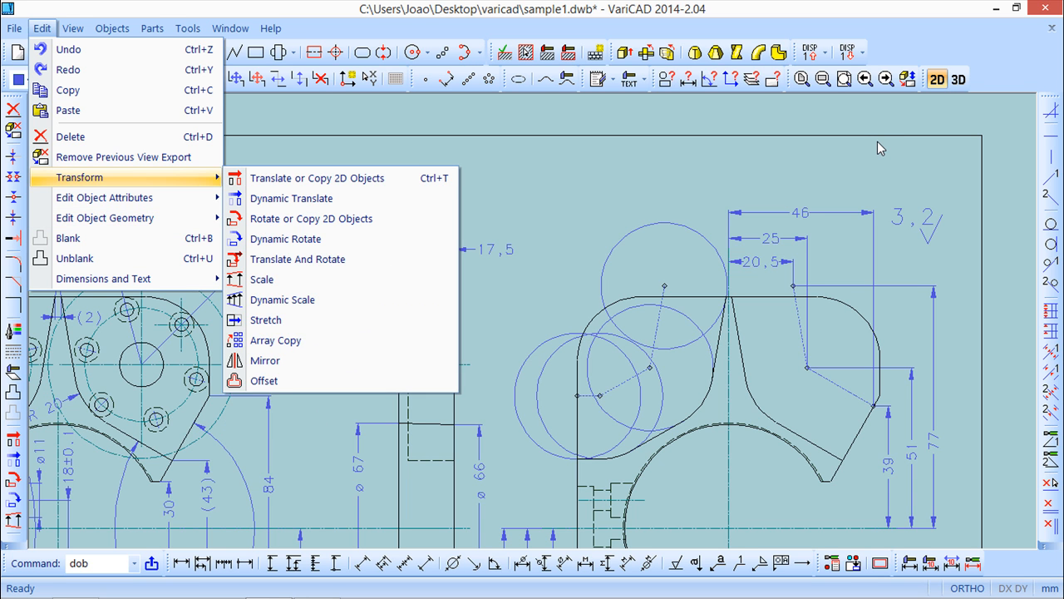
mouse_move(372, 153)
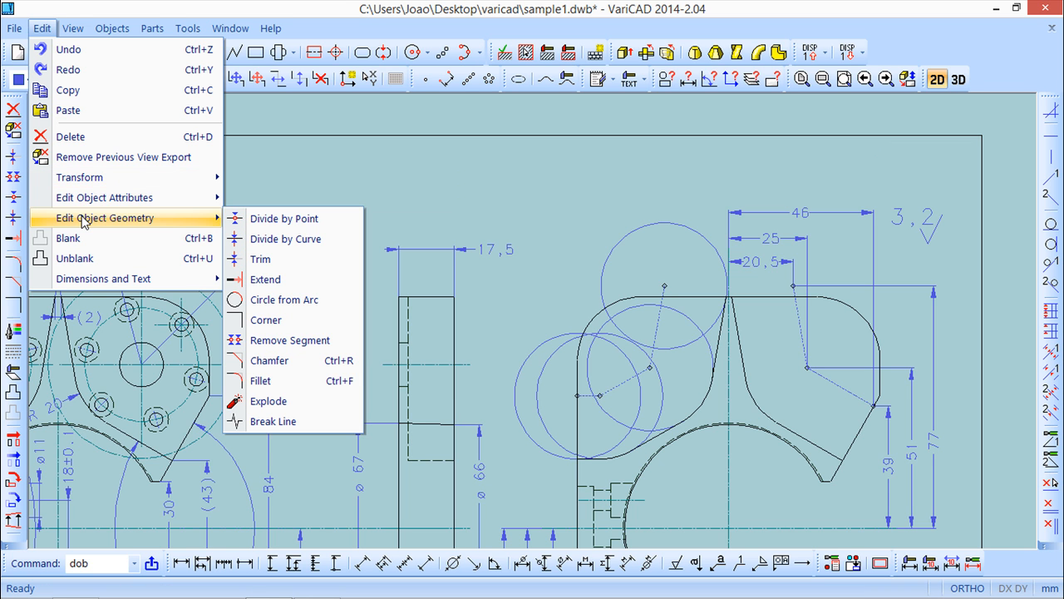
mouse_move(260, 380)
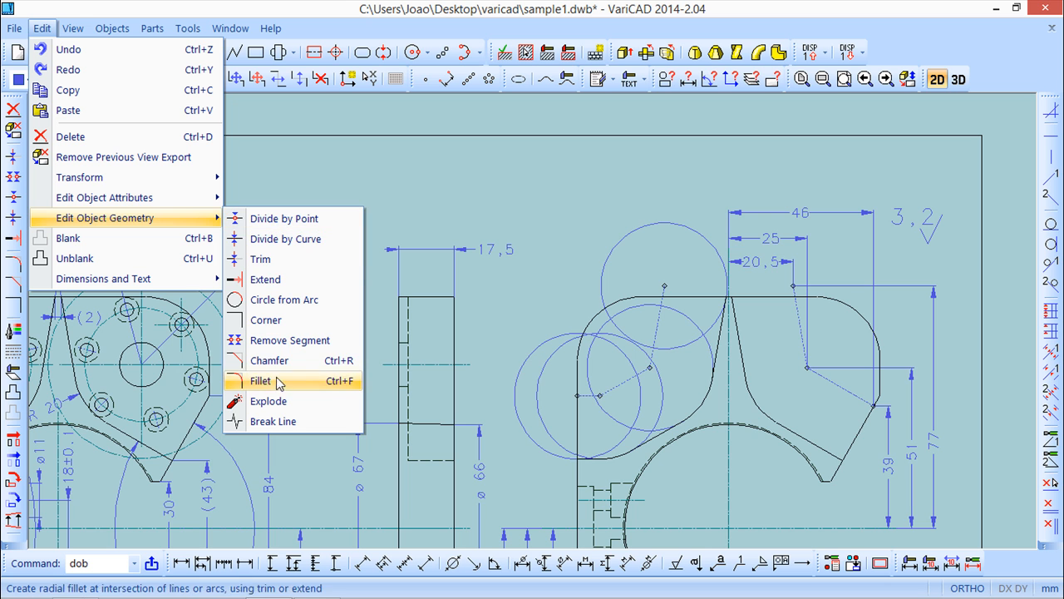
mouse_move(269, 360)
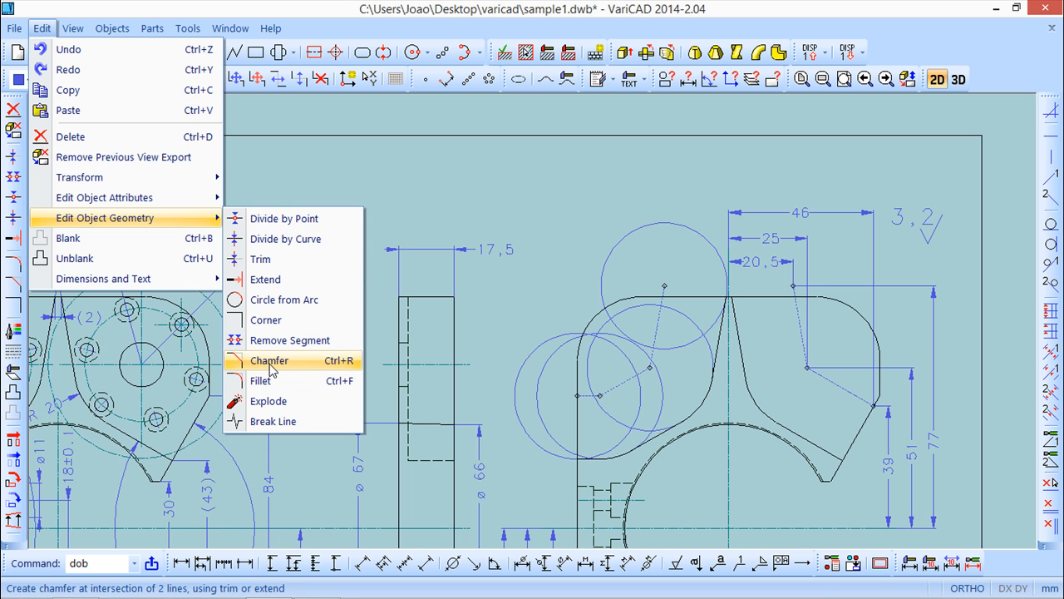
- Pick the first line of the corner, bringing up the Chamfer dialog with lengths 20 and 20
click(269, 360)
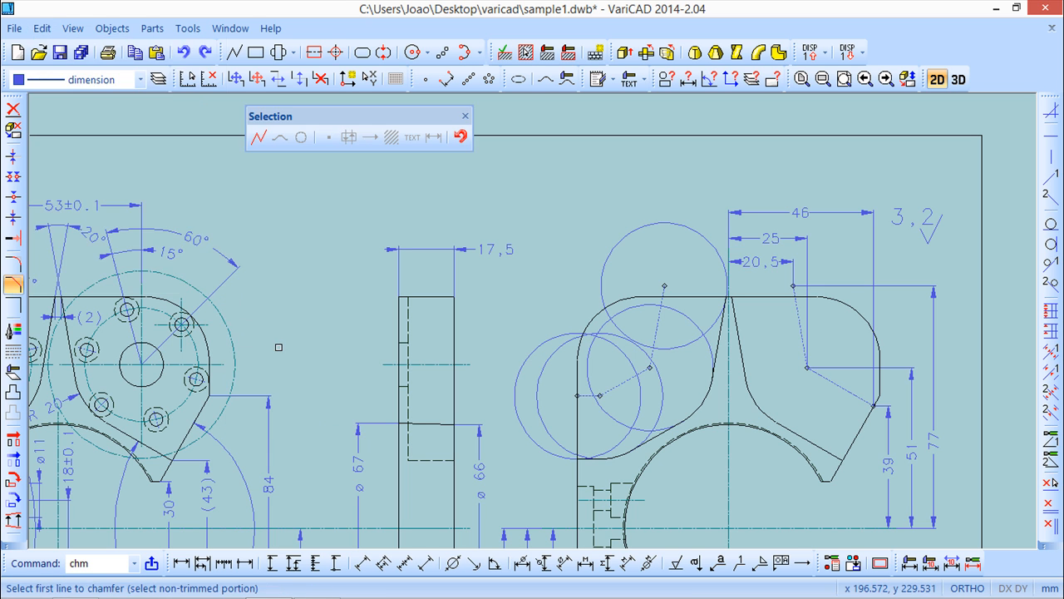
mouse_move(328, 116)
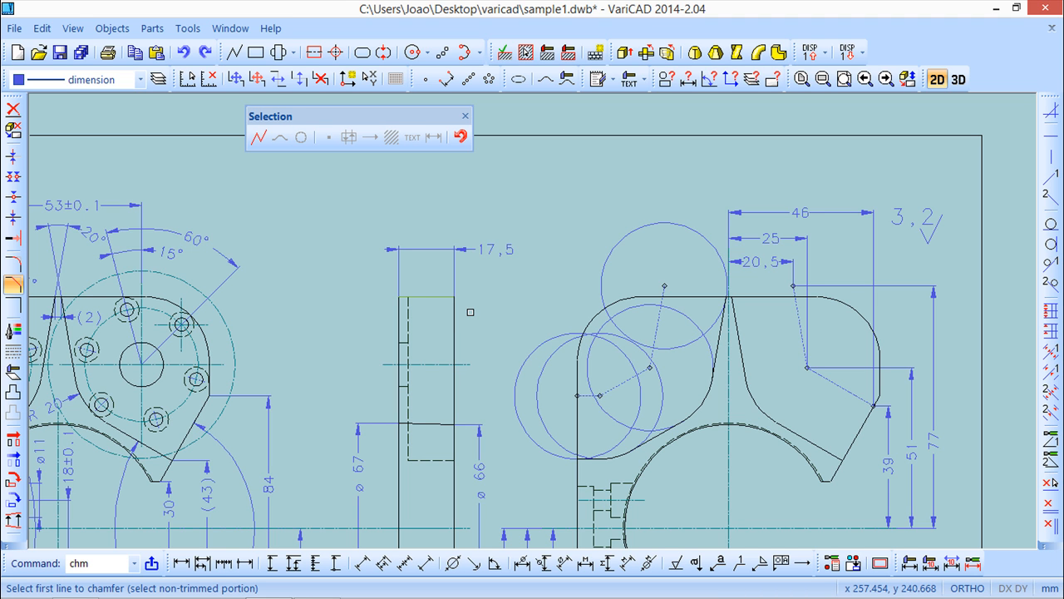
mouse_move(479, 293)
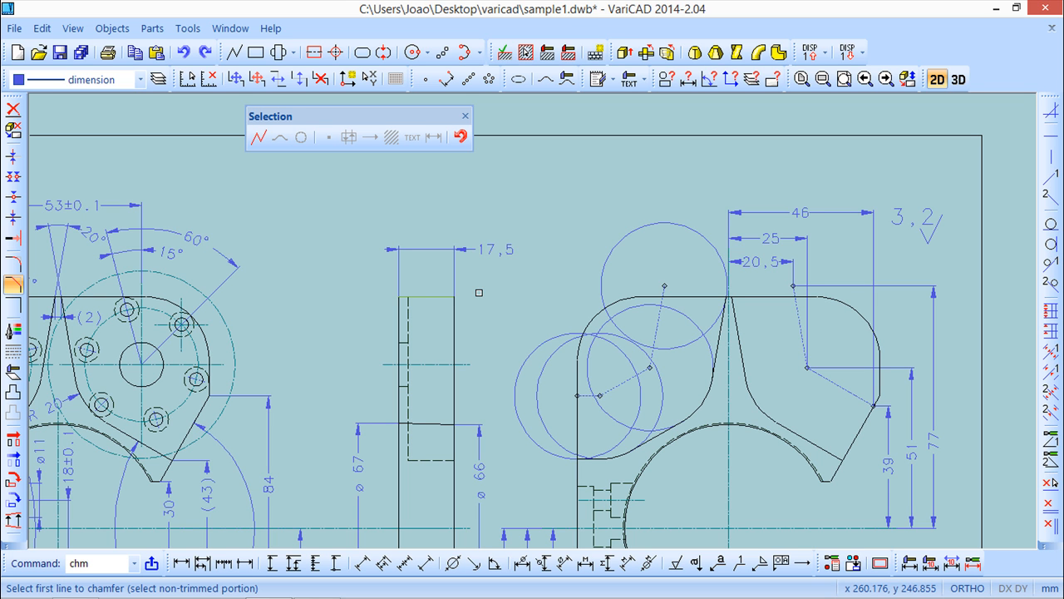
mouse_move(445, 312)
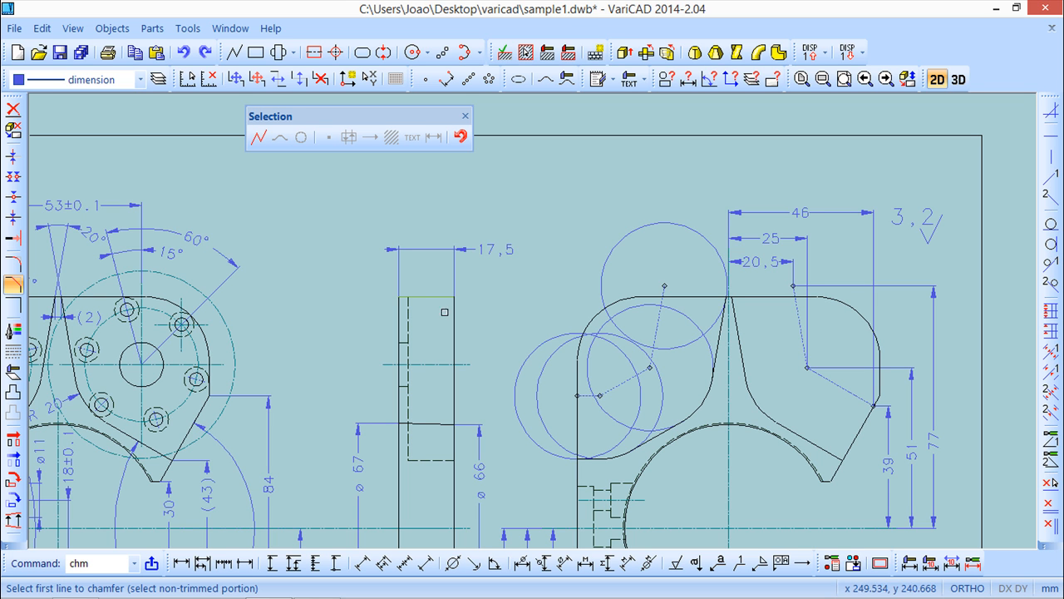
mouse_move(437, 294)
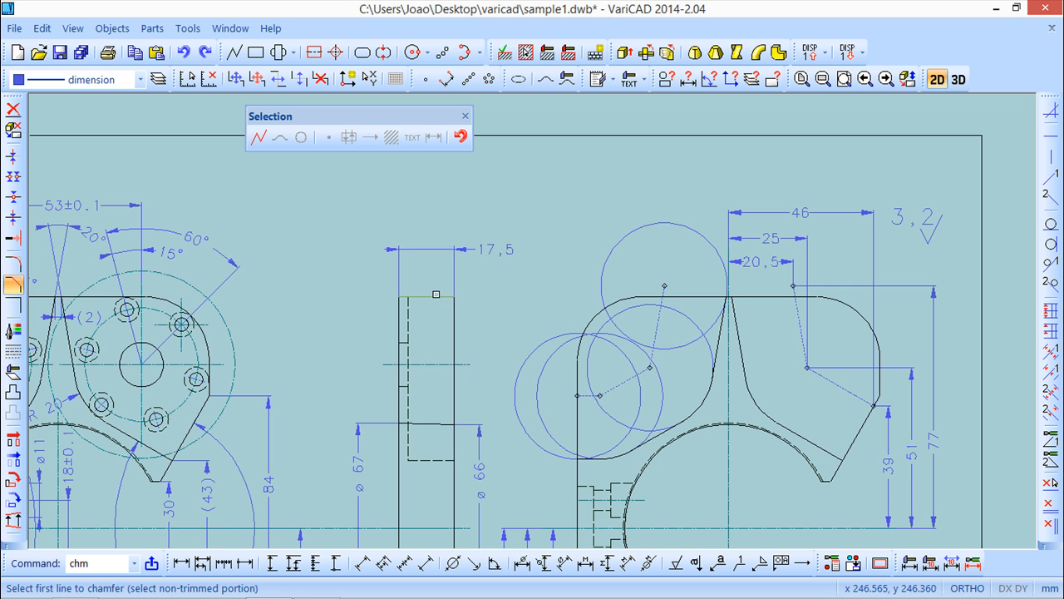
mouse_move(464, 320)
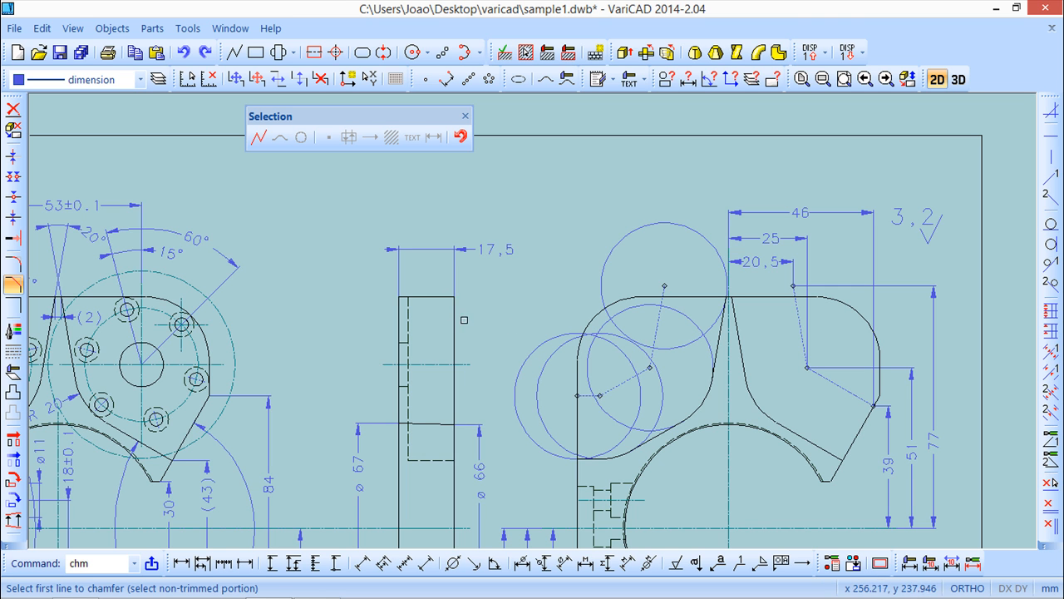
mouse_move(446, 303)
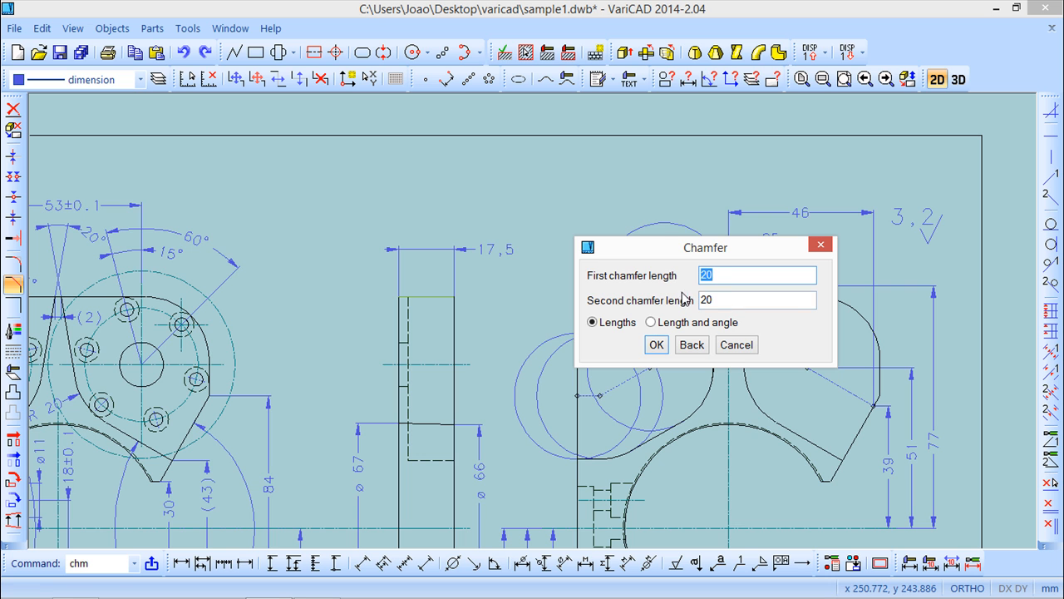
mouse_move(762, 325)
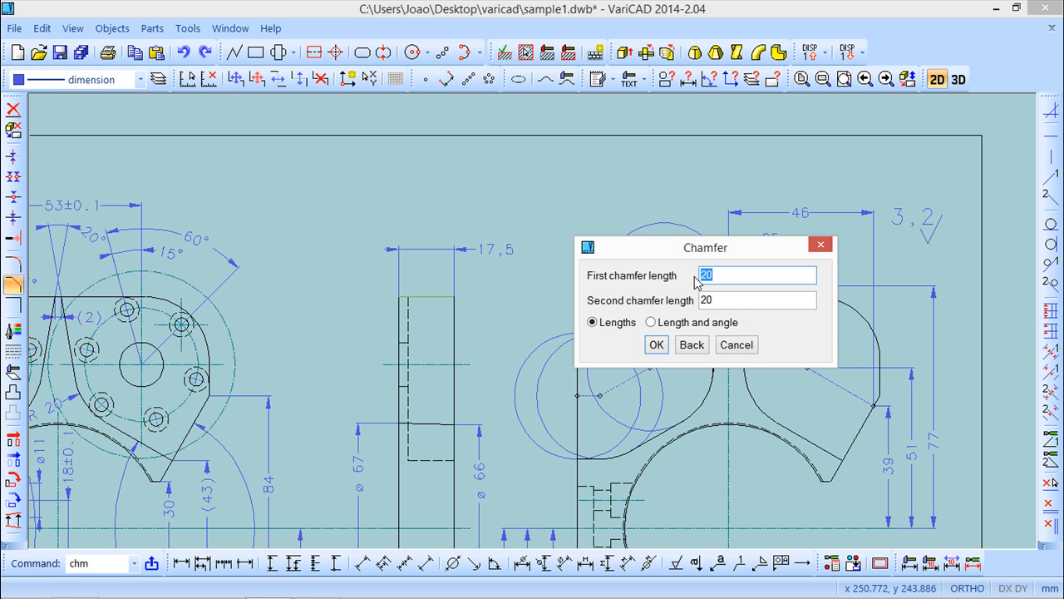
- Cancel the 20 × 20 Chamfer dialog without creating a chamfer
click(656, 345)
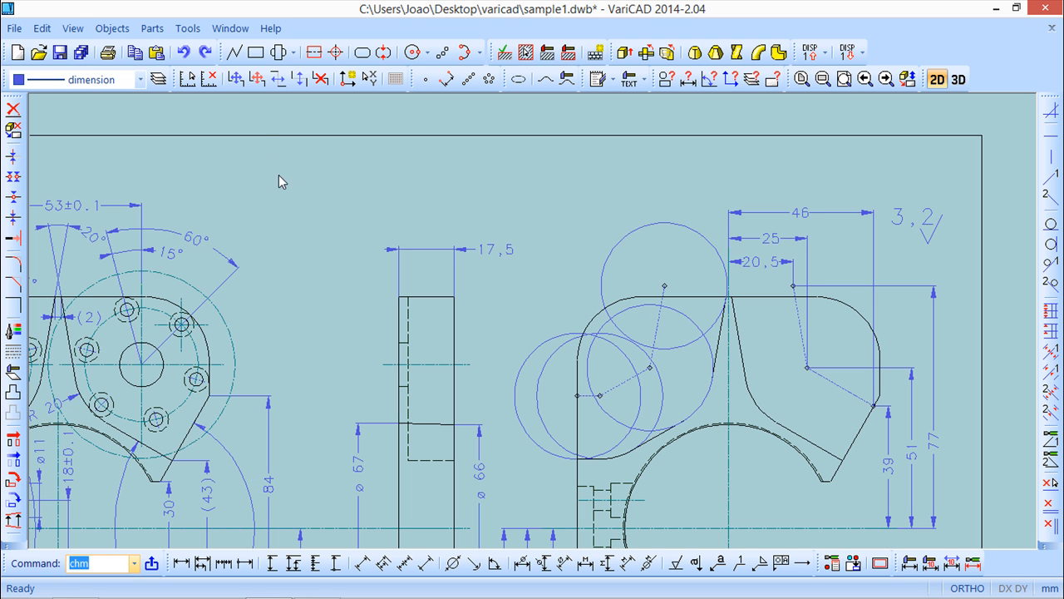
mouse_move(252, 126)
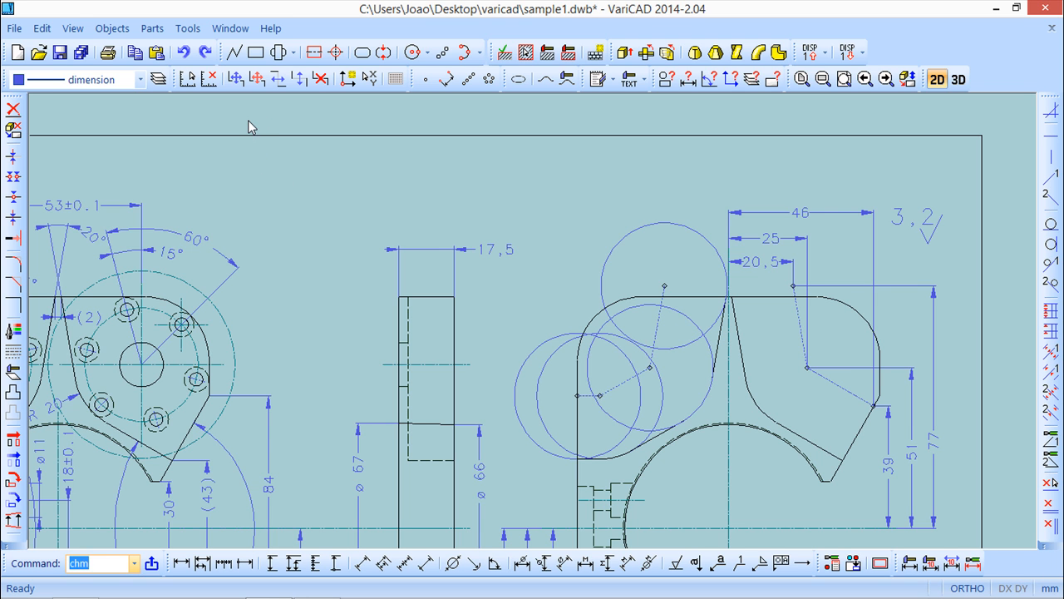
mouse_move(187, 28)
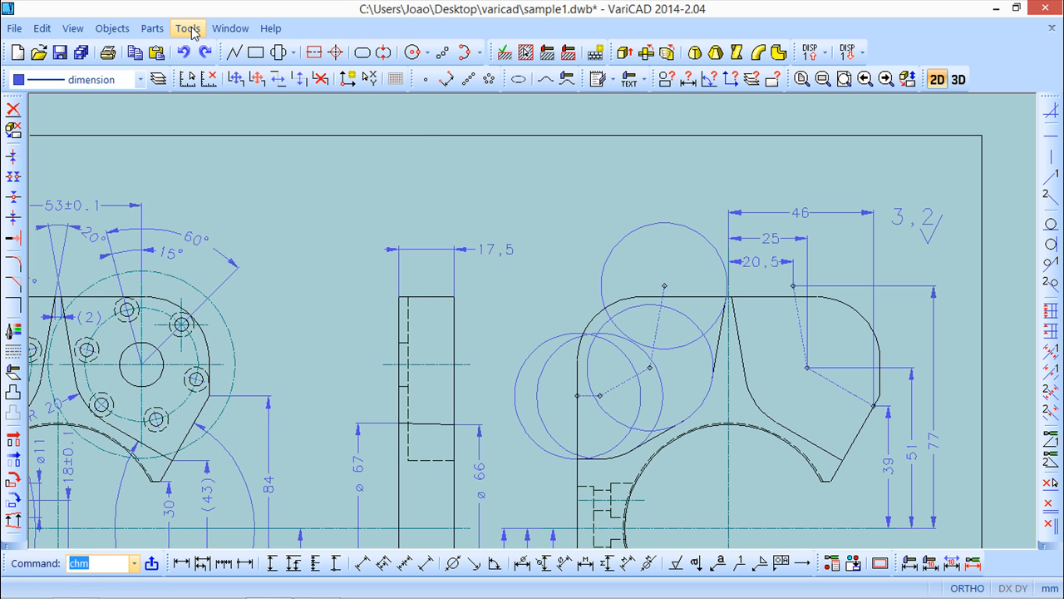
- Open System Settings and go to the 2D Object Selection Settings page
click(187, 28)
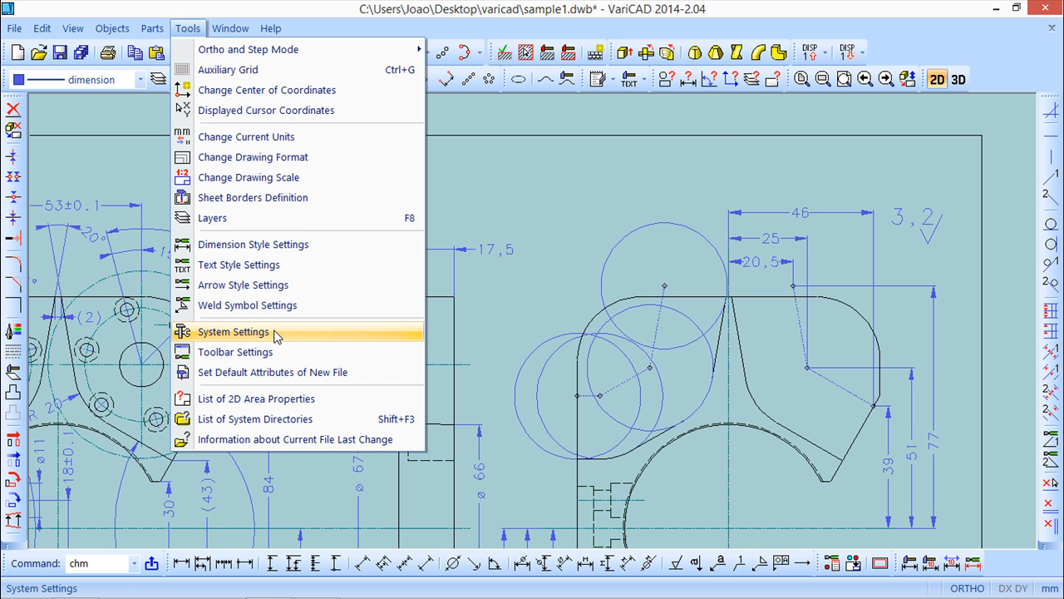
click(233, 331)
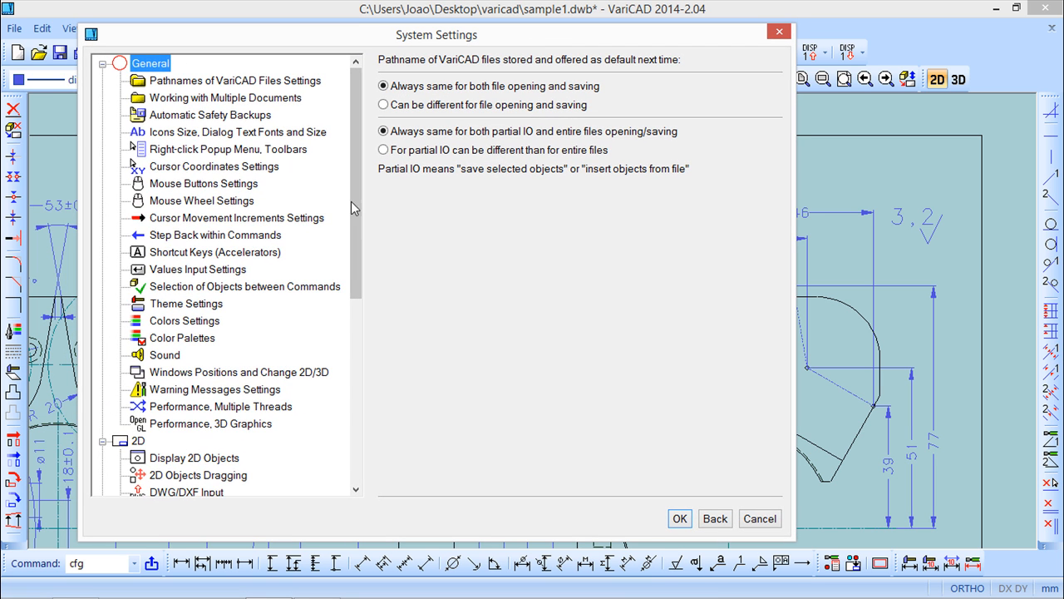
scroll(down, 3)
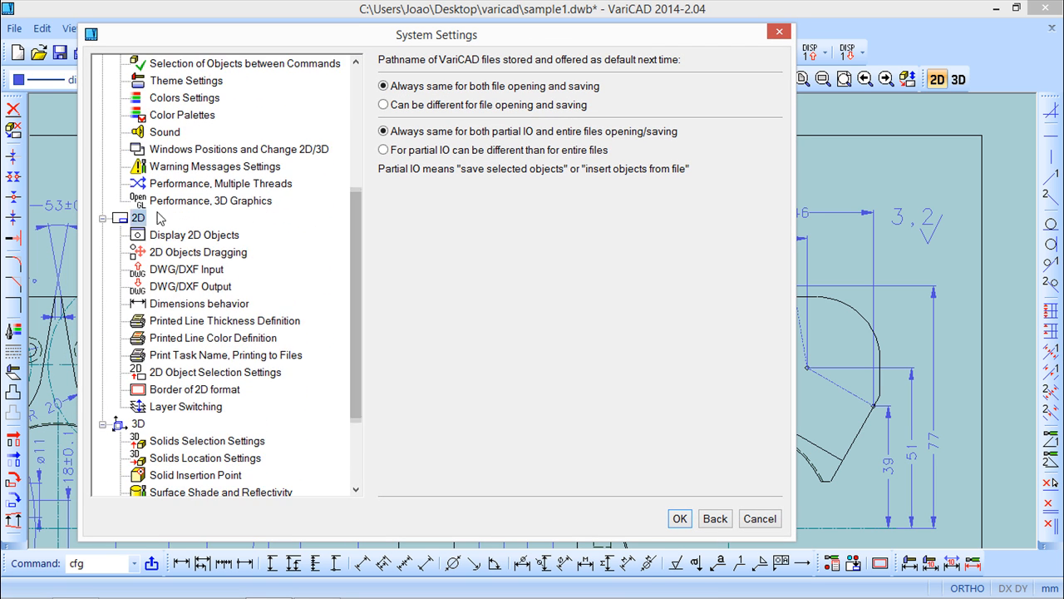
click(215, 372)
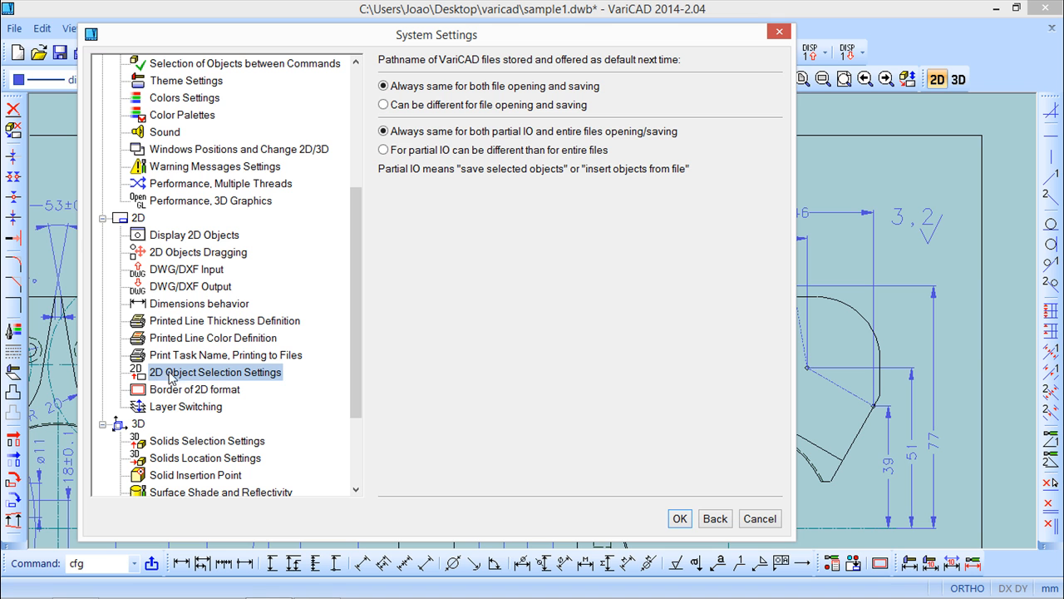
click(215, 372)
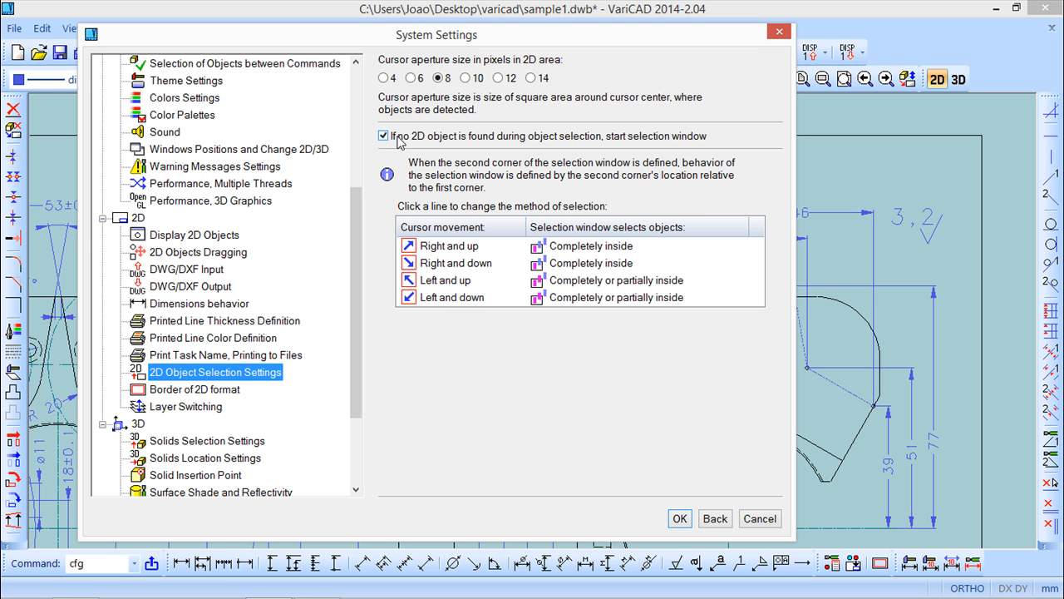
mouse_move(418, 129)
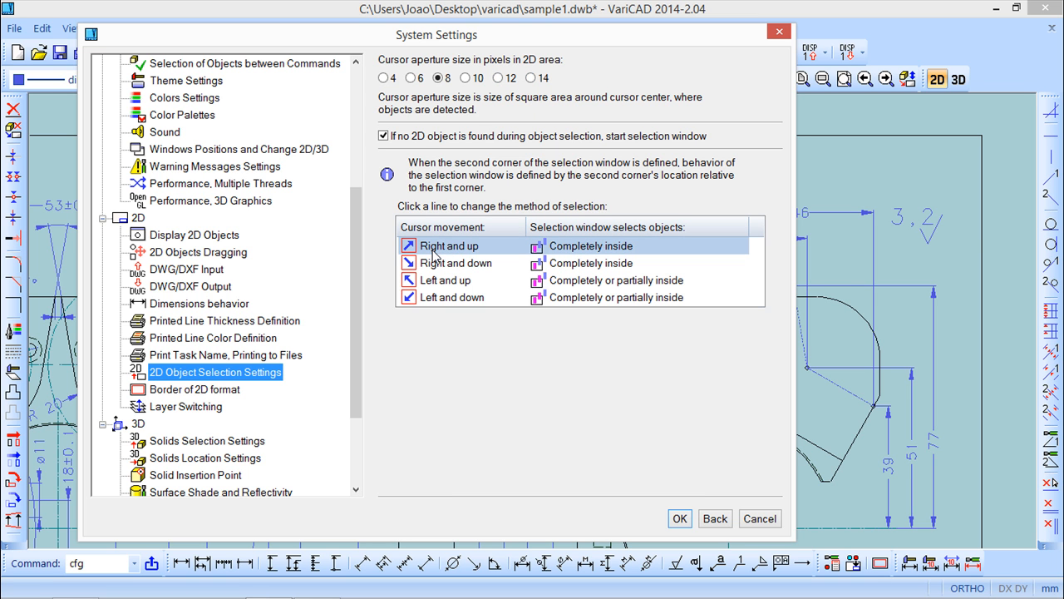
mouse_move(511, 251)
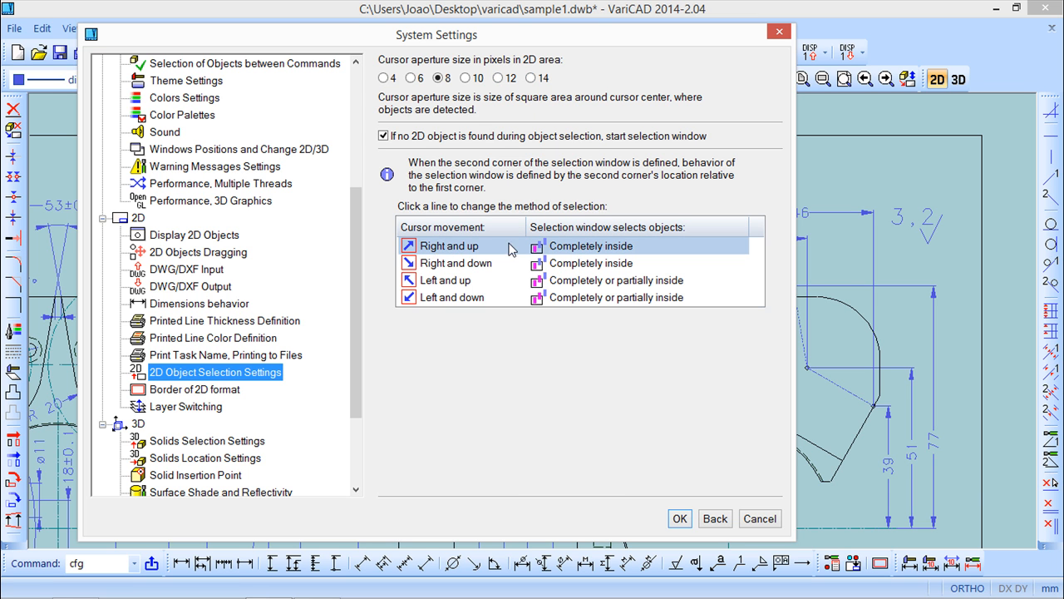
mouse_move(455, 251)
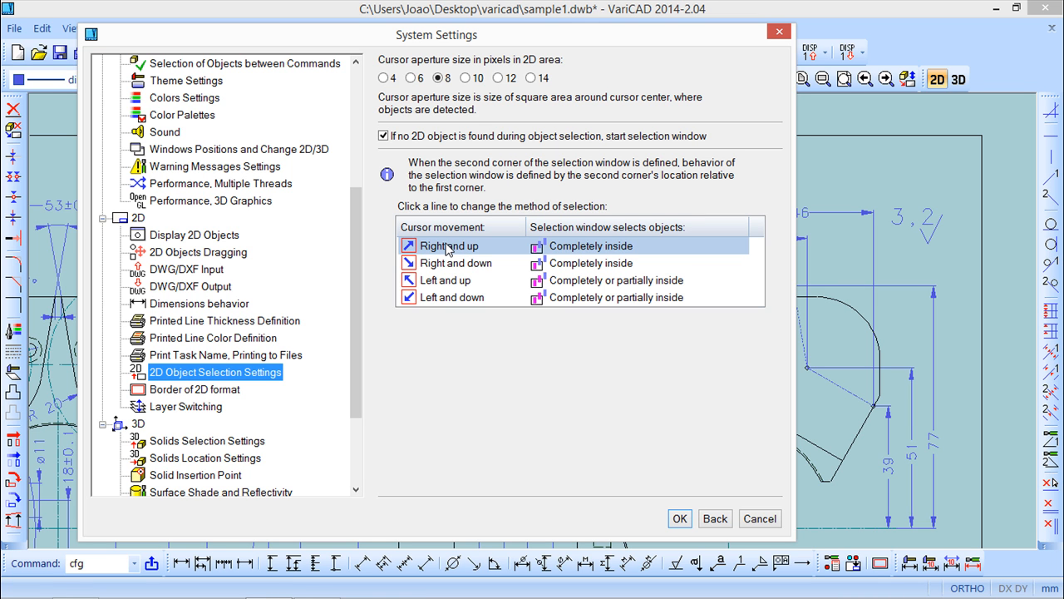
mouse_move(420, 259)
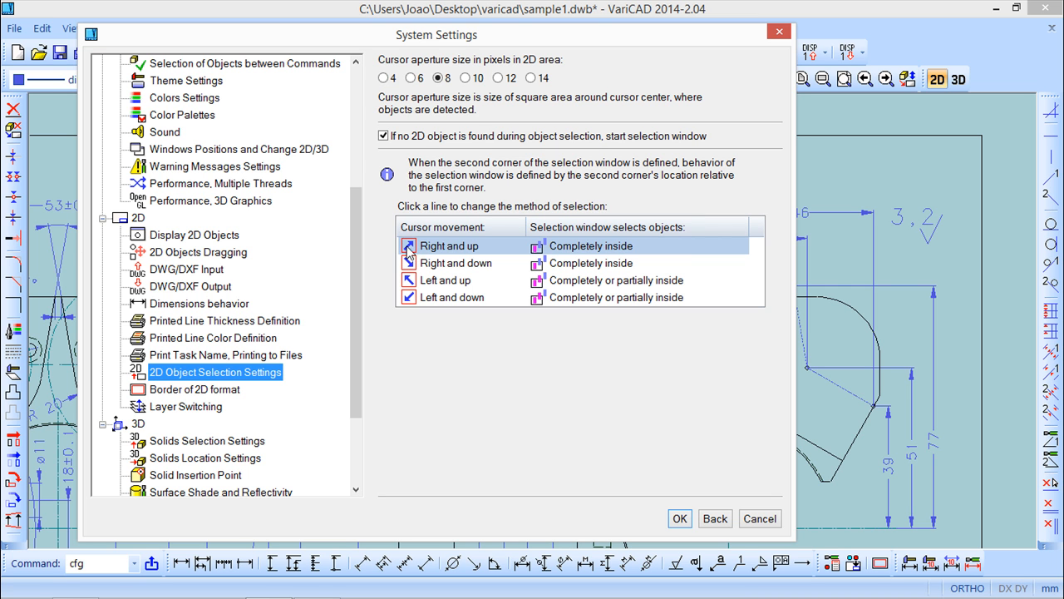
- Review the selection-window rules, keeping Completely inside for right-and-up windows, and close System Settings
click(445, 280)
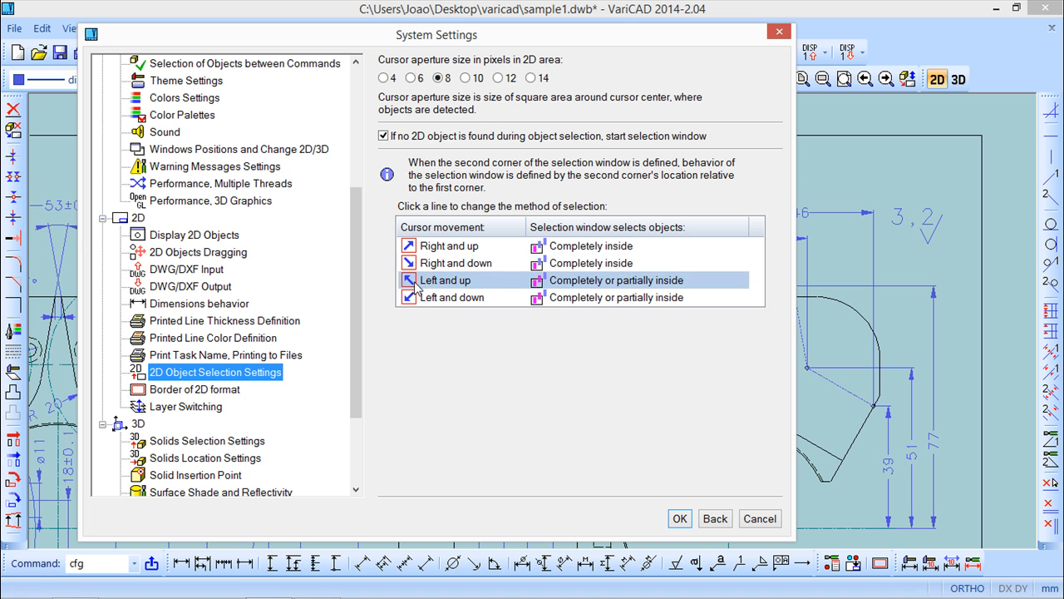
click(461, 262)
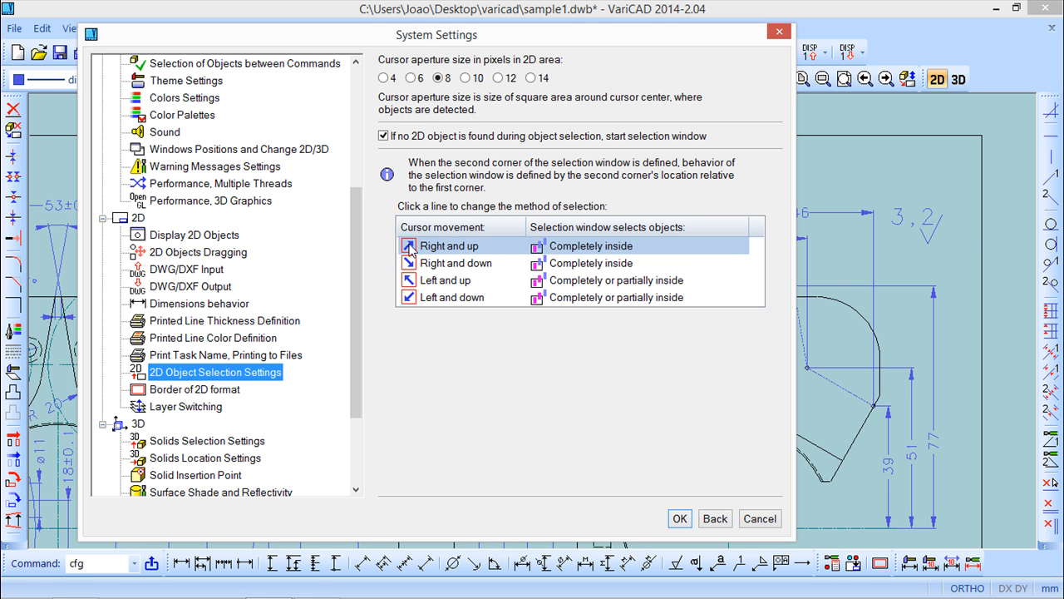
mouse_move(565, 251)
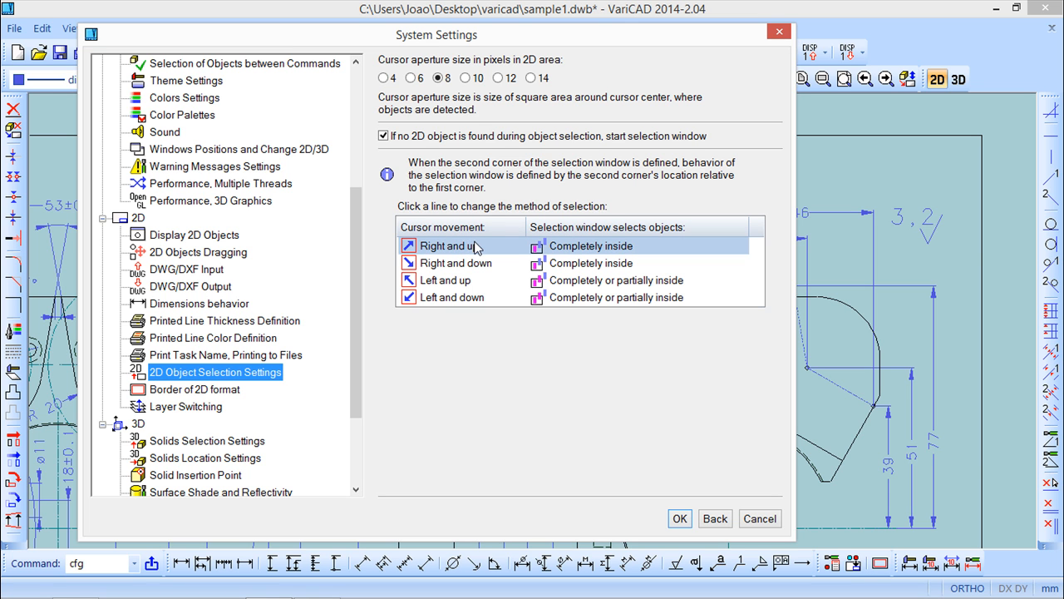
mouse_move(467, 251)
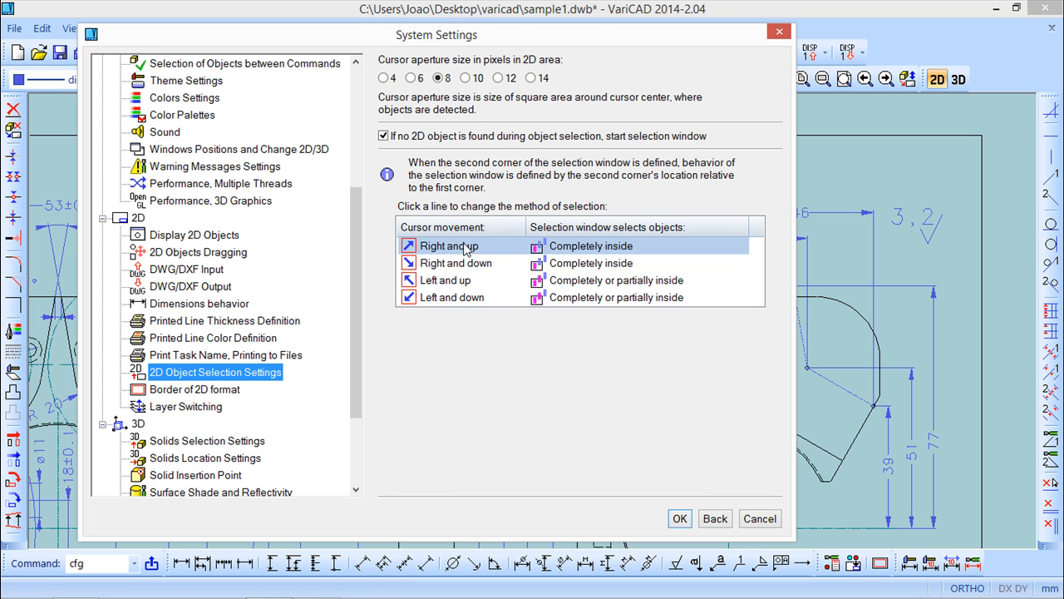
click(590, 245)
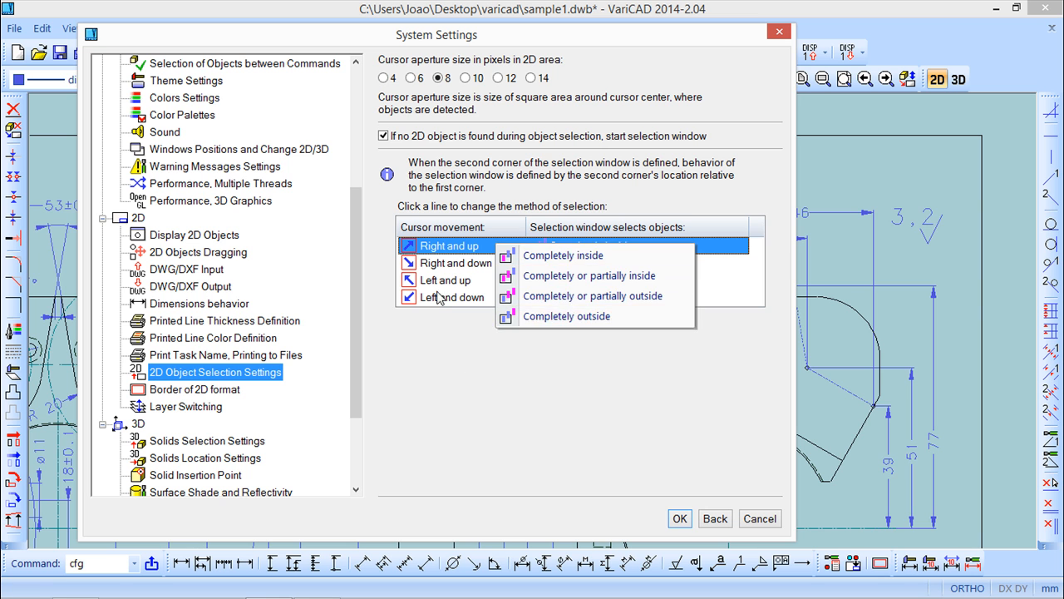
click(563, 255)
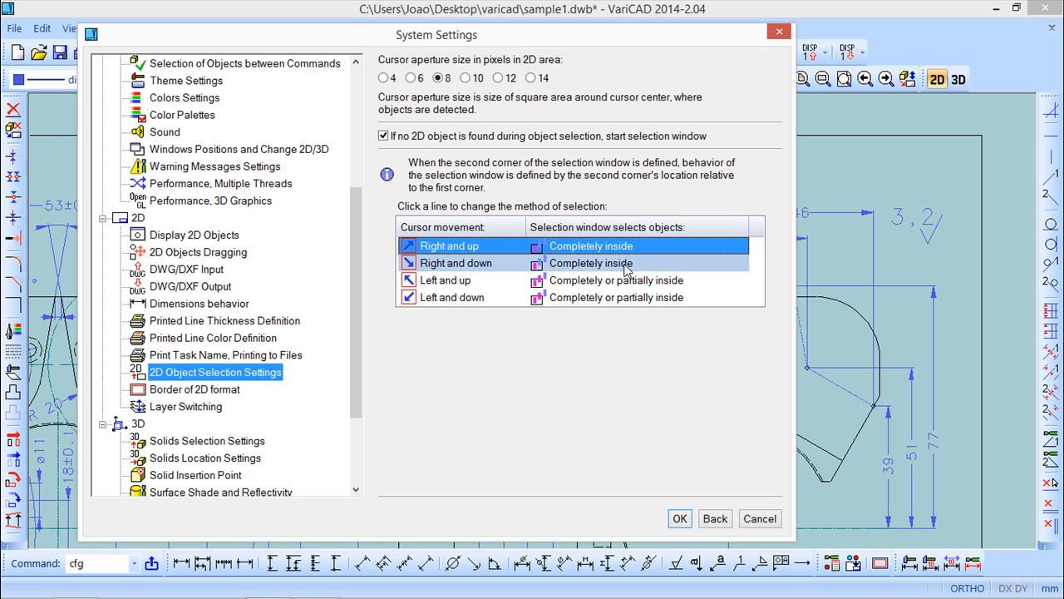
click(449, 245)
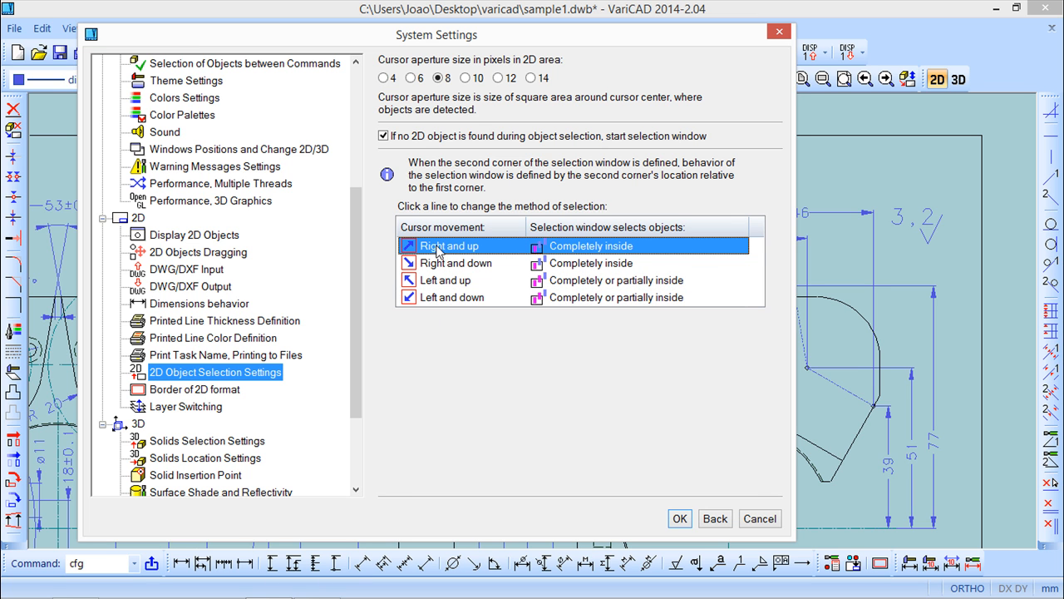
mouse_move(730, 530)
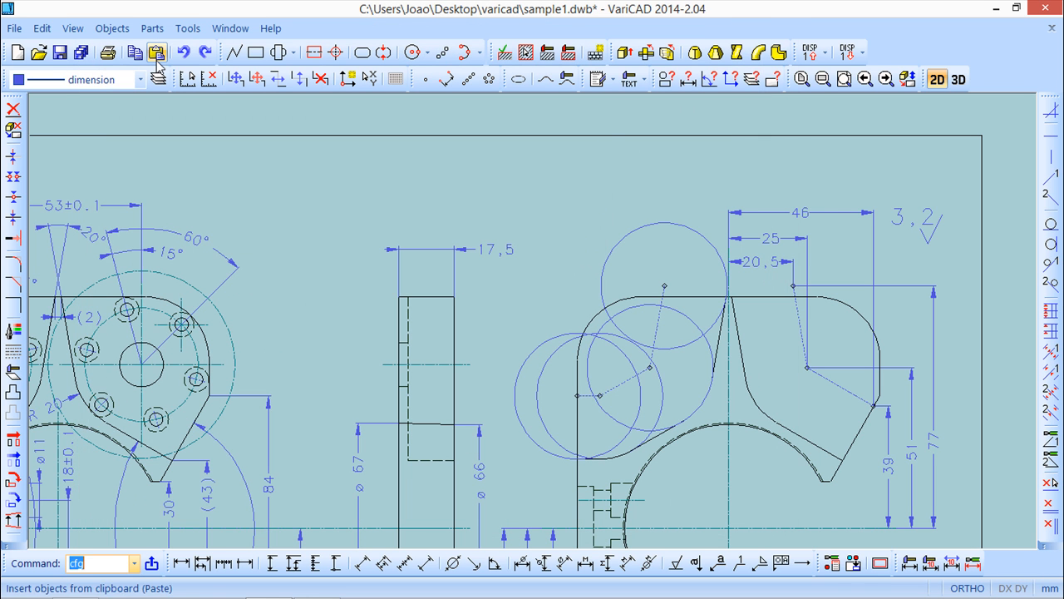
- Start the Delete objects command to remove lines from the side view
click(14, 109)
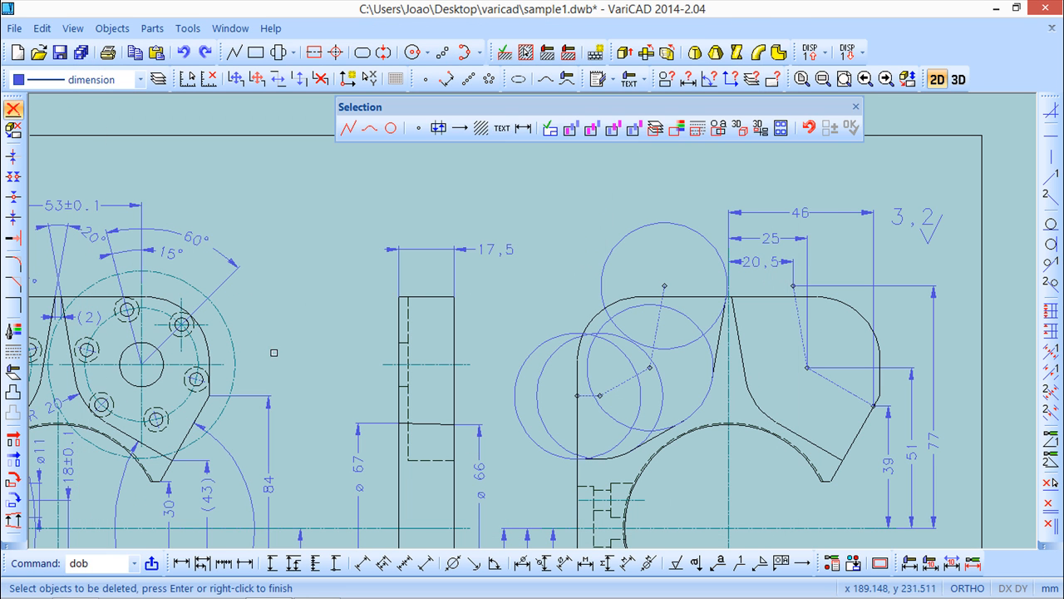
mouse_move(273, 353)
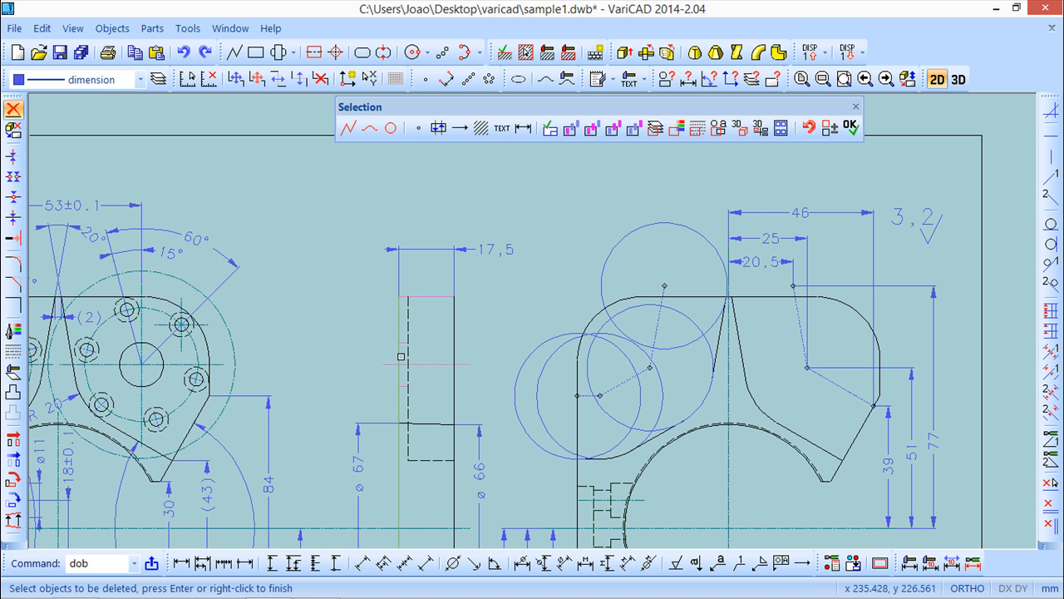
mouse_move(507, 289)
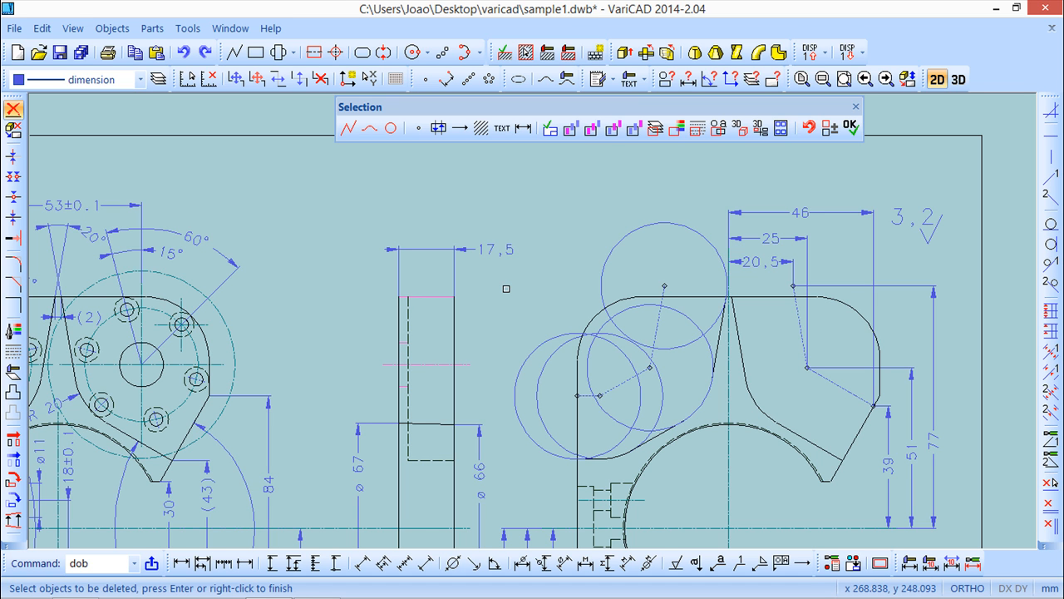